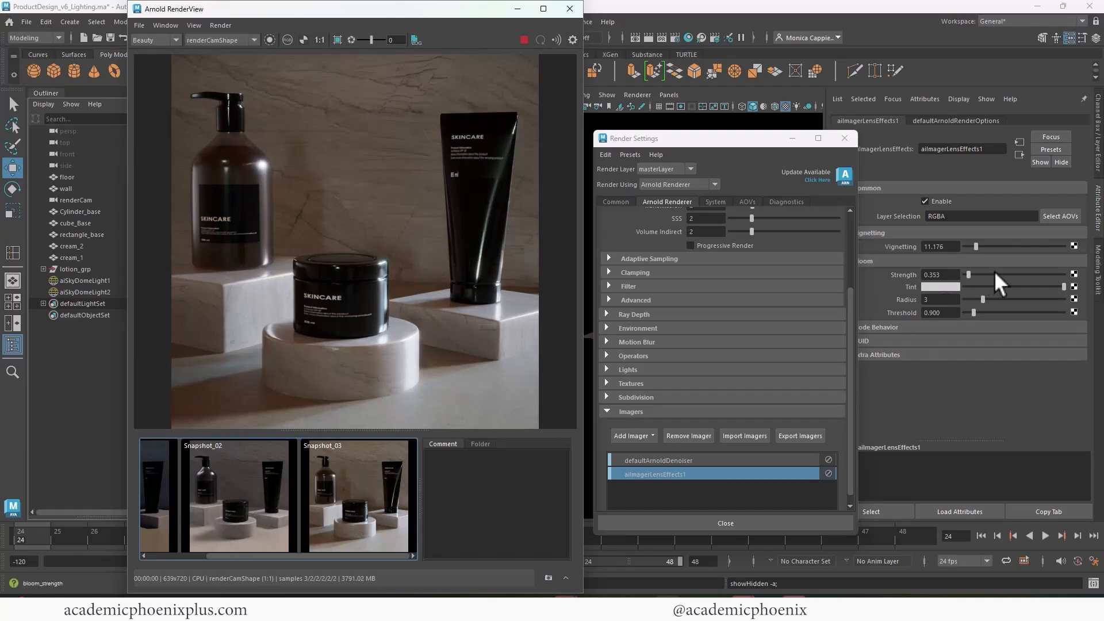
- Adjust the lens-effect bloom strength in the Arnold preview of the skincare scene
left_click_drag(968, 275, 1063, 275)
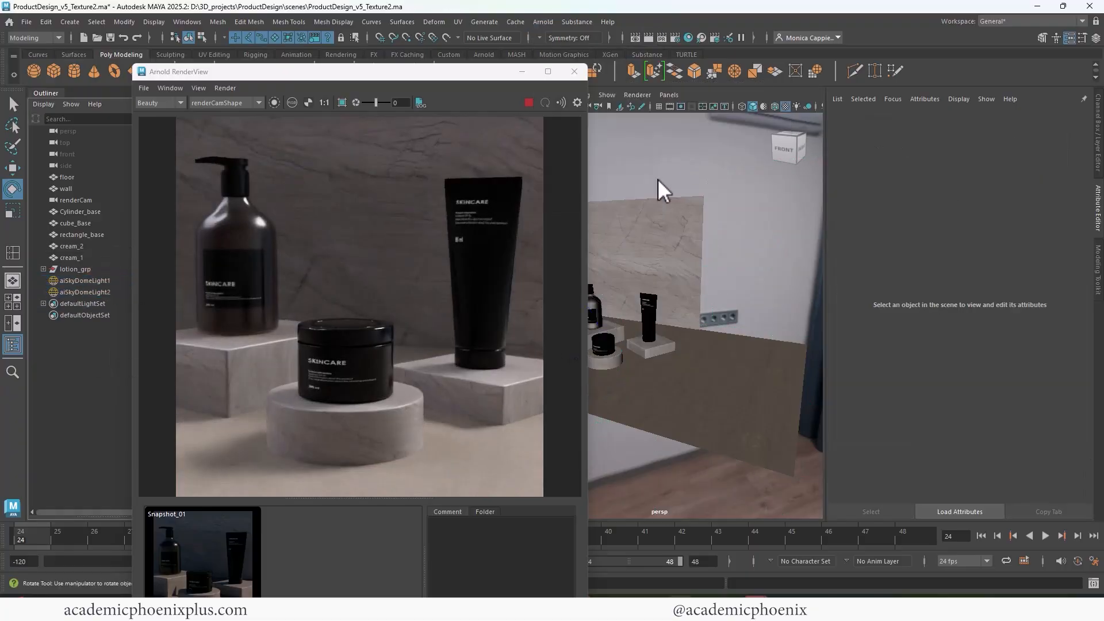
left_click(85, 292)
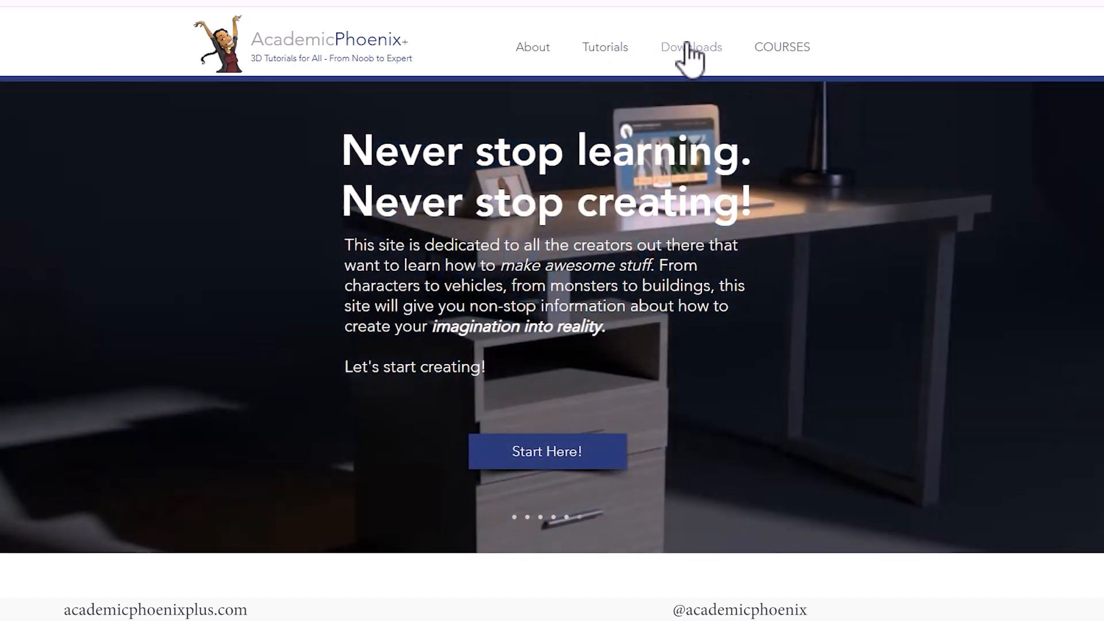
- Go to the Downloads section of academicphoenixplus.com
left_click(691, 47)
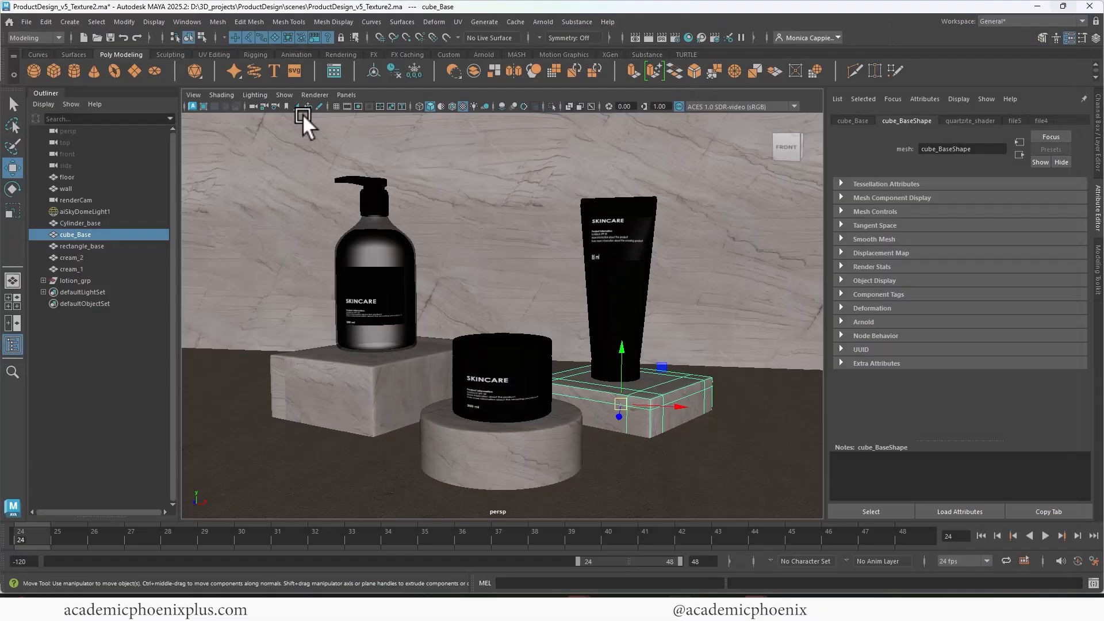
- Show the render image boundary in renderCam, close Render Settings and clear the wall selection
left_click(346, 94)
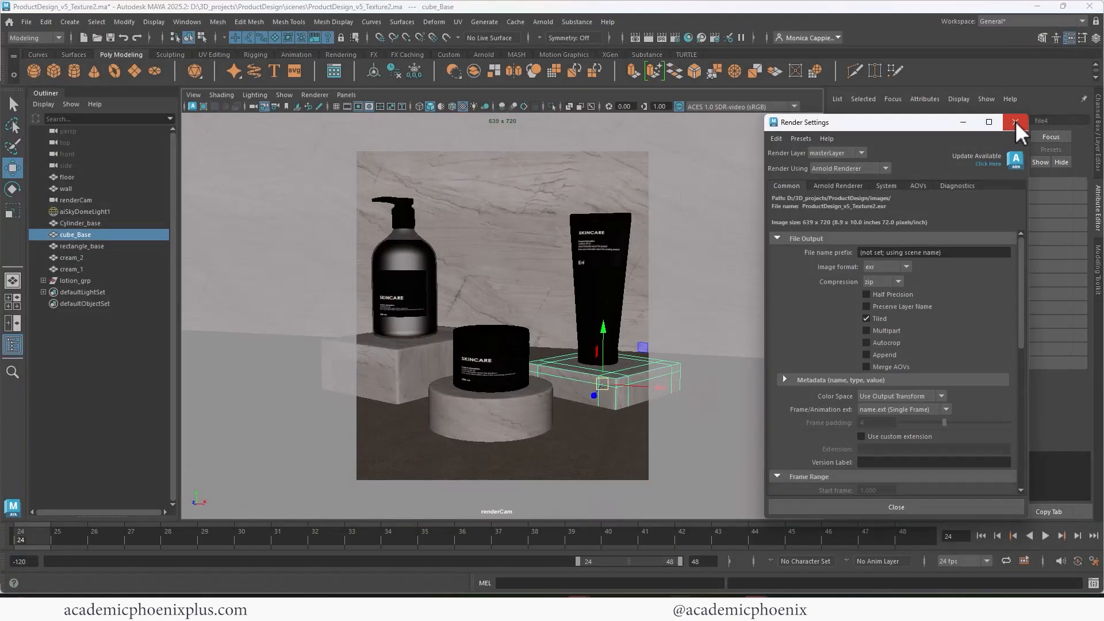
left_click(1015, 122)
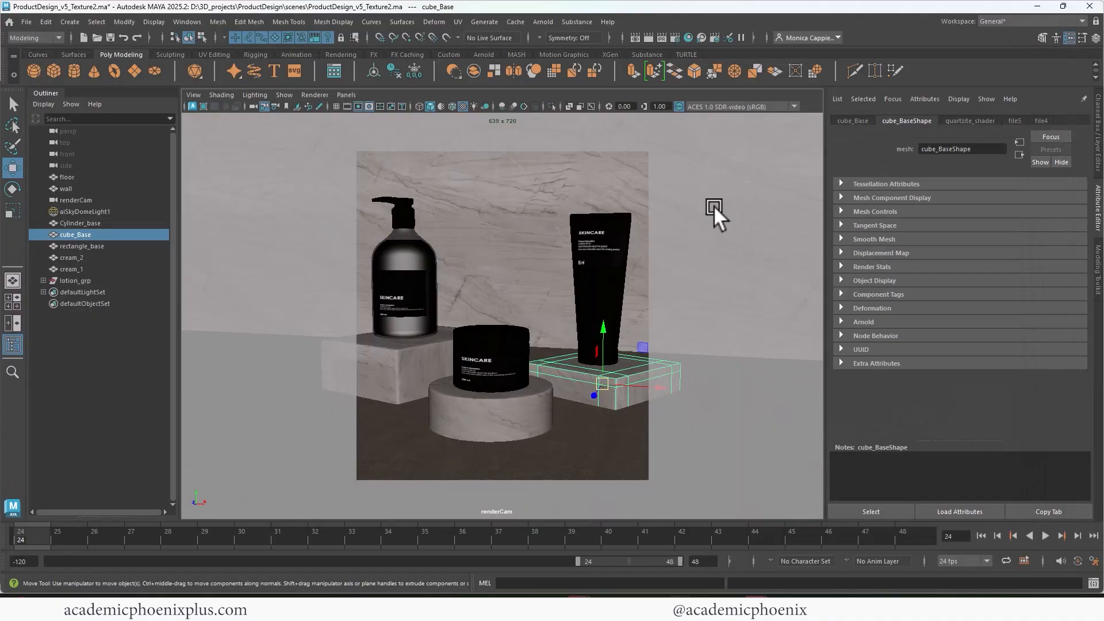
left_click(66, 189)
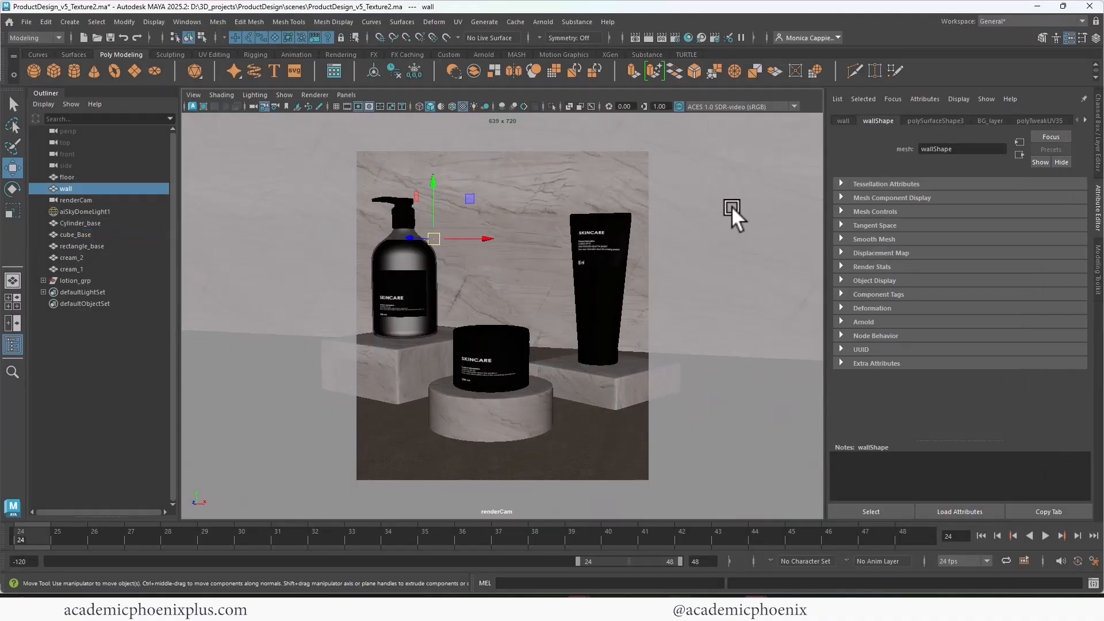
mouse_move(739, 207)
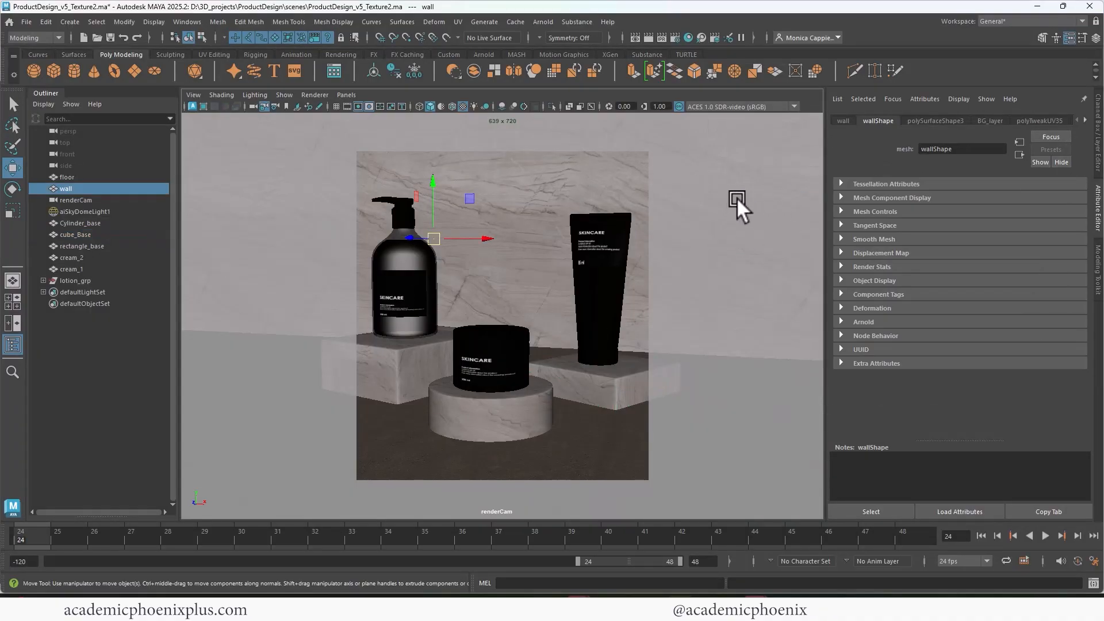
left_click(347, 94)
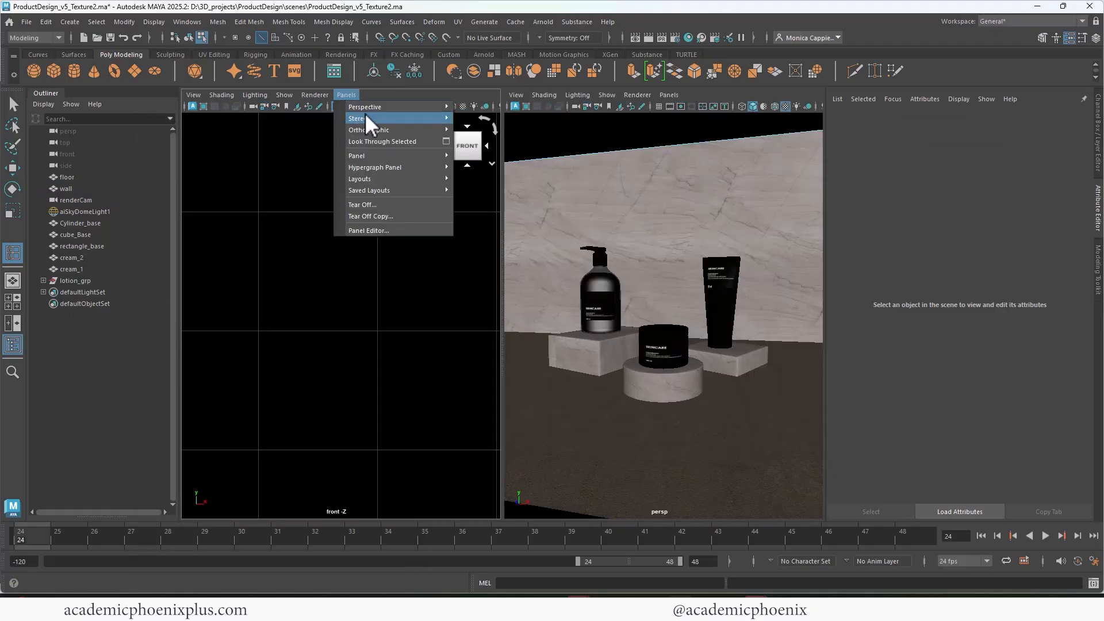
mouse_move(365, 106)
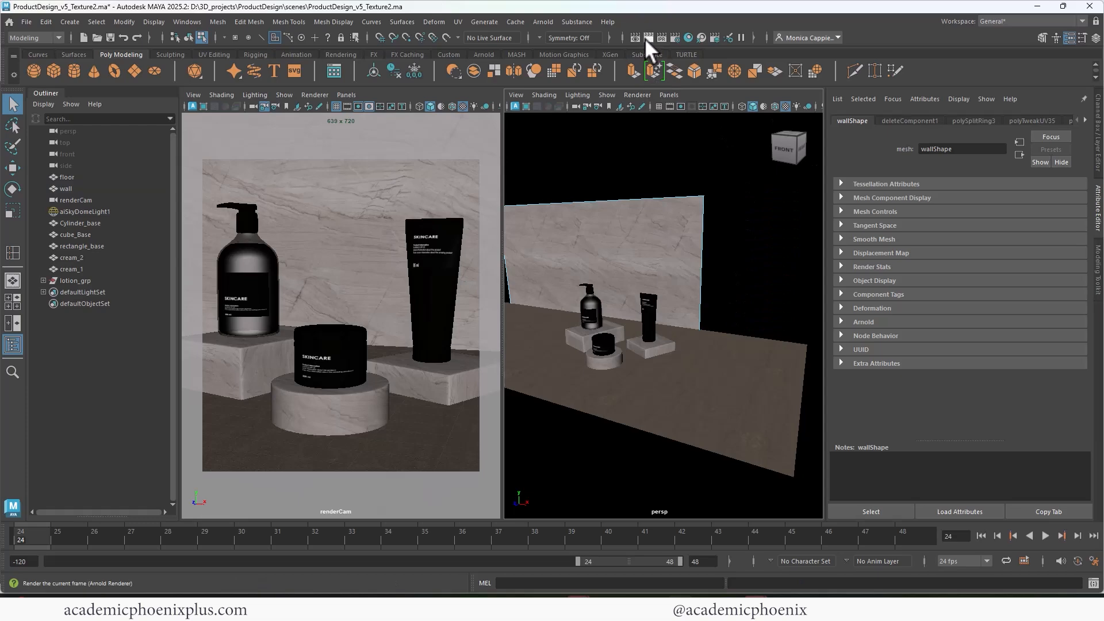
- Render the current frame with Arnold from the two-pane renderCam/persp layout
left_click(647, 36)
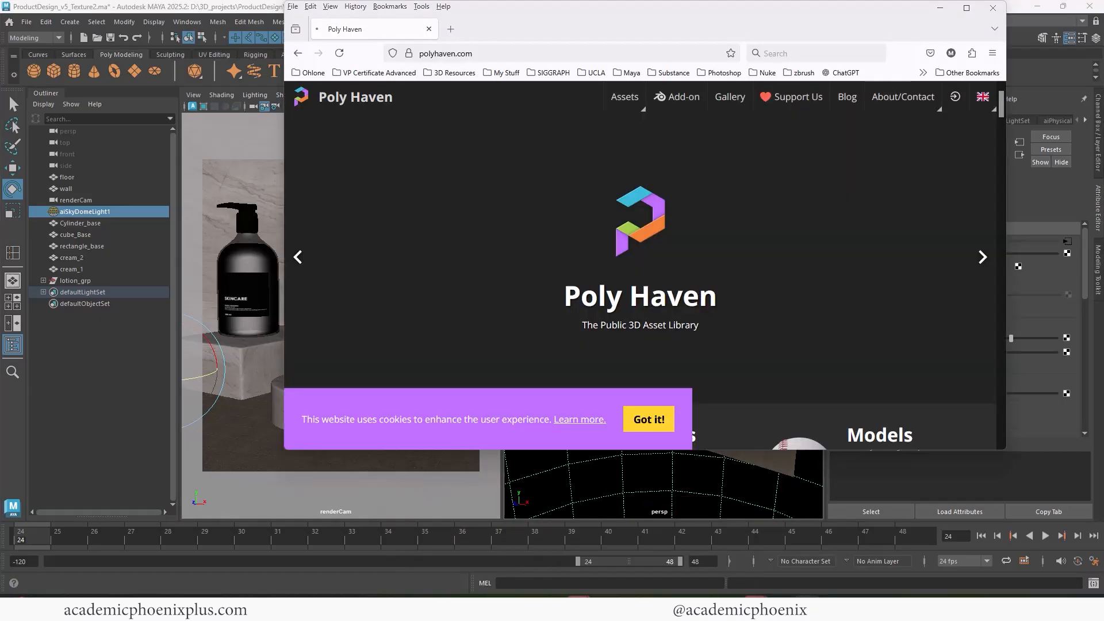
- Maximise the browser and browse Poly Haven's Indoor HDRI category
left_click(960, 8)
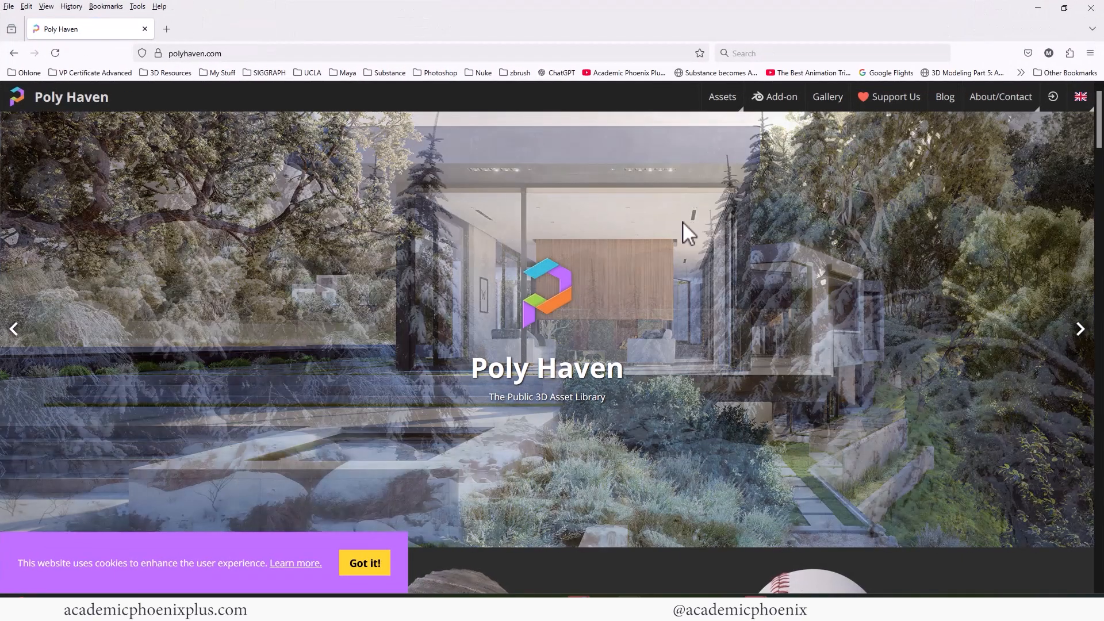
left_click(722, 97)
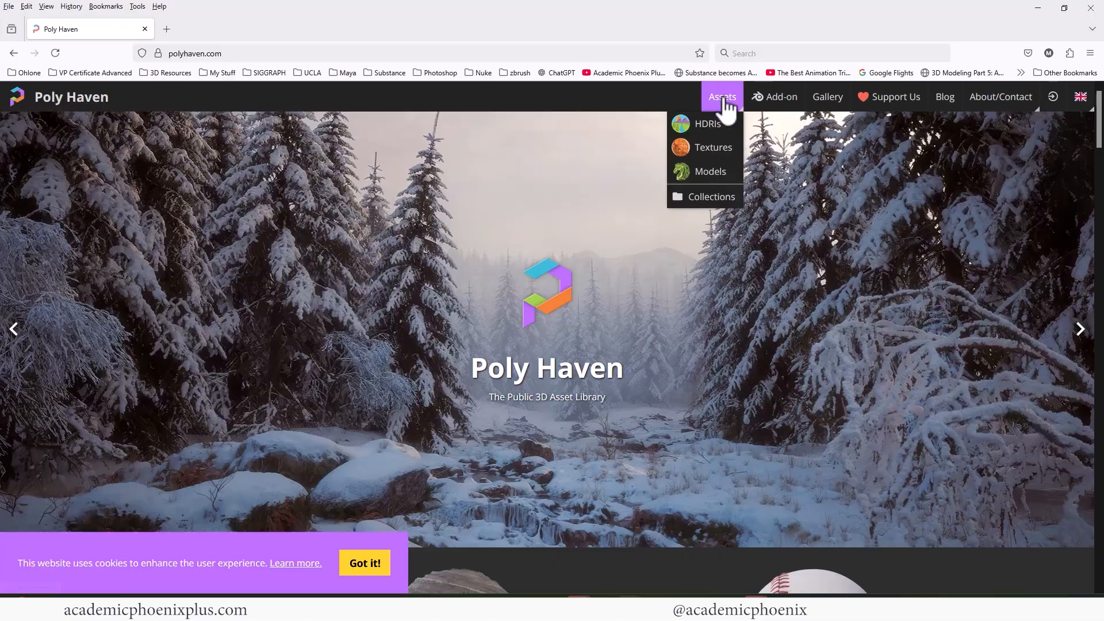
left_click(708, 124)
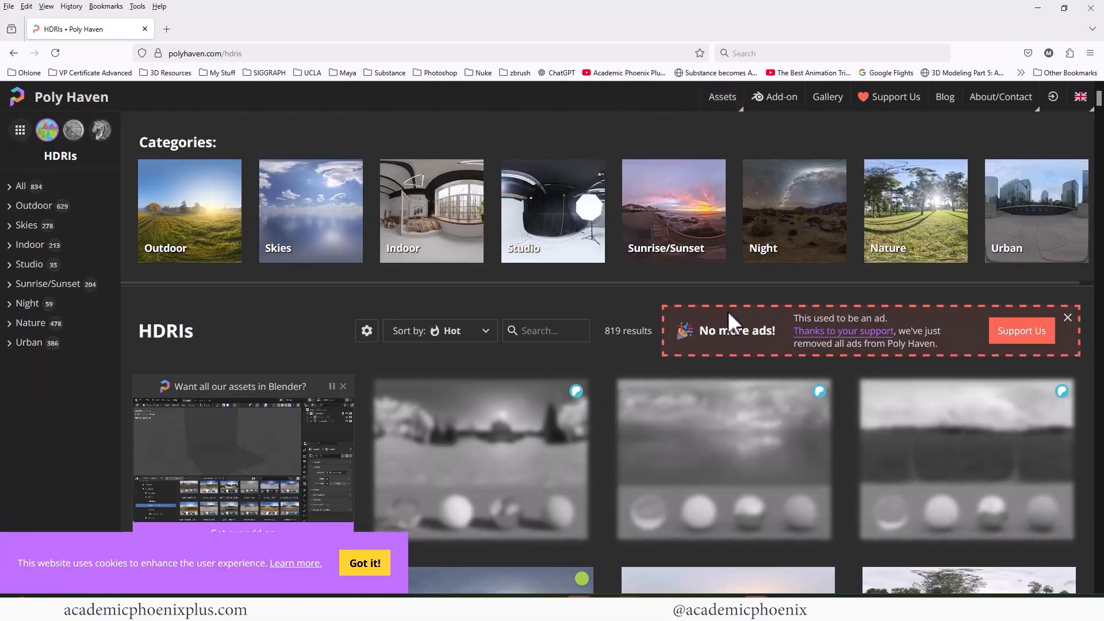
mouse_move(448, 205)
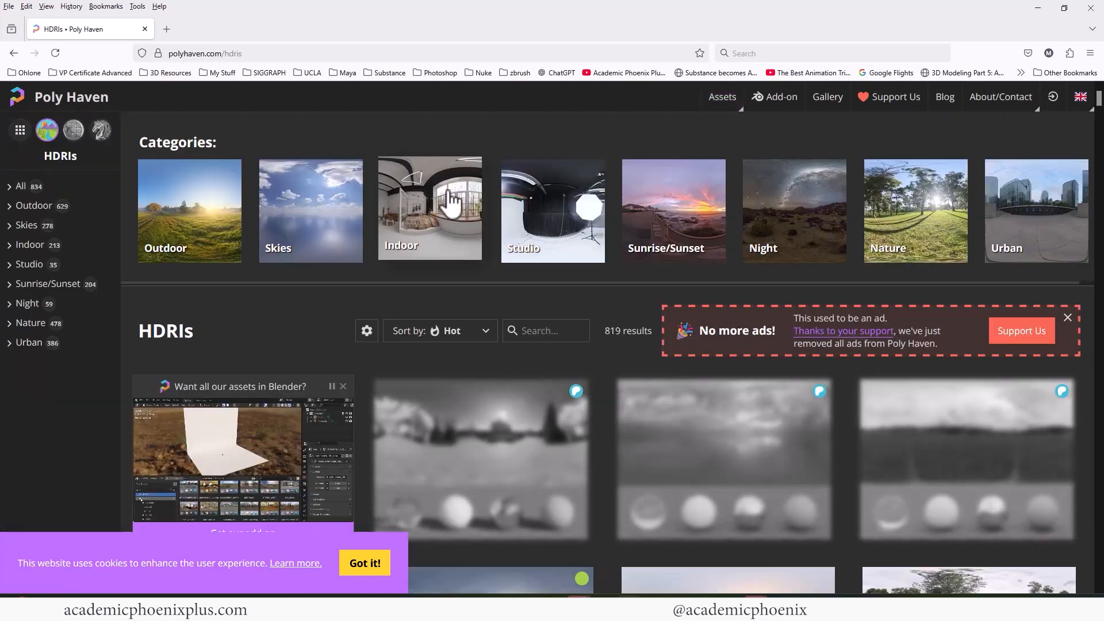
mouse_move(314, 218)
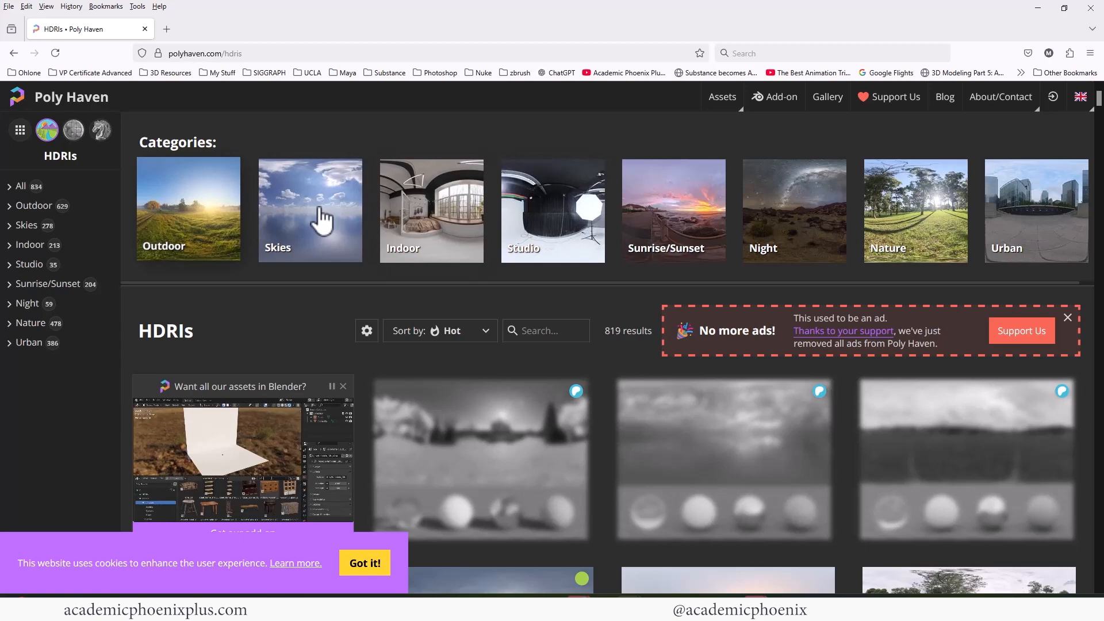
mouse_move(748, 224)
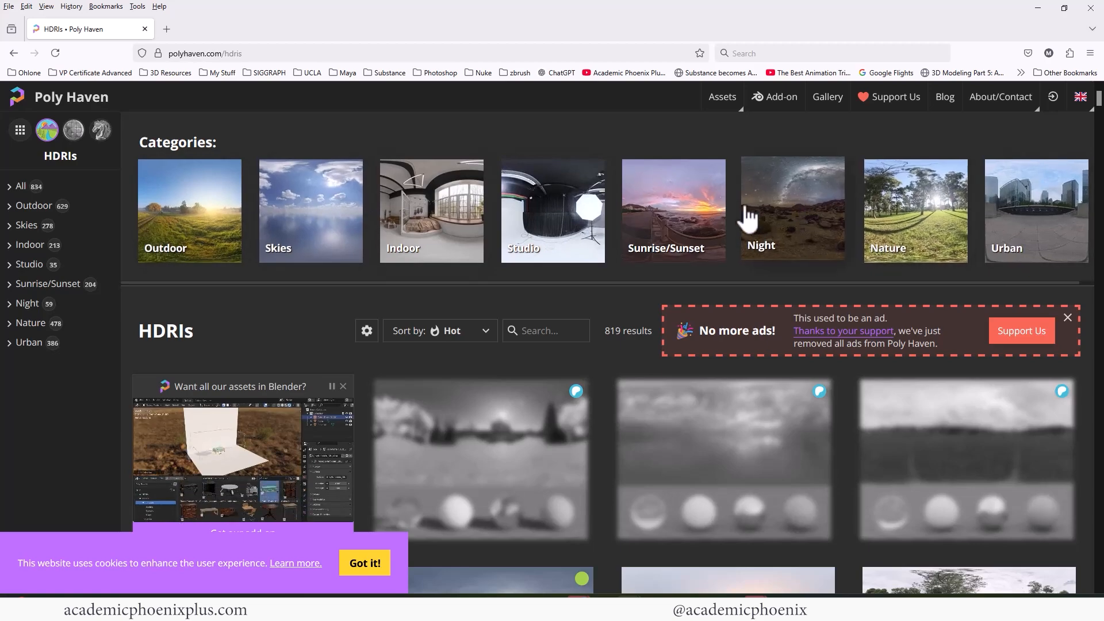
mouse_move(440, 226)
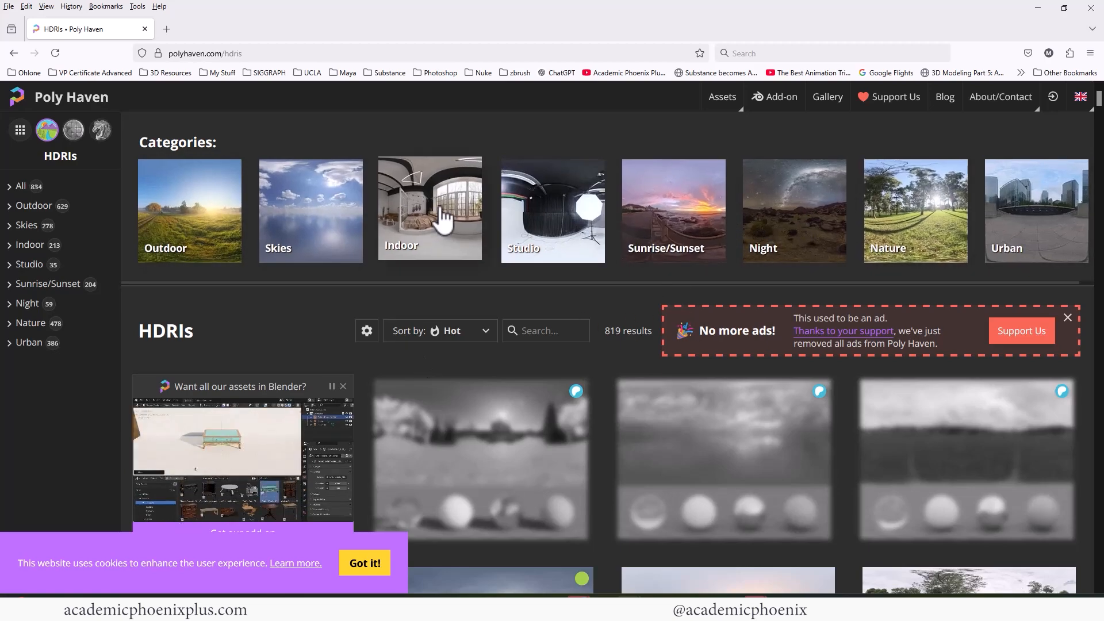
mouse_move(433, 211)
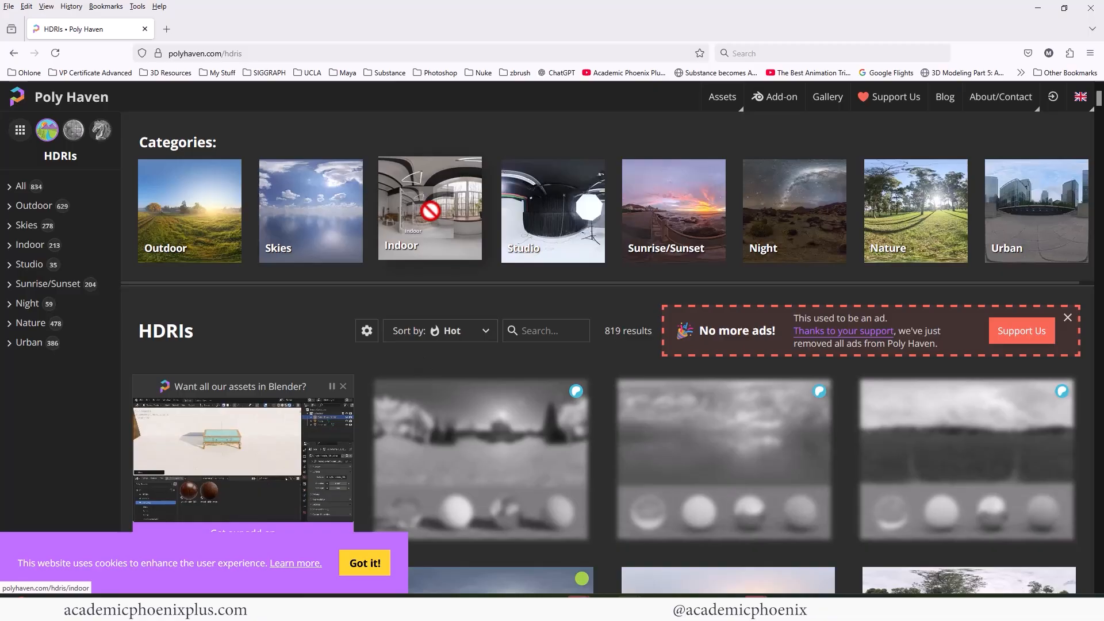
left_click(430, 208)
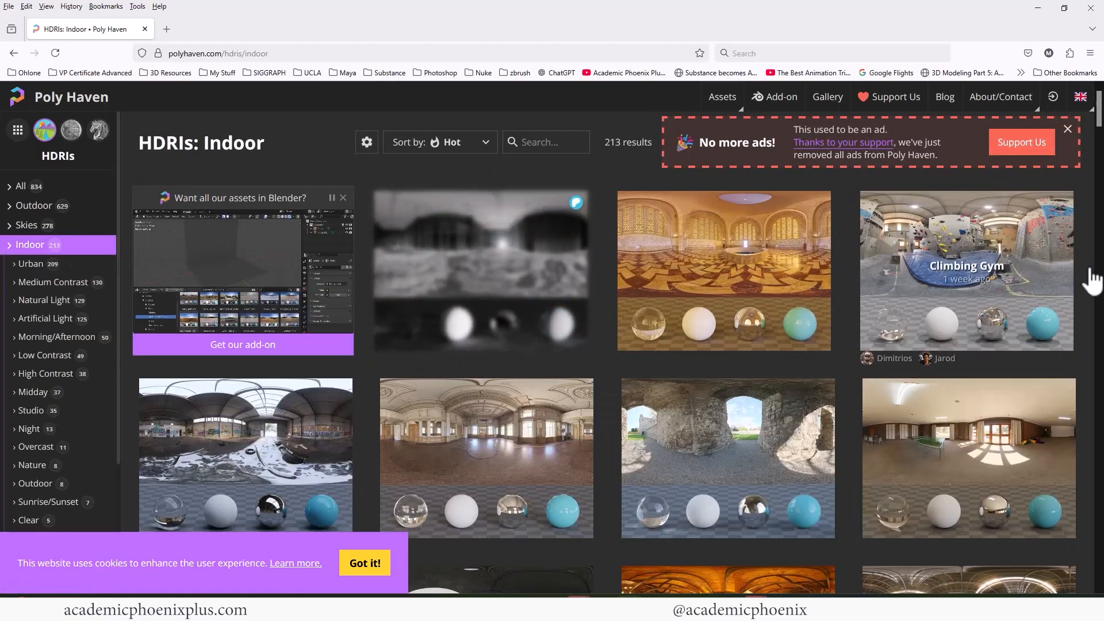
- Find and open the Small Empty Room 3 HDRI page
scroll("down", 3)
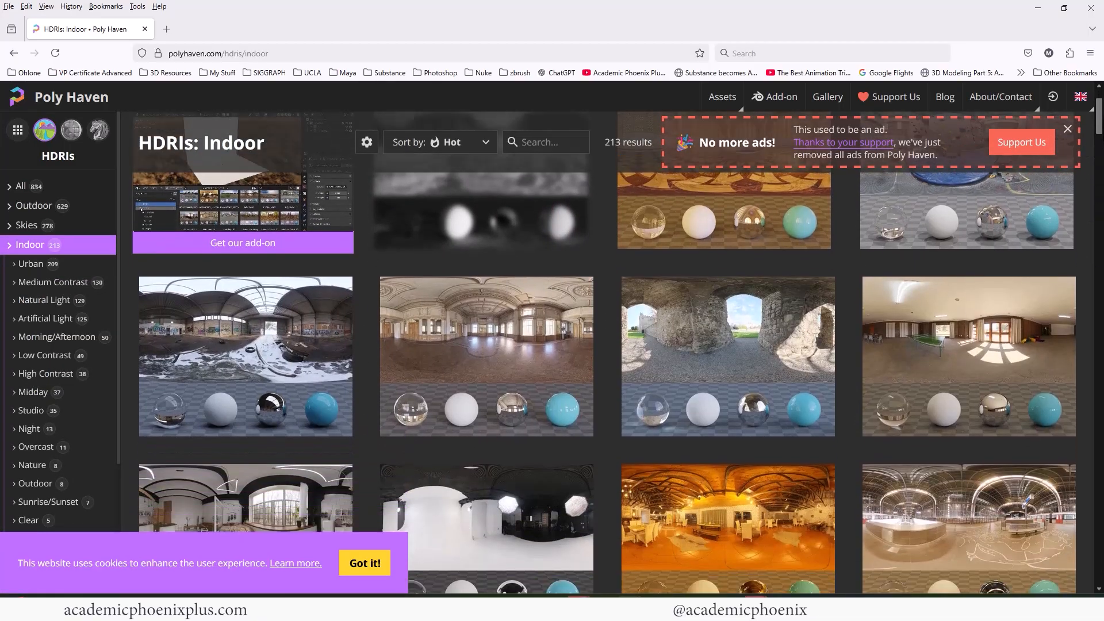
scroll("down", 3)
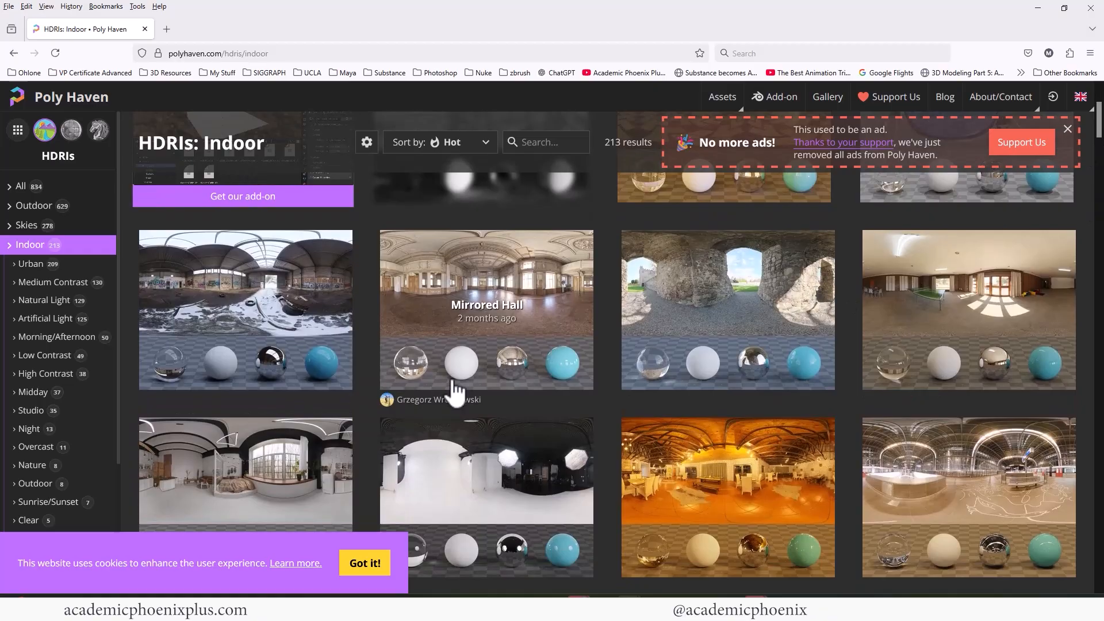
scroll("down", 3)
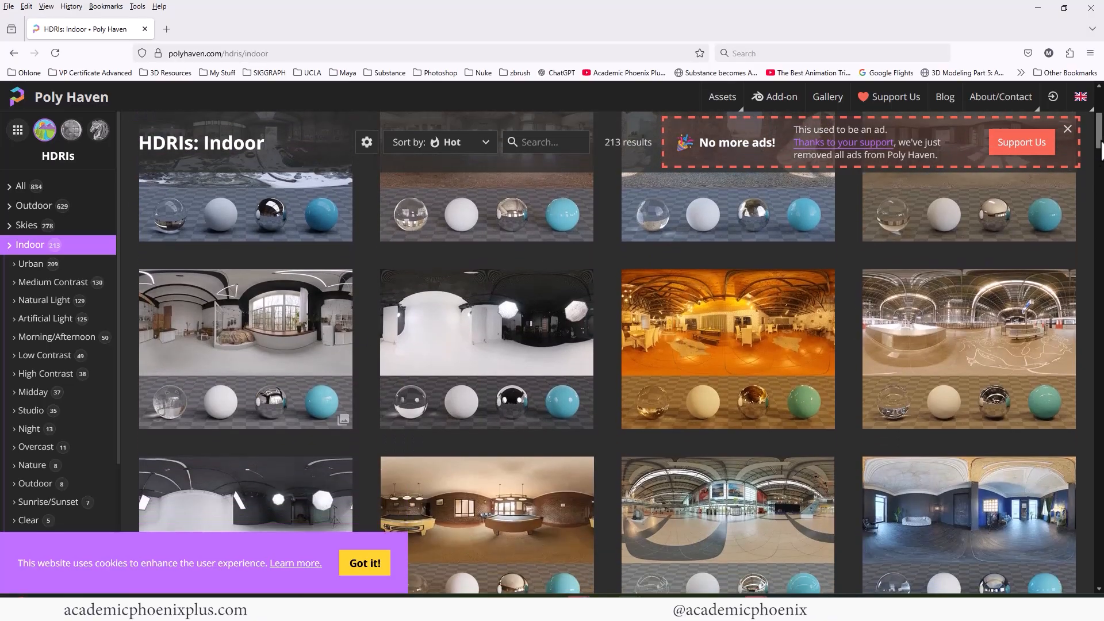
scroll("down", 3)
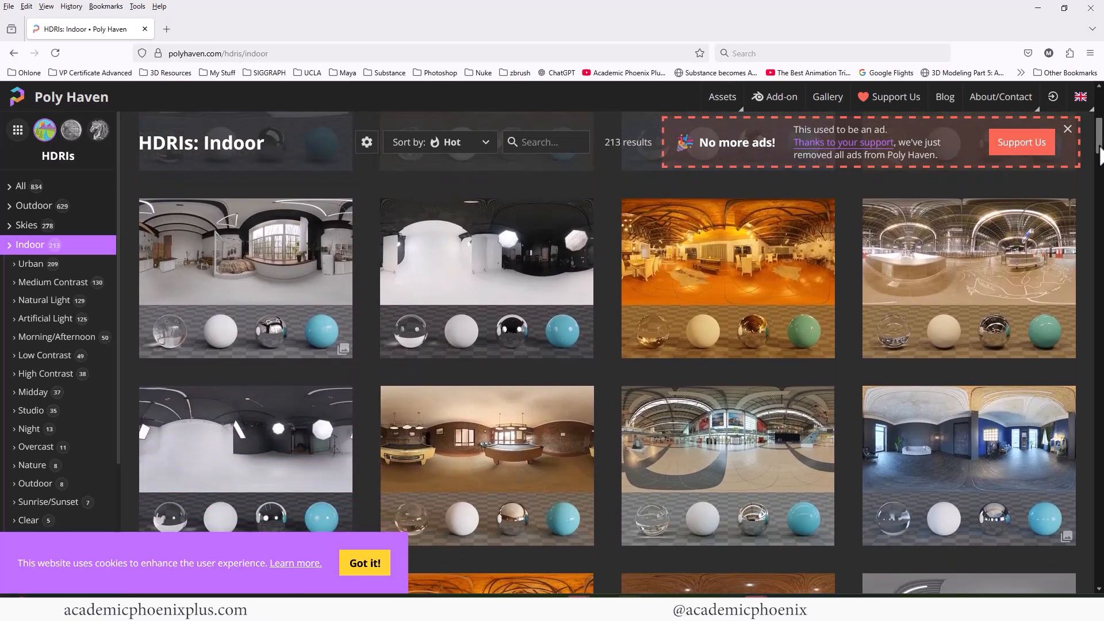
scroll("down", 3)
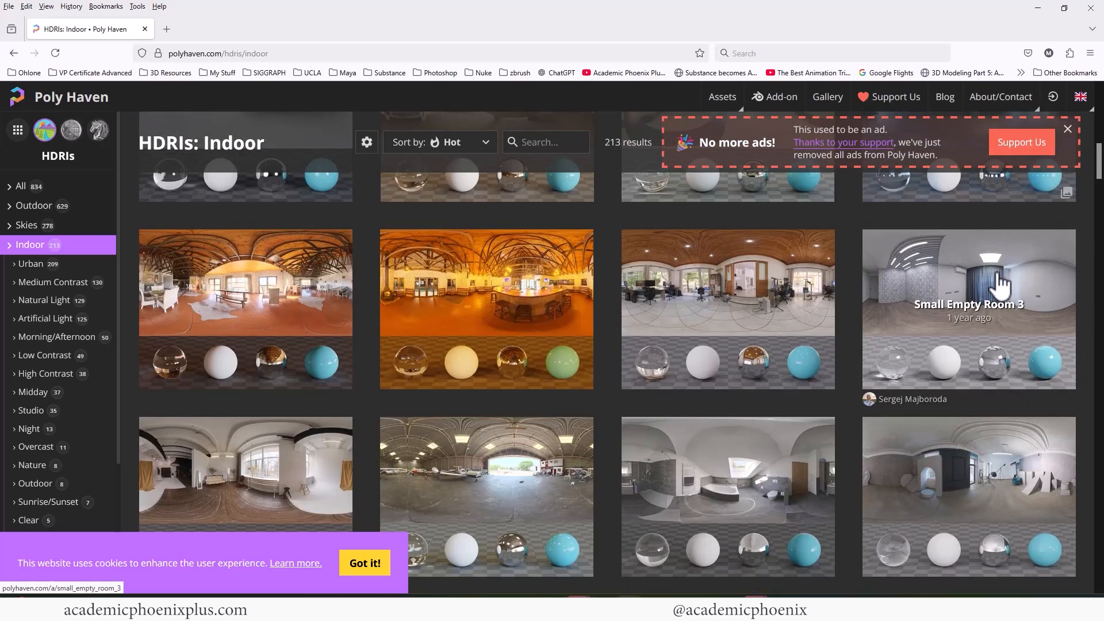
left_click(969, 309)
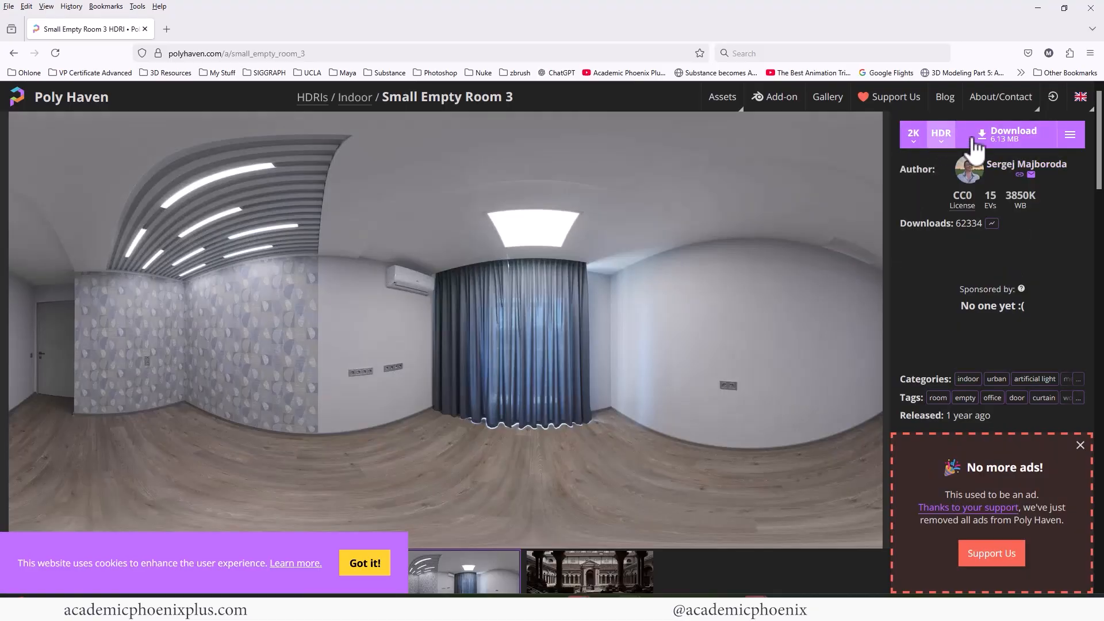
- Download the HDRI and open the ProductDesign project's sourceimages folder
left_click(1013, 134)
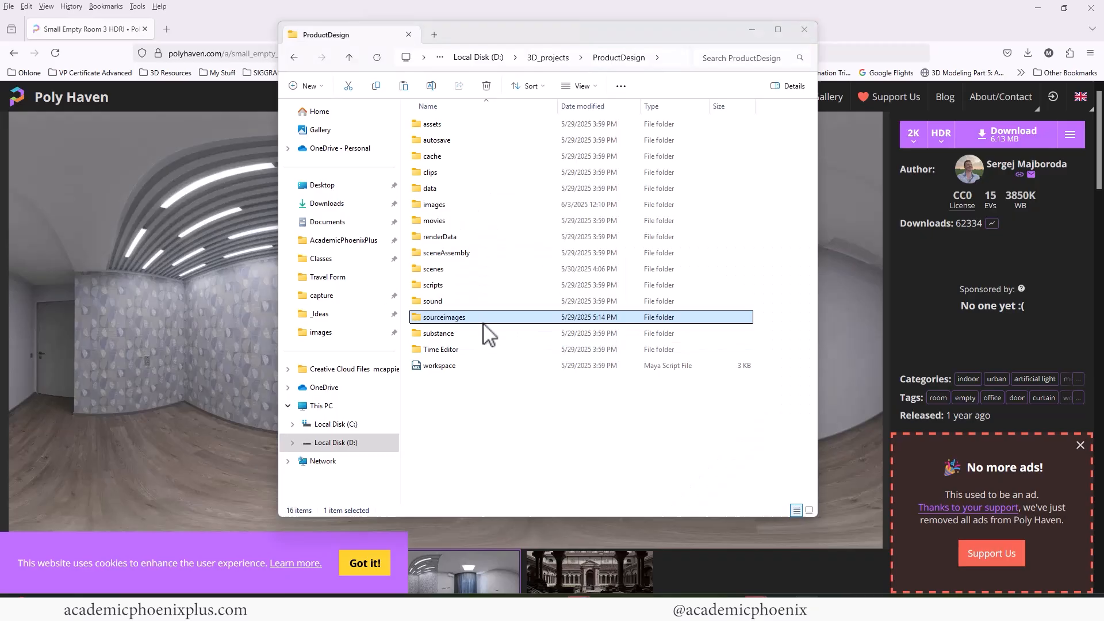
double_click(444, 318)
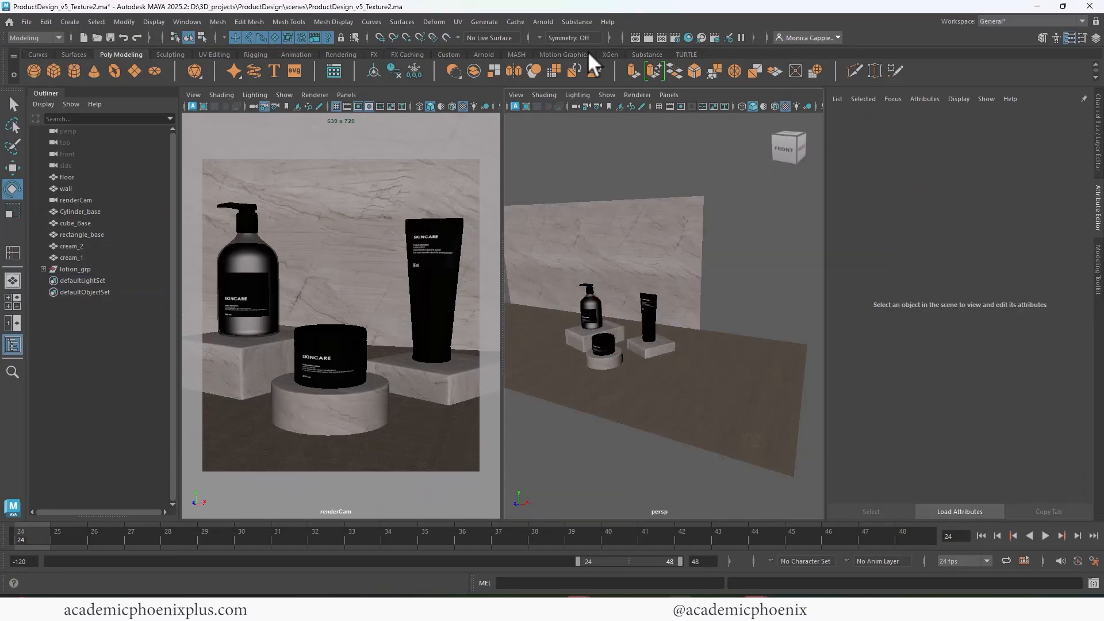
- Add an Arnold skydome light using small_empty_room_3_2k.hdr as its color texture
left_click(543, 21)
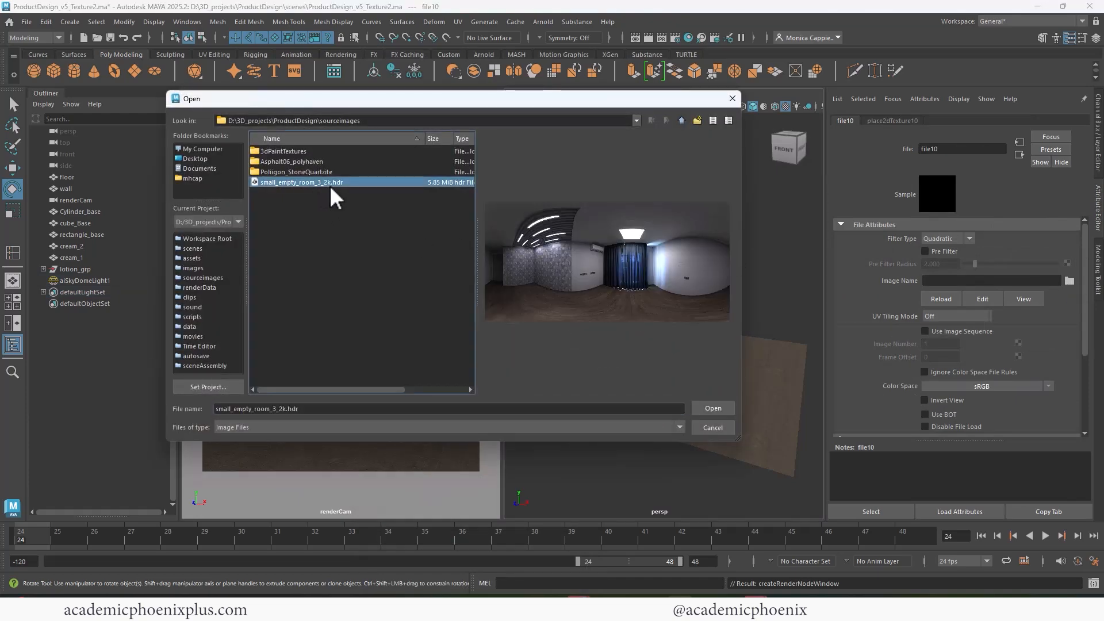
left_click(713, 407)
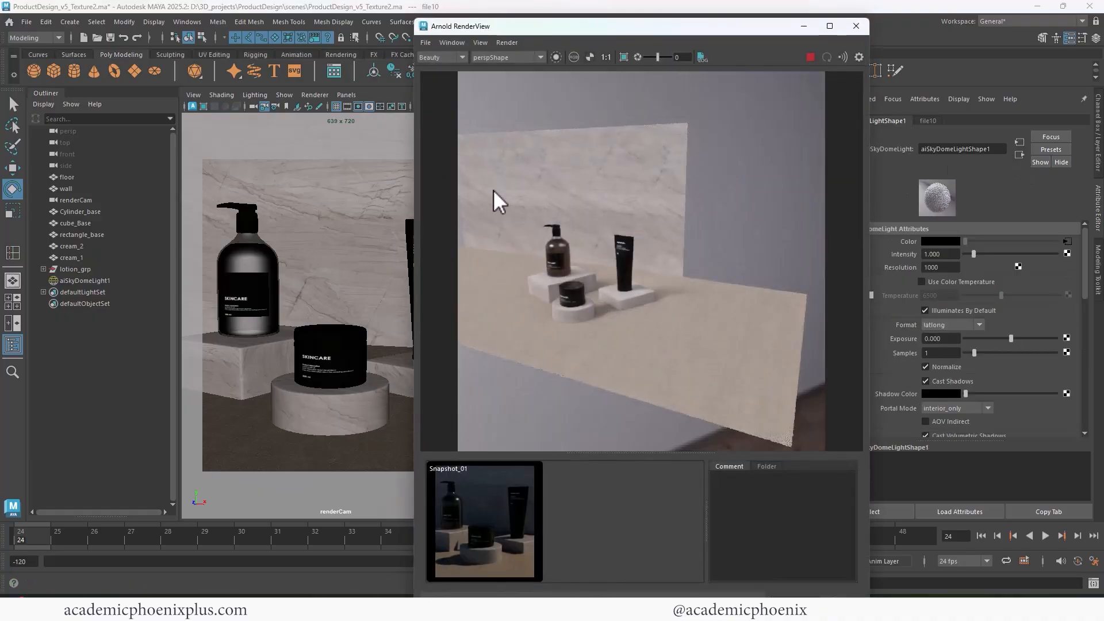
- Render through renderCamShape in Arnold RenderView and rotate aiSkyDomeLight1 to shift the lighting
left_click(539, 58)
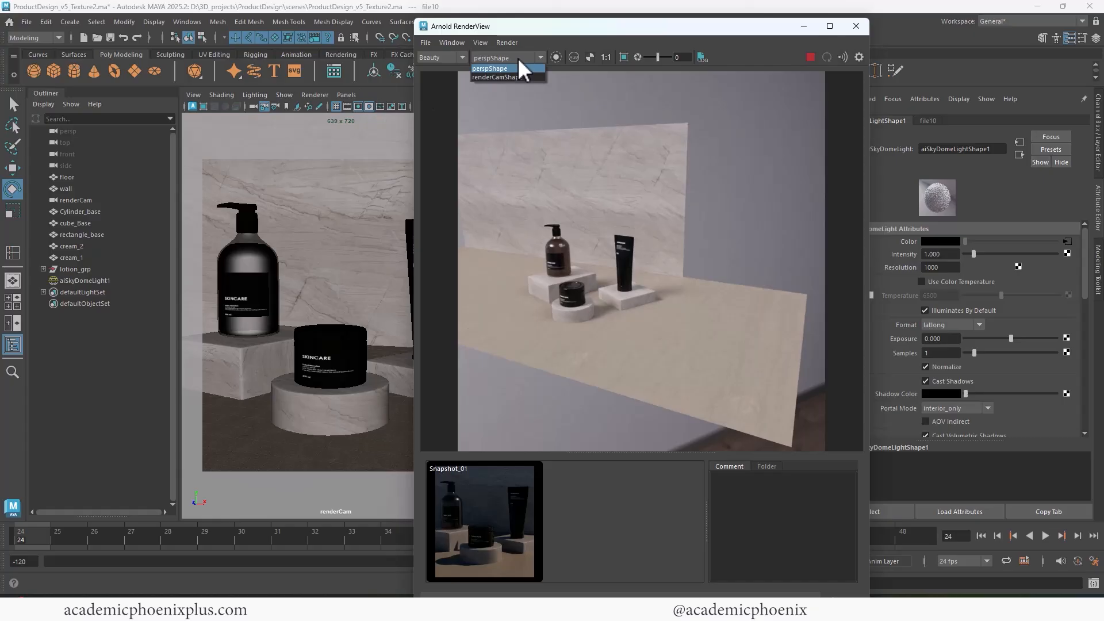
left_click(495, 78)
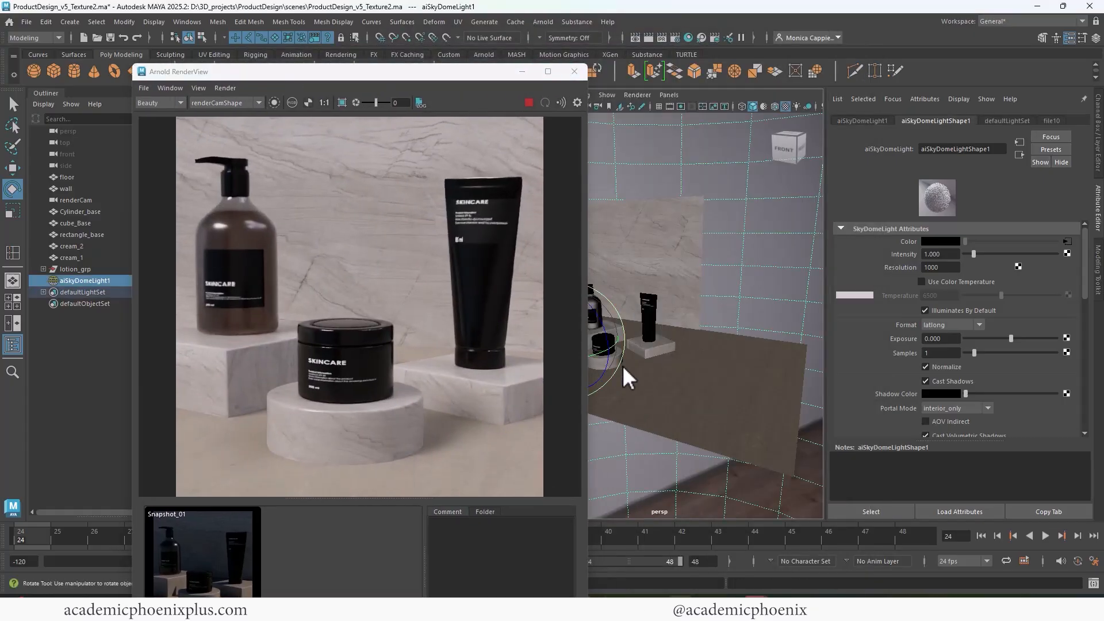
left_click_drag(626, 378, 595, 352)
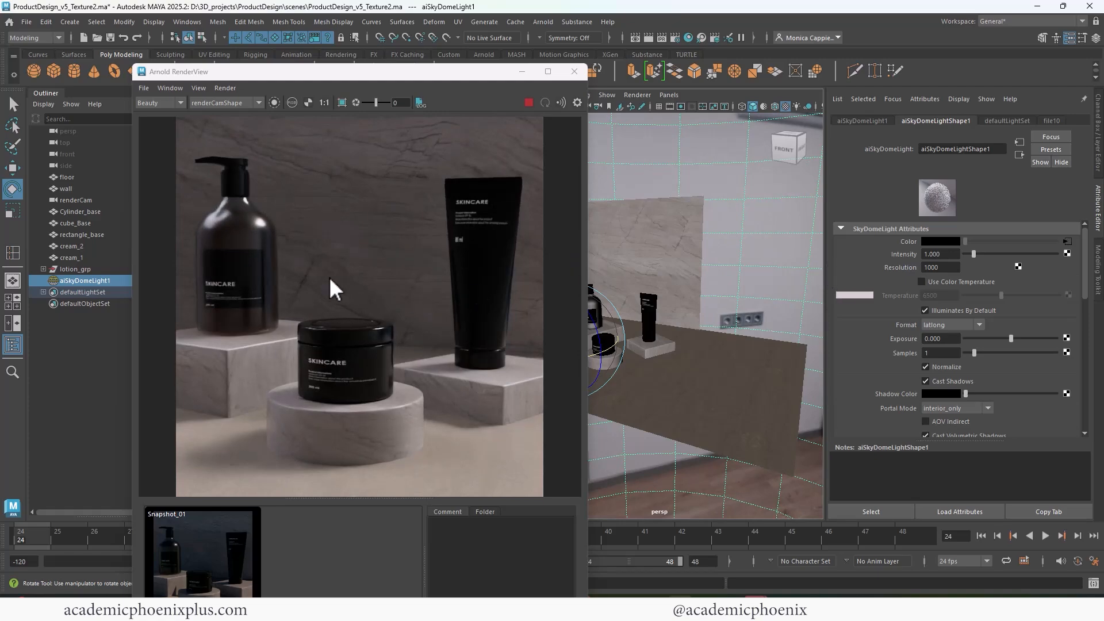
mouse_move(819, 183)
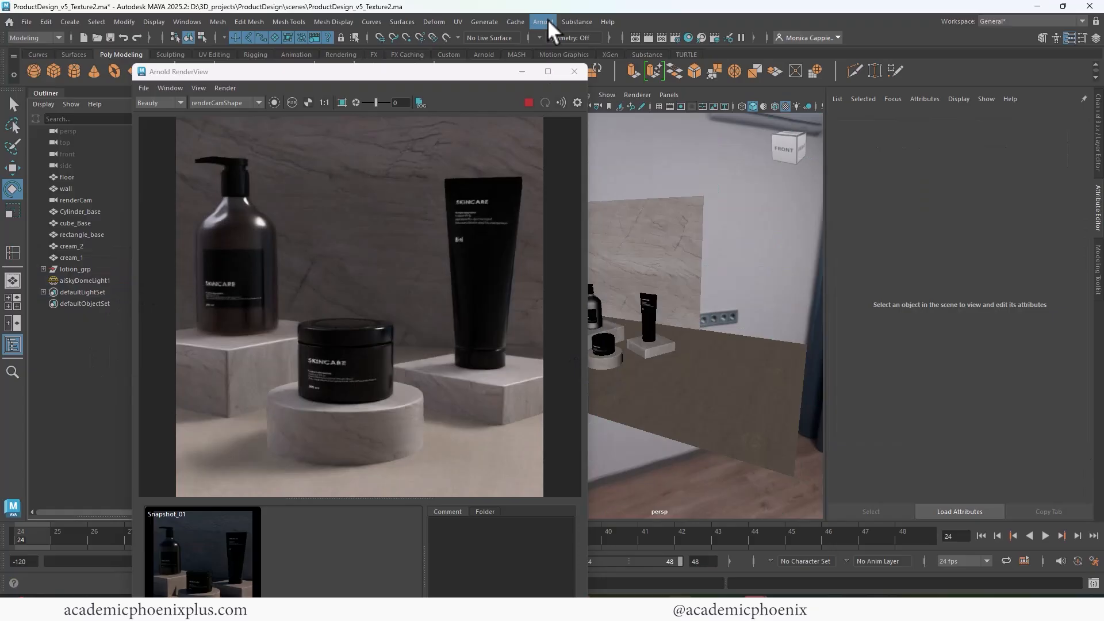
- Add an Arnold Physical Sky light and set aiSkyDomeLight2 intensity to 0.3
left_click(543, 20)
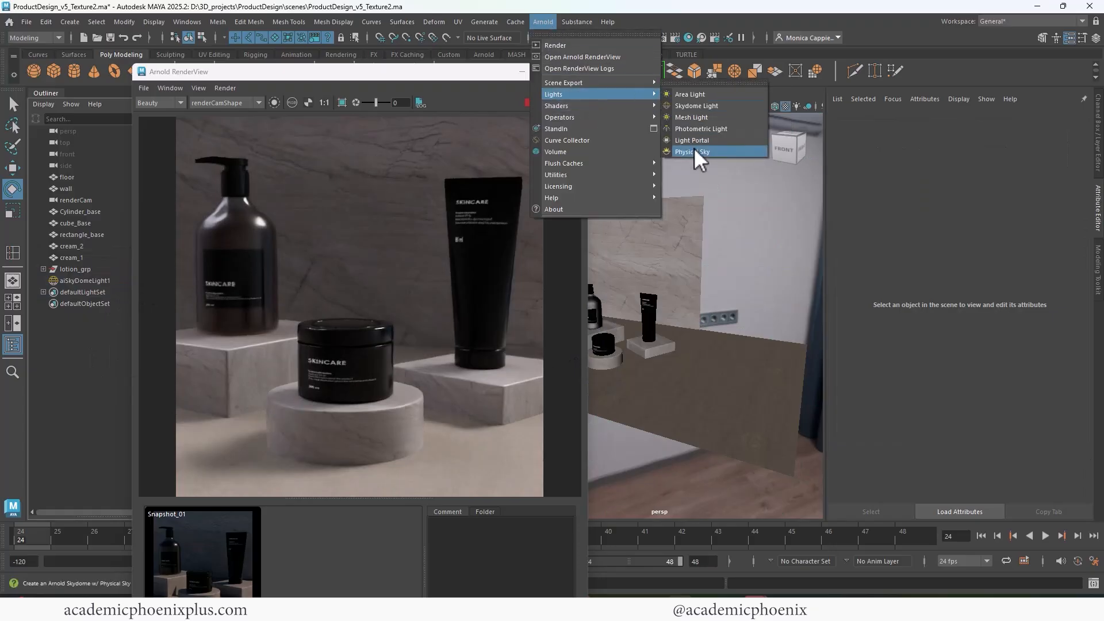
left_click(696, 152)
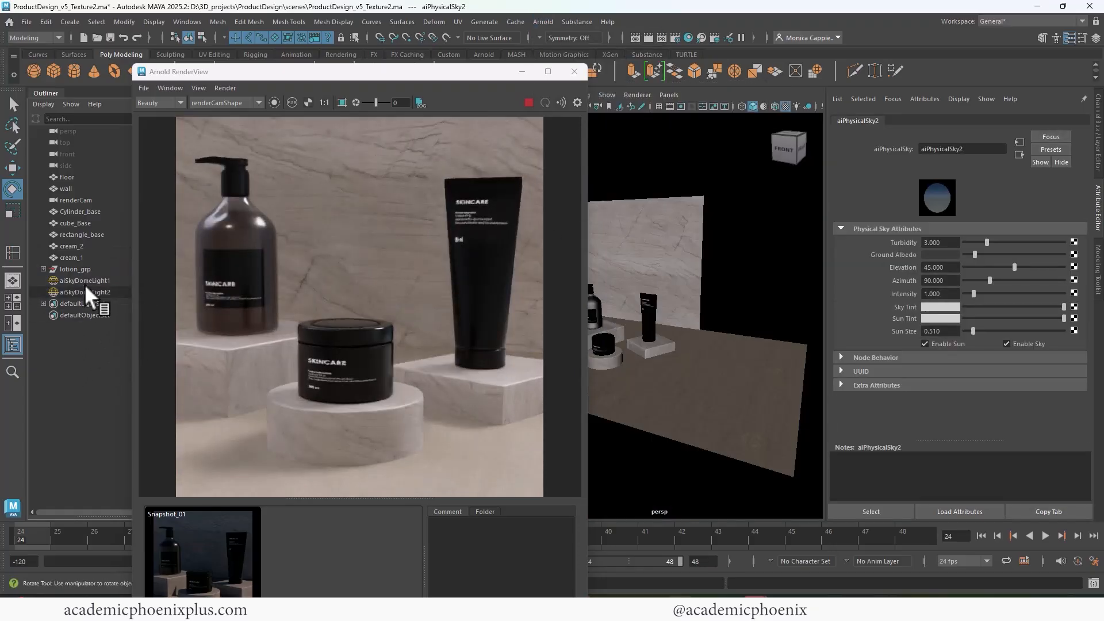
left_click(85, 292)
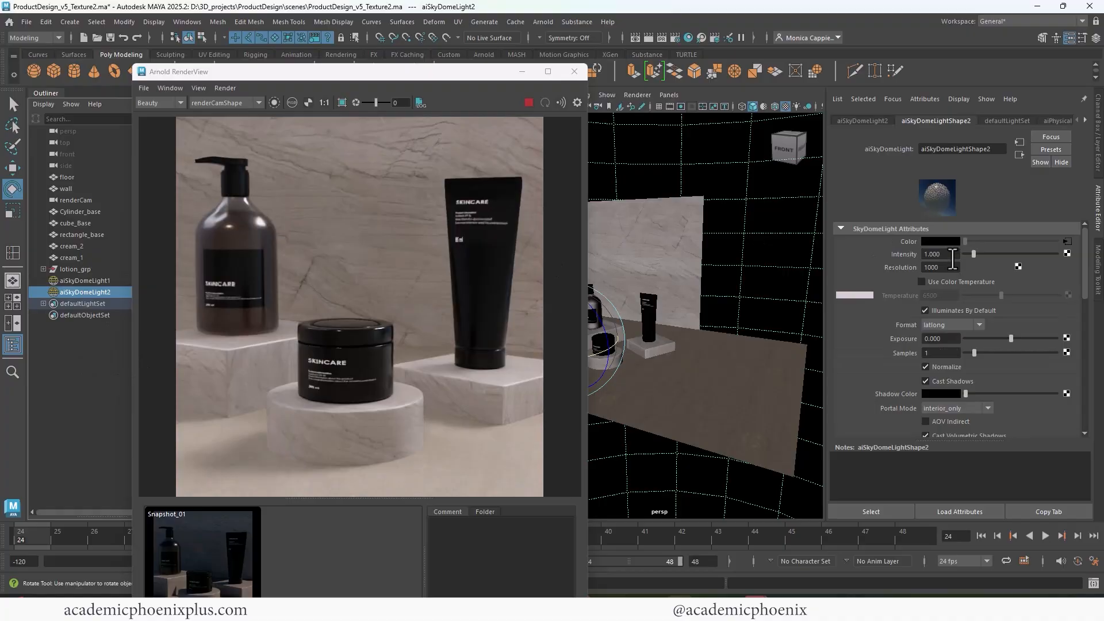
type("0.300")
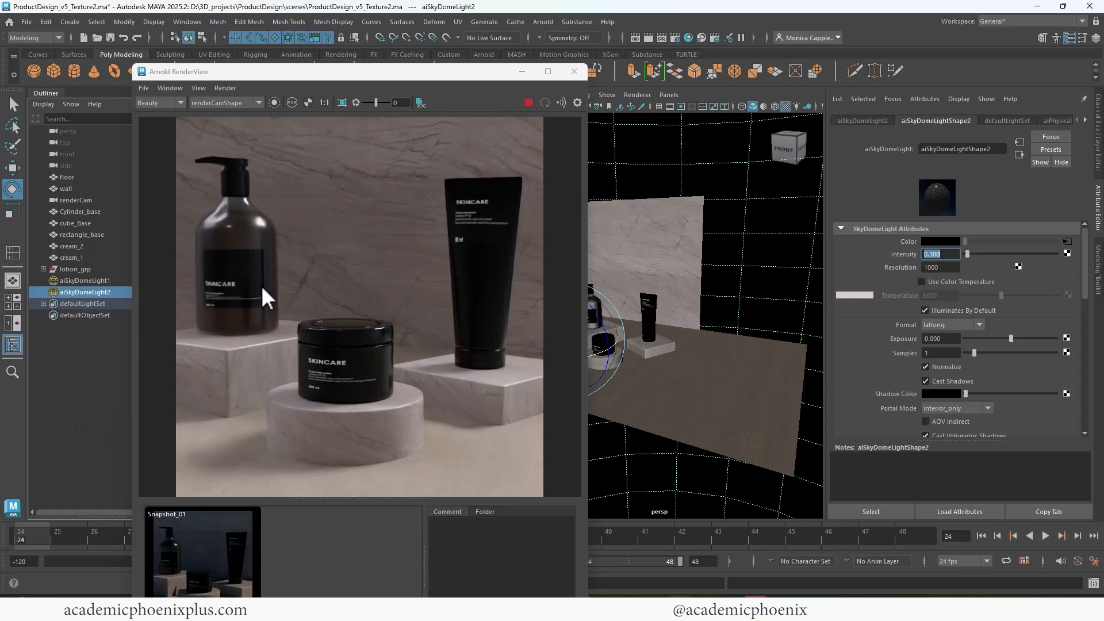
mouse_move(359, 375)
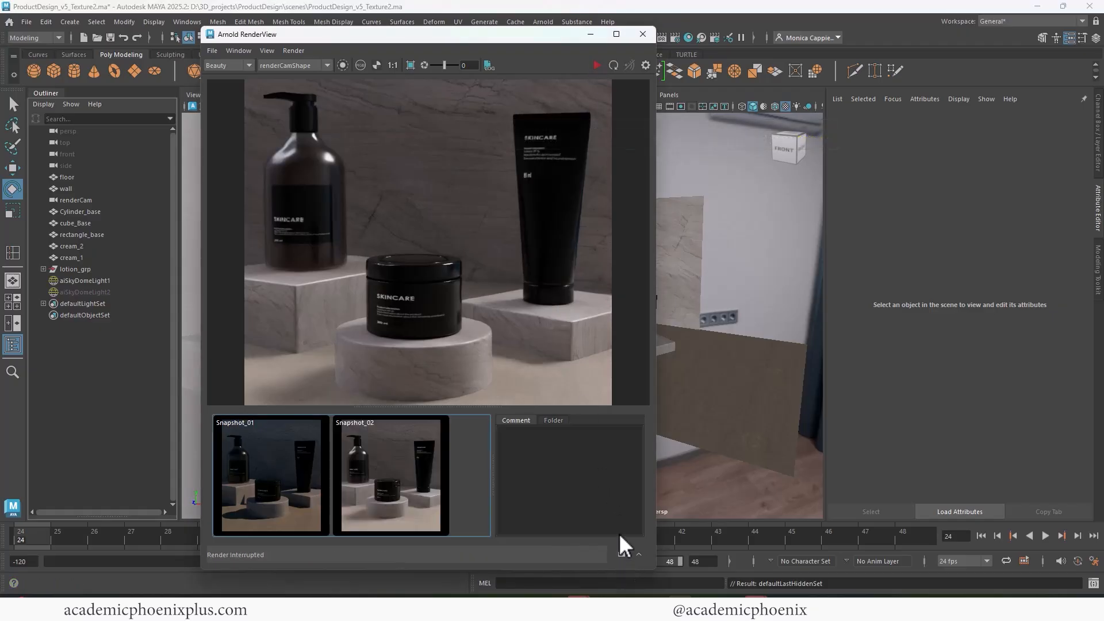
- With the dome light on empty_workshop_2k.hdr, render the current frame with Arnold
left_click(643, 33)
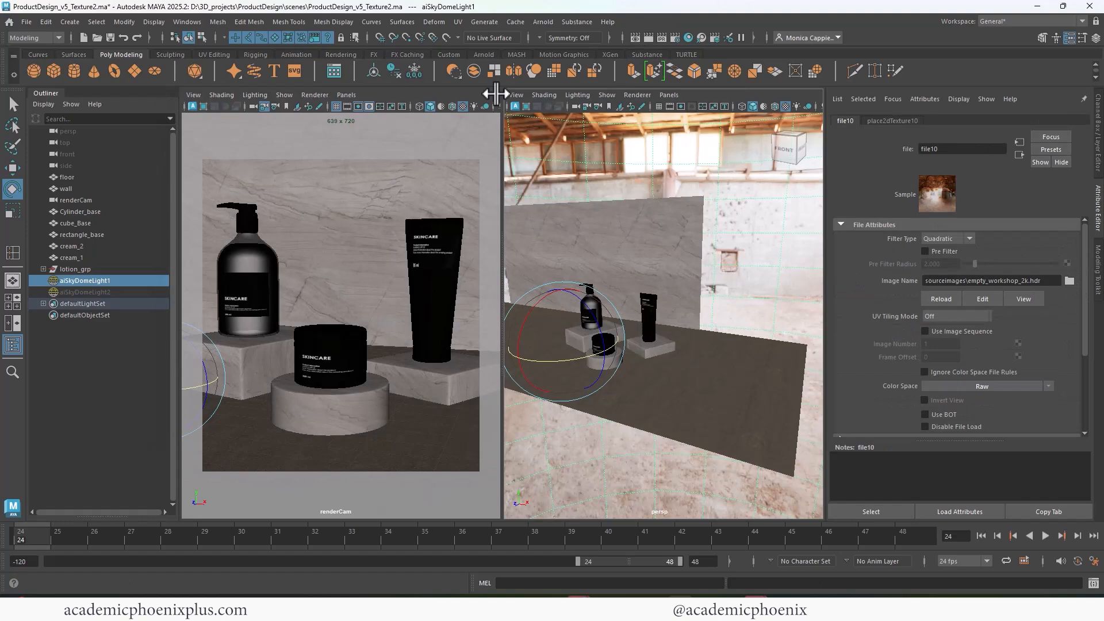
left_click(650, 37)
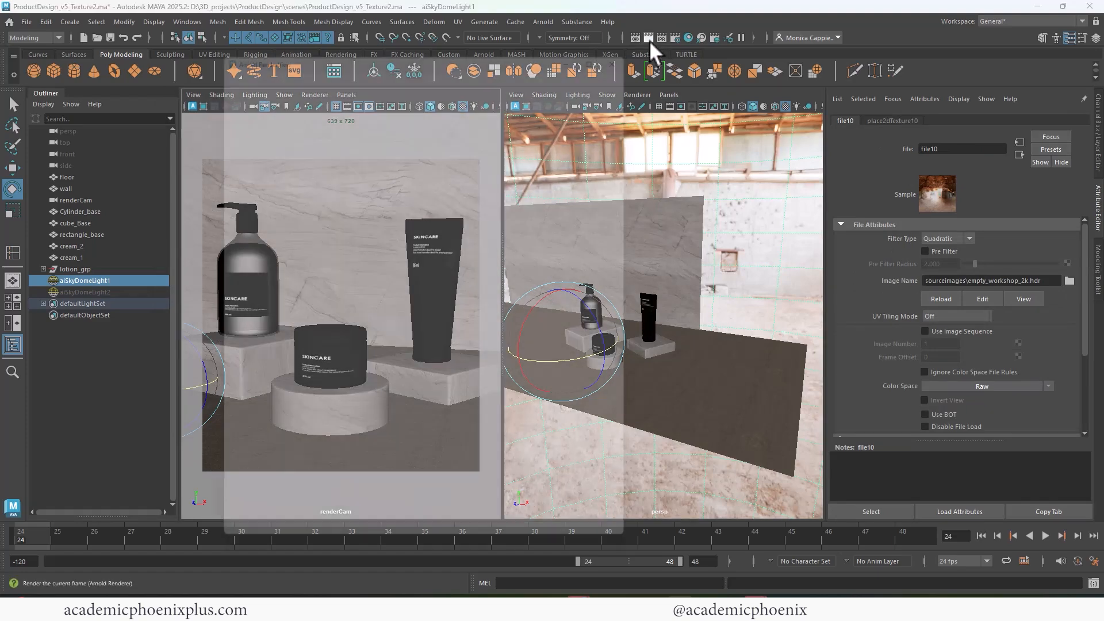
left_click(649, 37)
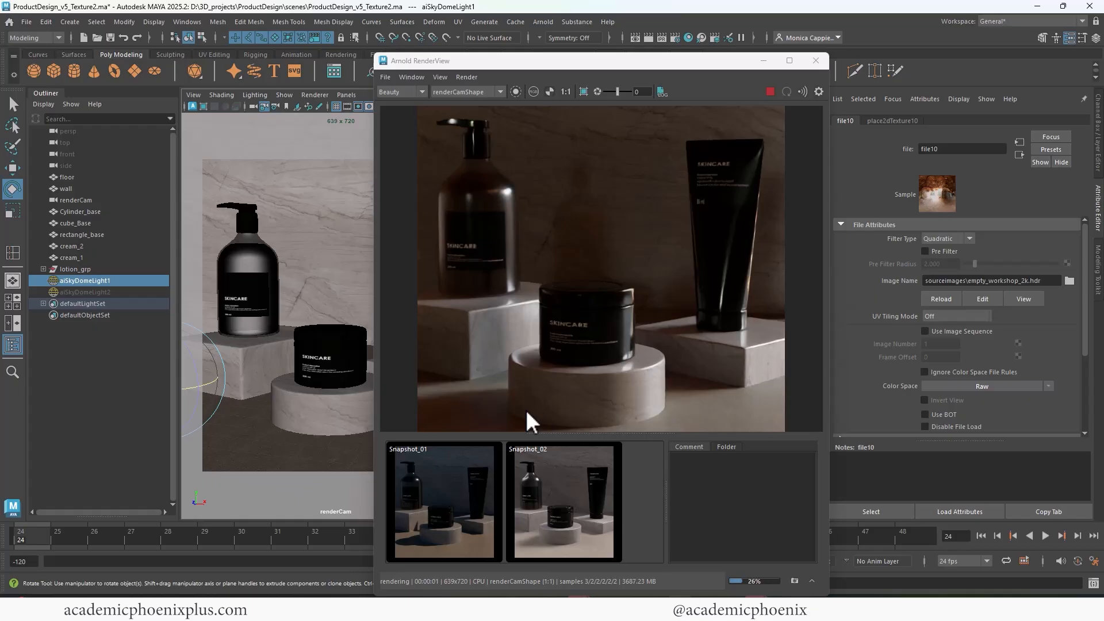
- Unhide the physical sky dome light and brighten aiSkyDomeLight1 to intensity 1.5
left_click(85, 292)
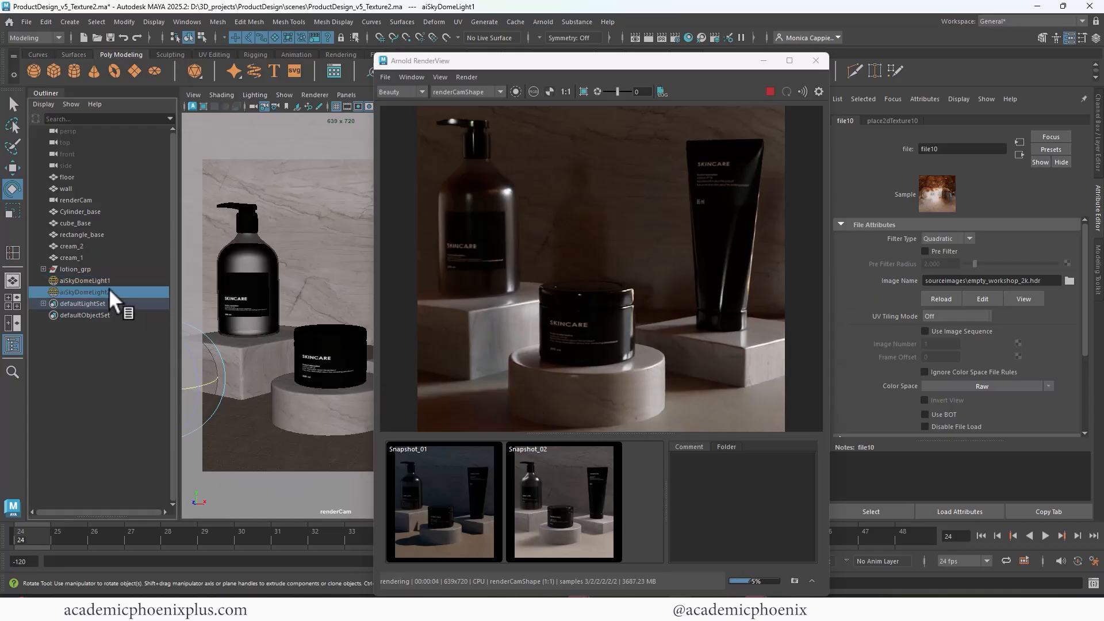
left_click(84, 292)
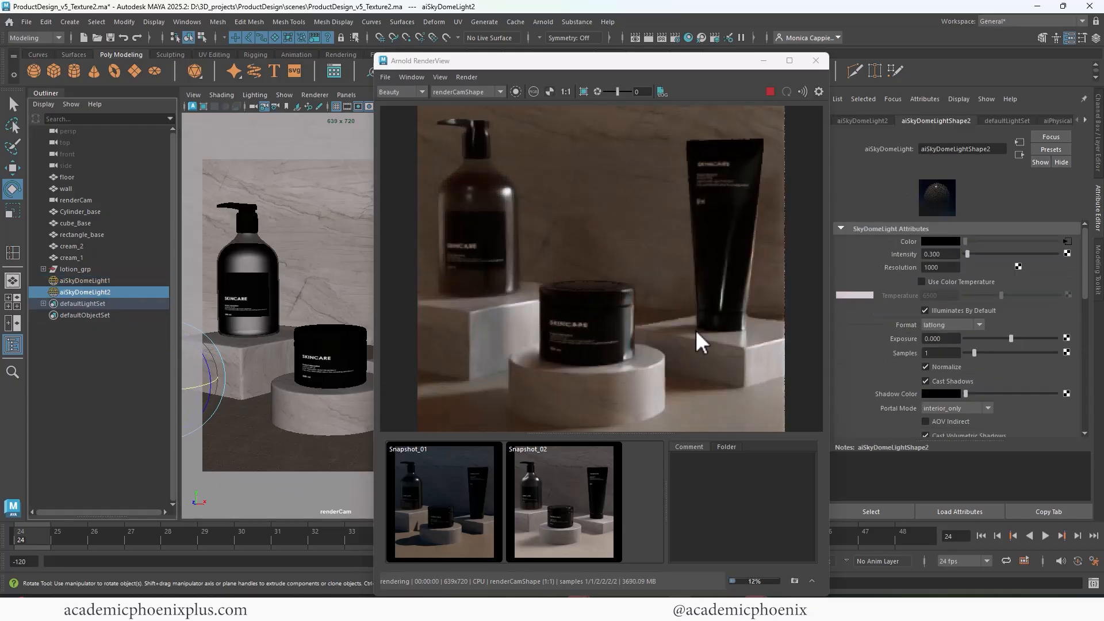
mouse_move(752, 314)
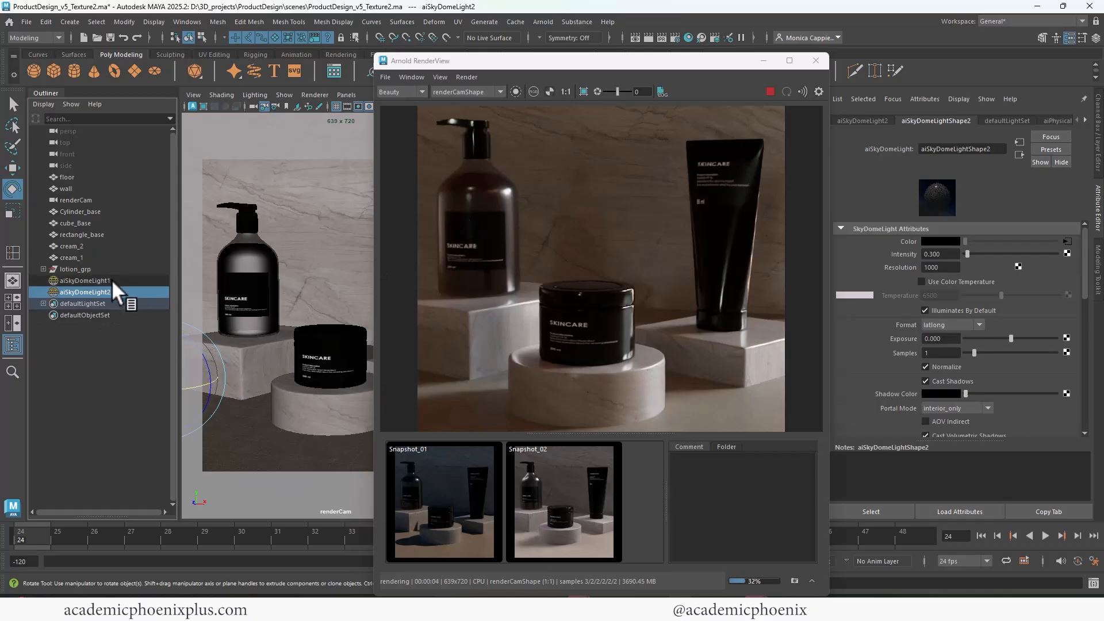
left_click(85, 279)
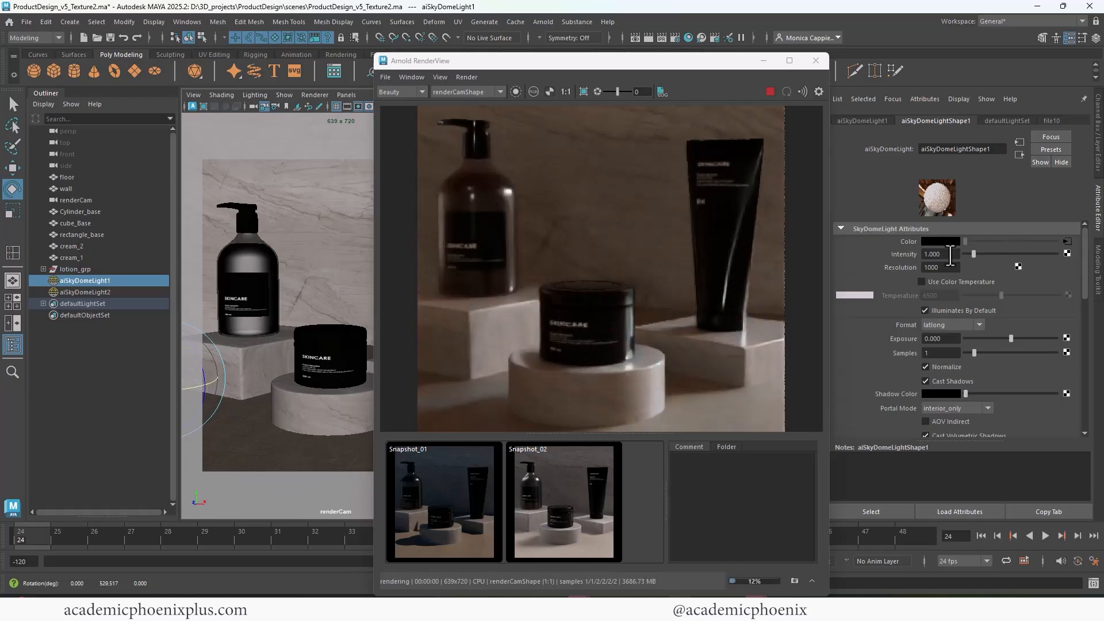
type("1.500")
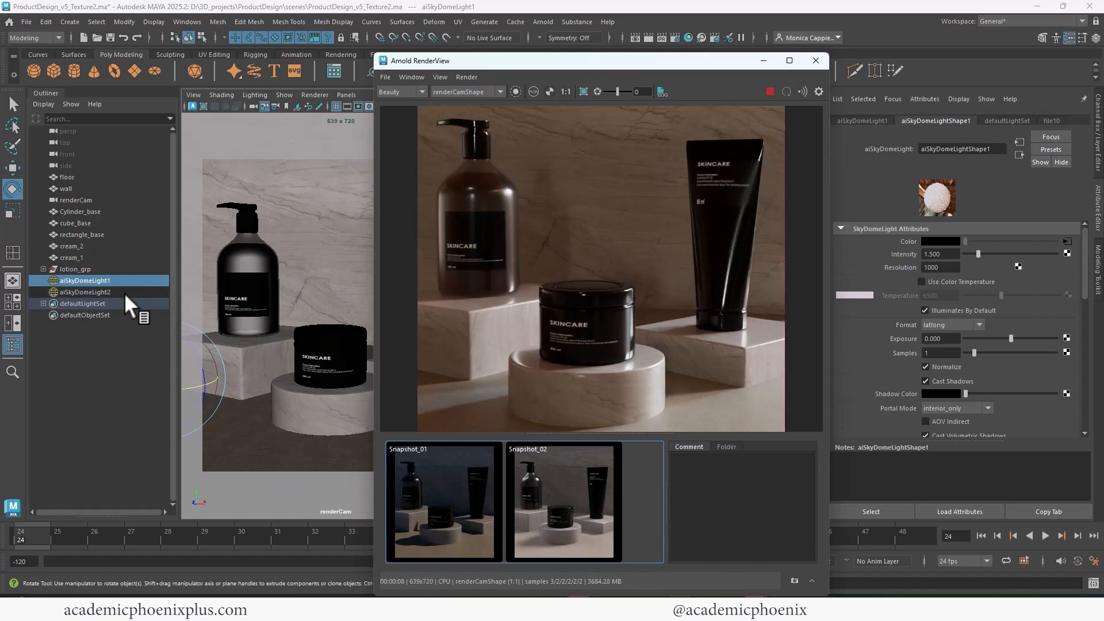
- Lower aiSkyDomeLight2's intensity to 0.4 and return to the workshop dome light
left_click(85, 292)
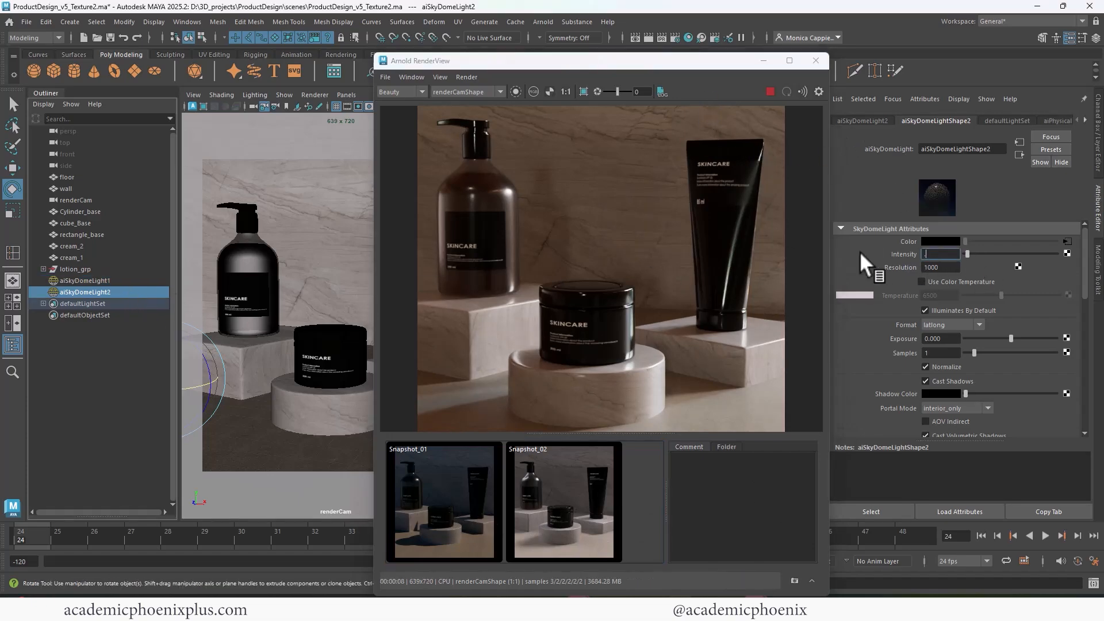
type("0.400")
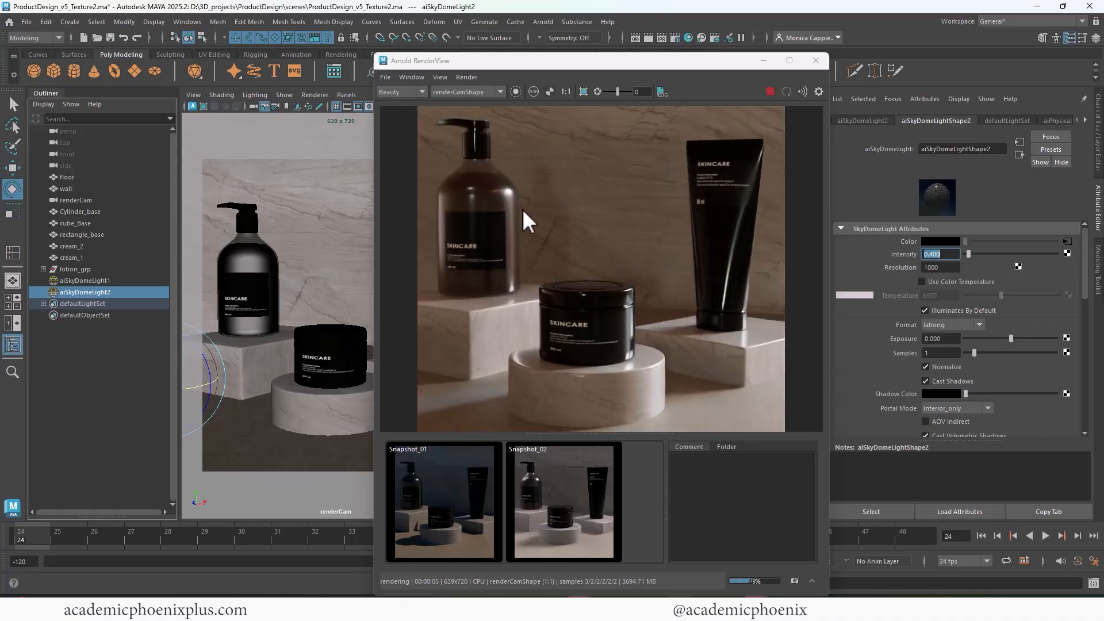
left_click(564, 511)
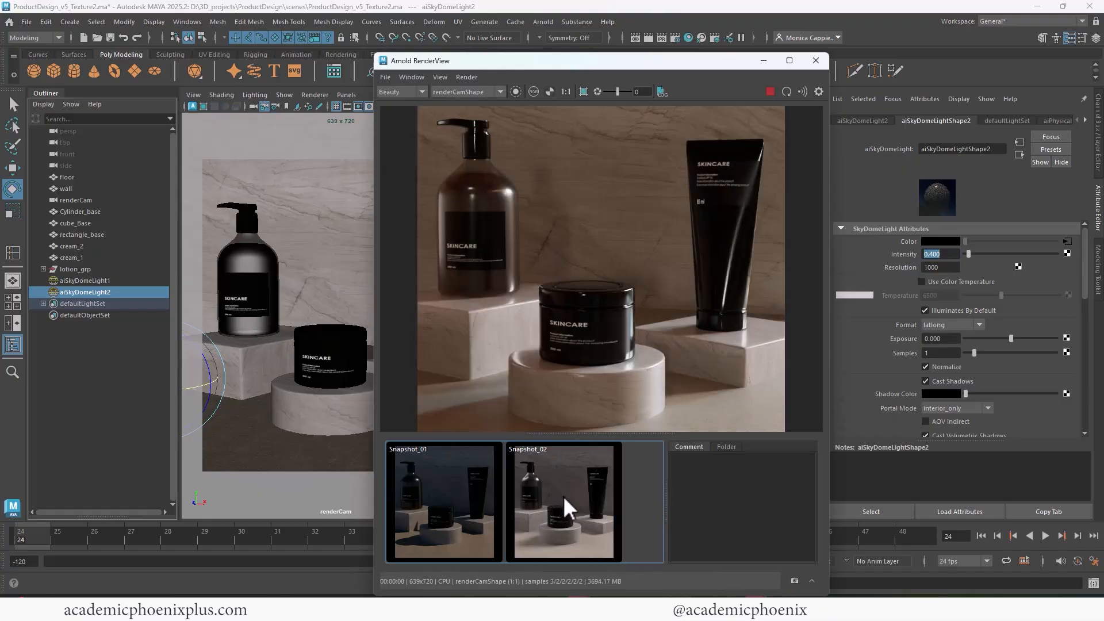
left_click(85, 281)
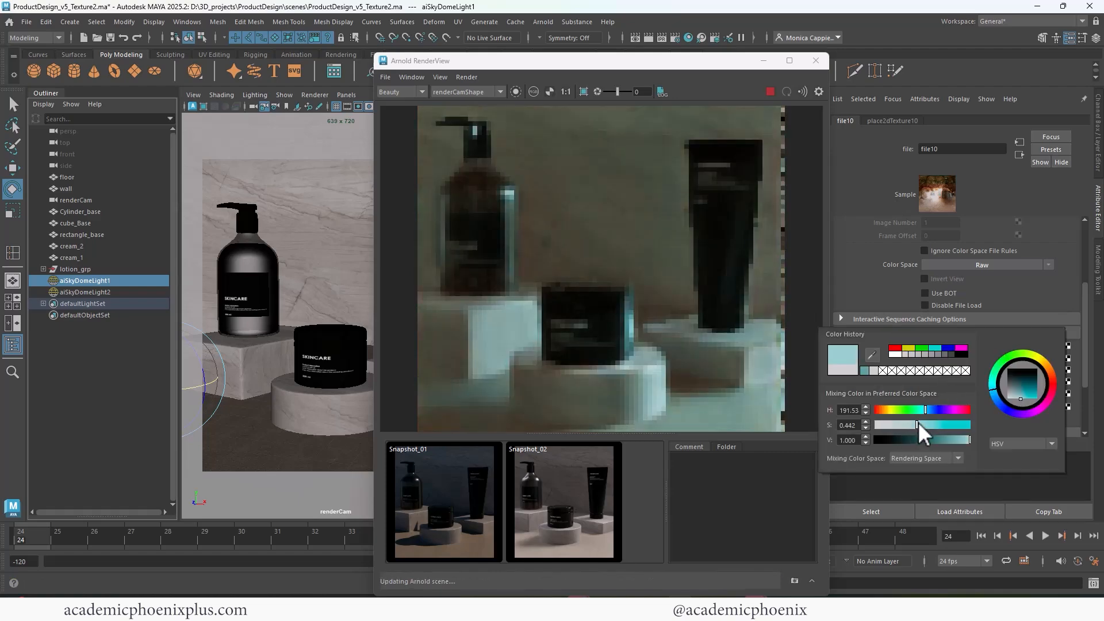
- Tint the workshop HDR texture's default colour toward teal in the colour picker
left_click_drag(915, 424, 883, 425)
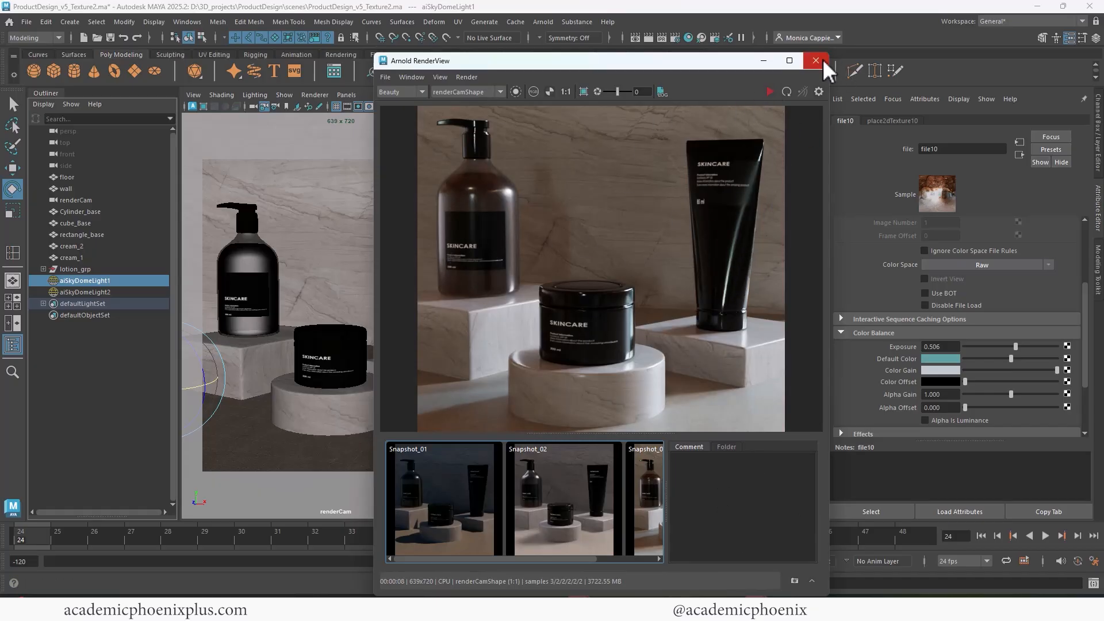
- Save the scene as ProductDesign_v6_Lighting.ma and close the Arnold RenderView
left_click(817, 60)
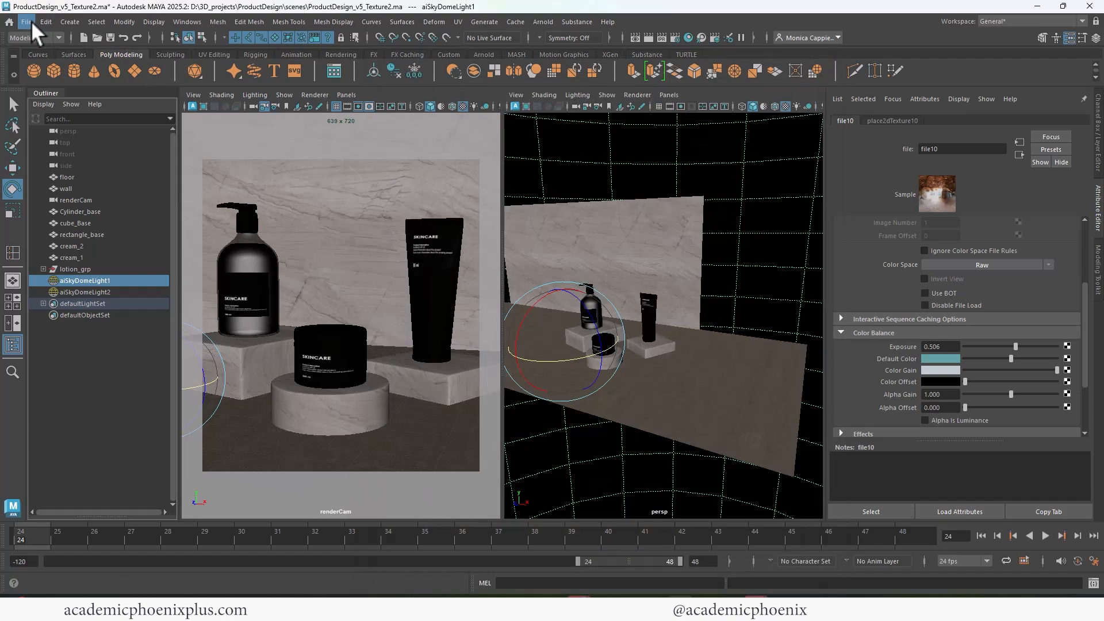
left_click(27, 22)
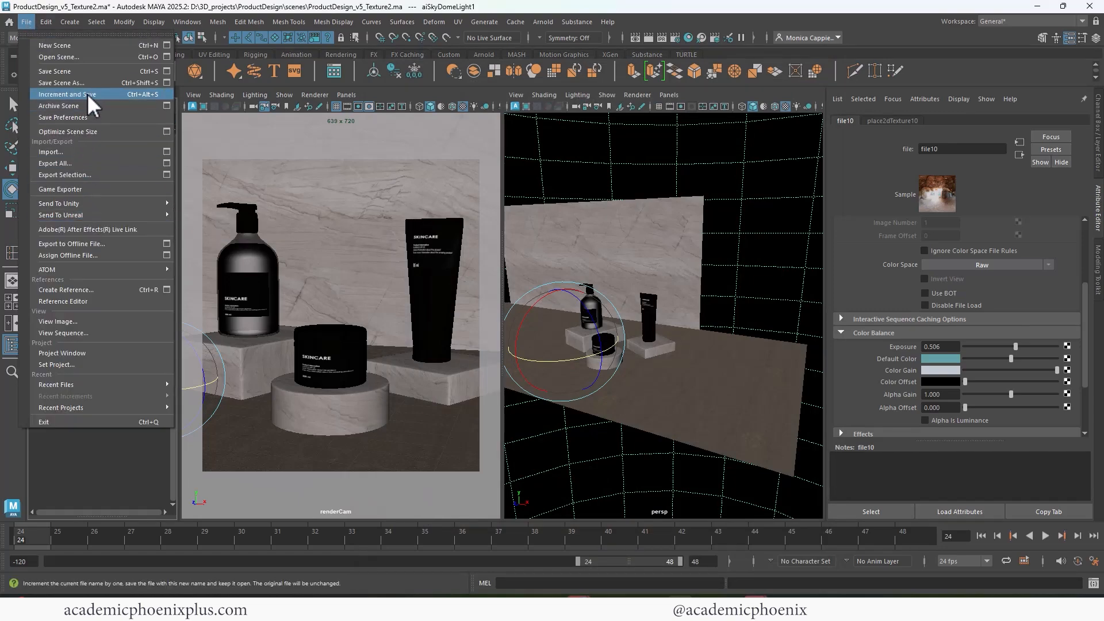
left_click(62, 82)
type("ProductDesign_v6_Li.ma")
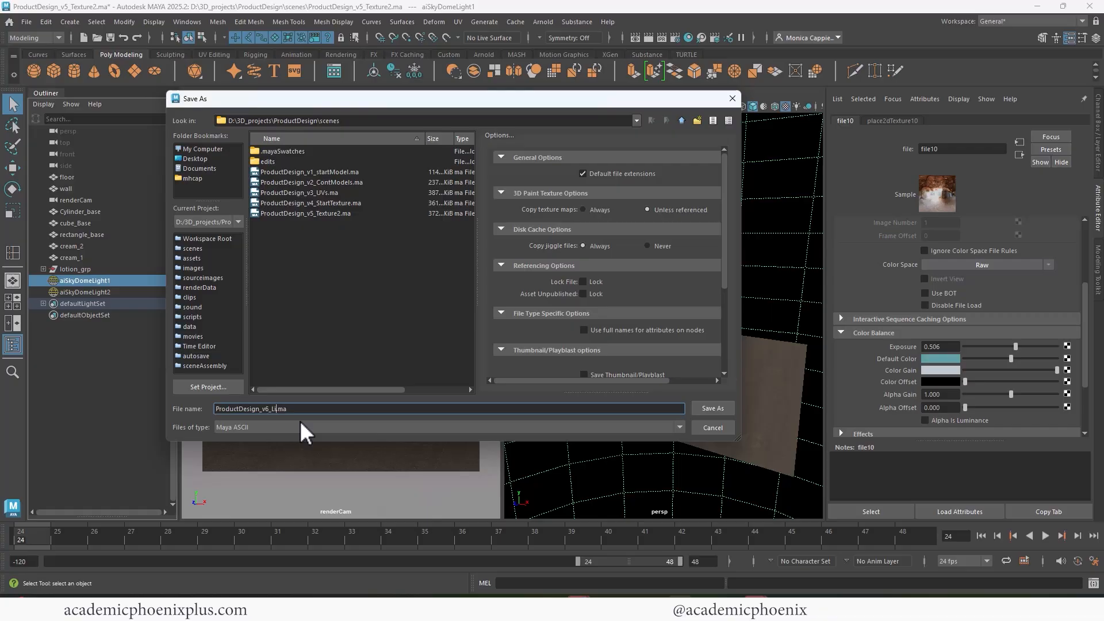
left_click(713, 408)
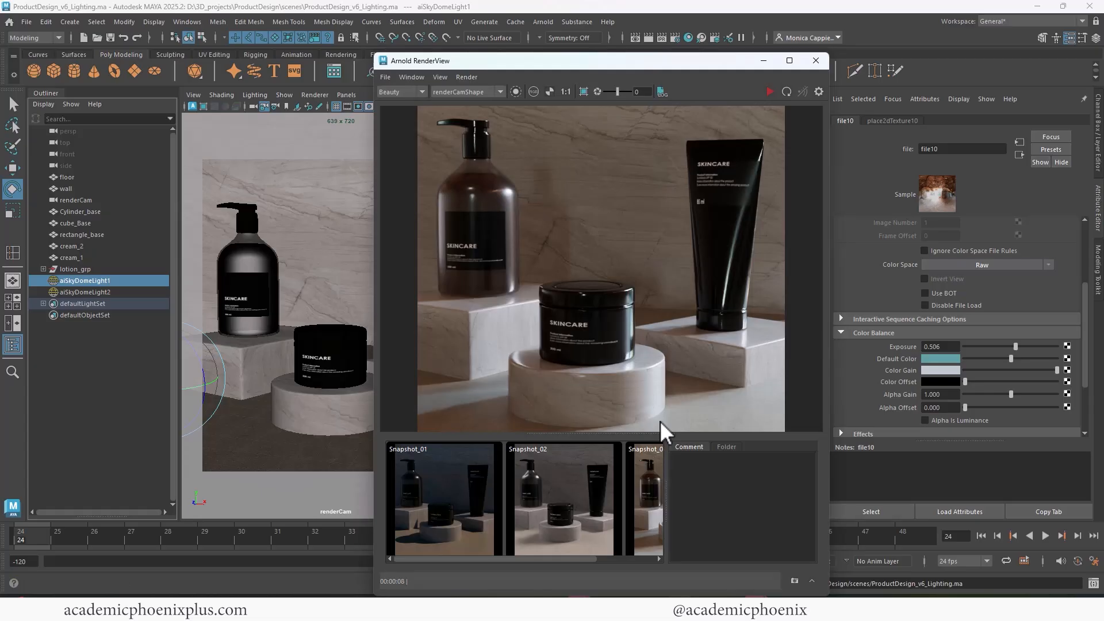
mouse_move(814, 129)
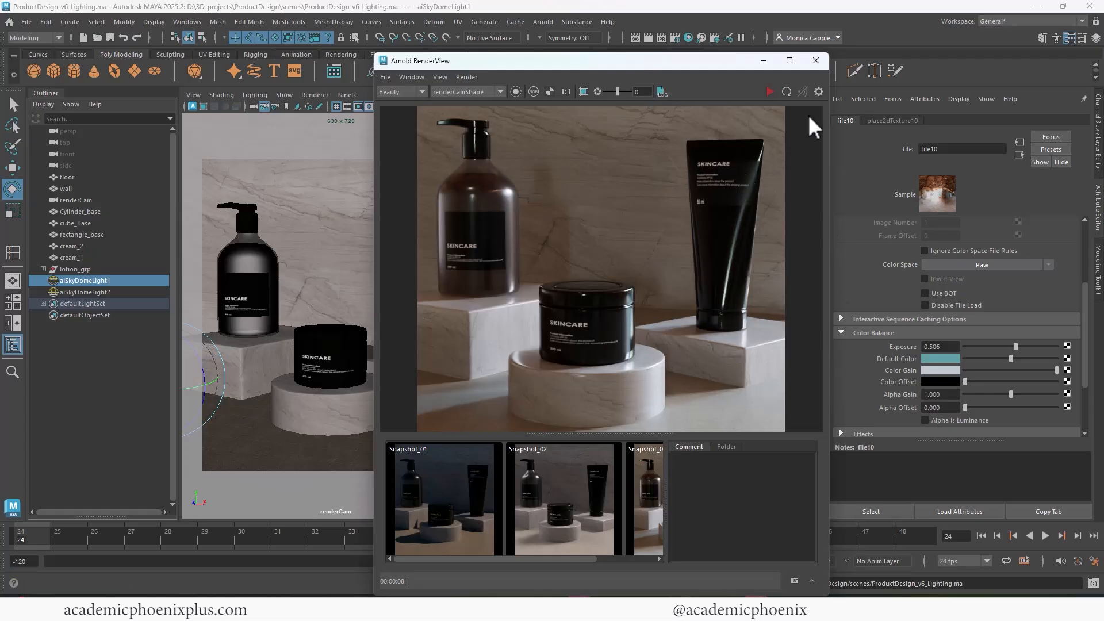
left_click(815, 60)
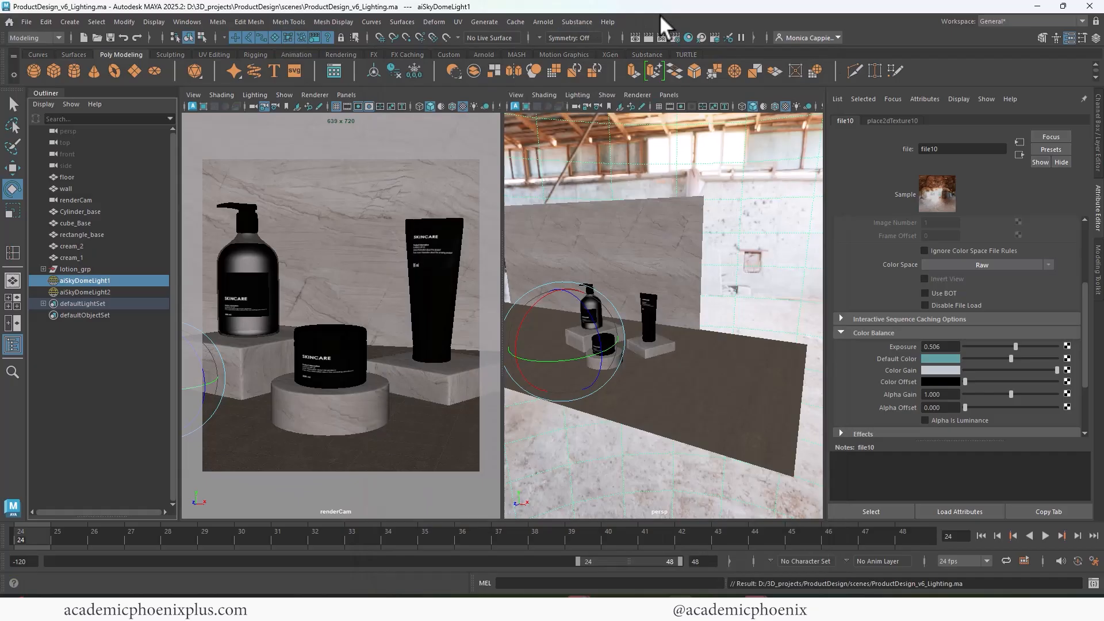
mouse_move(667, 22)
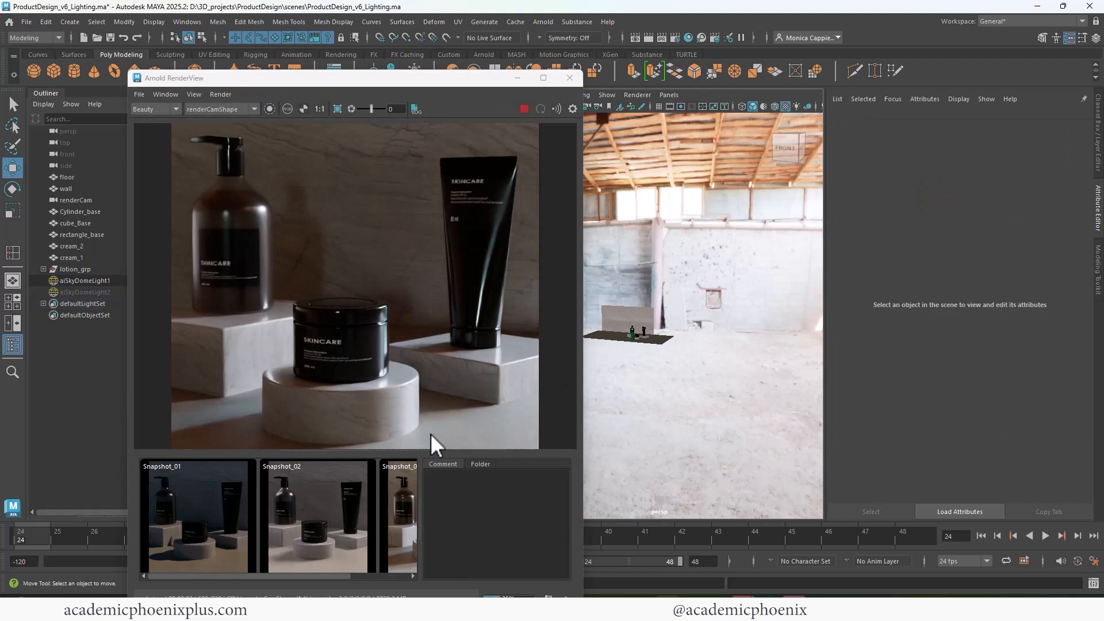
- Select aiSkyDomeLight2 in the Outliner before re-rendering the renderCam view
left_click(85, 292)
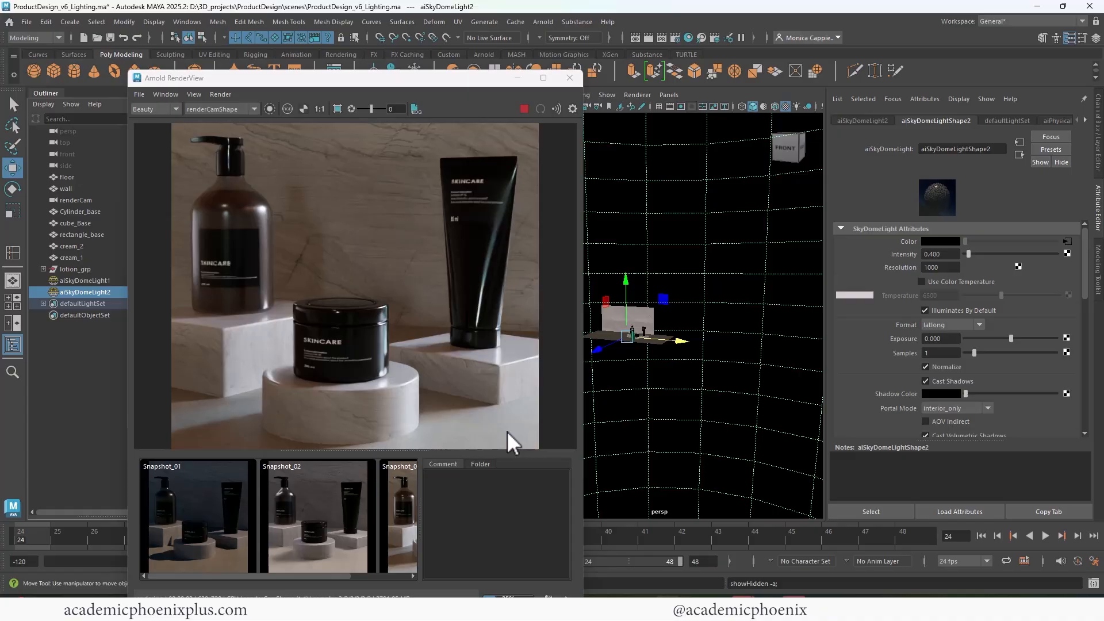
mouse_move(453, 128)
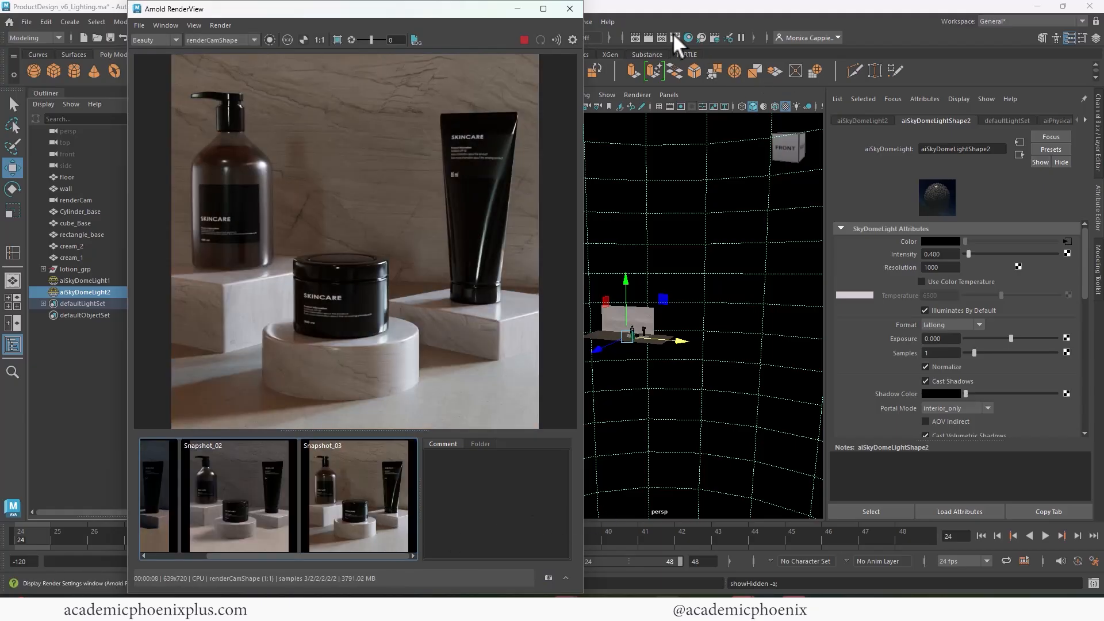
- Add a Lens Effects imager after the Arnold denoiser in Render Settings
left_click(674, 39)
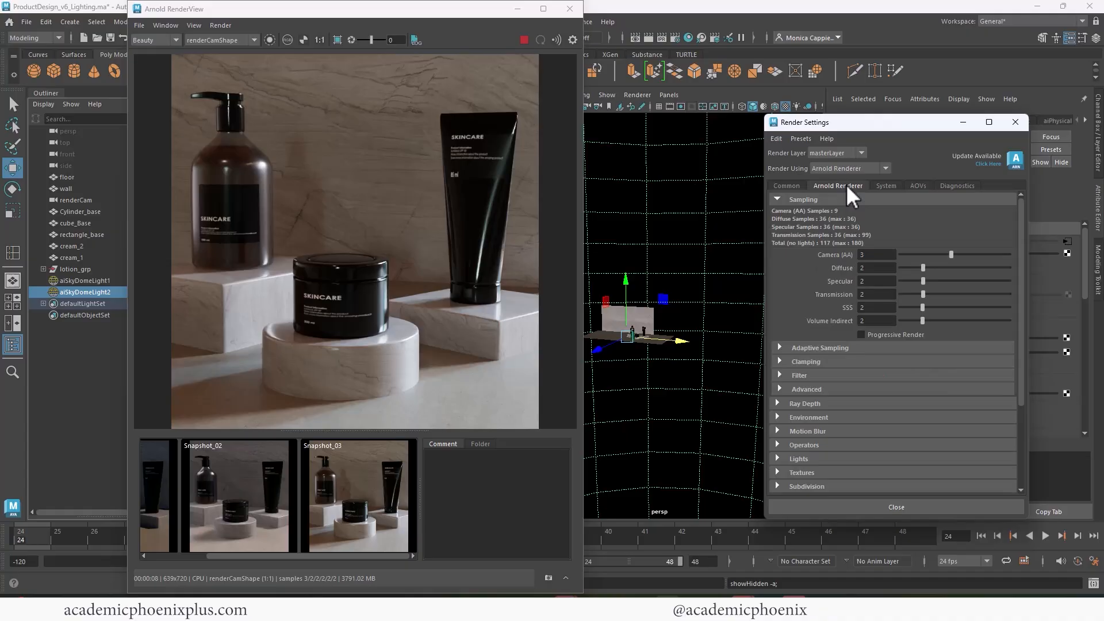
scroll("down", 3)
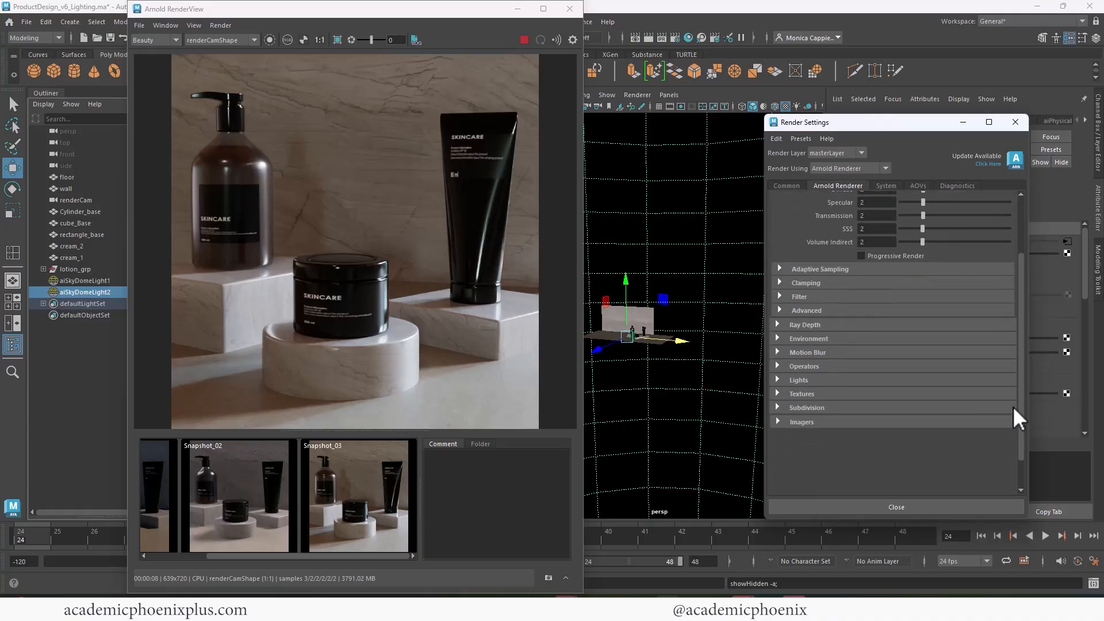
left_click(800, 421)
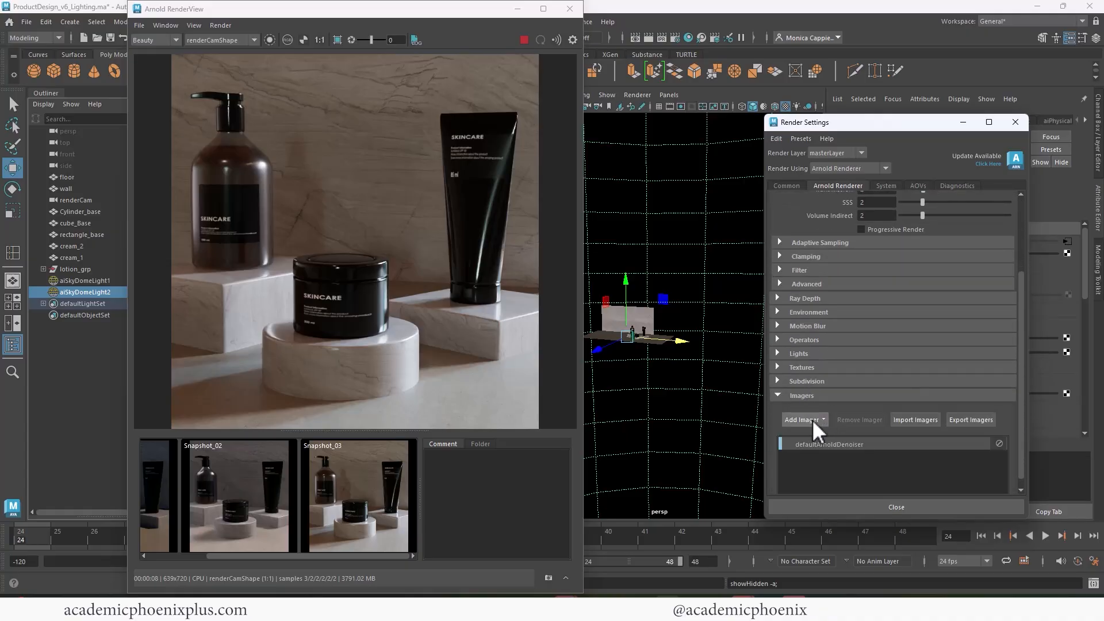
left_click(803, 420)
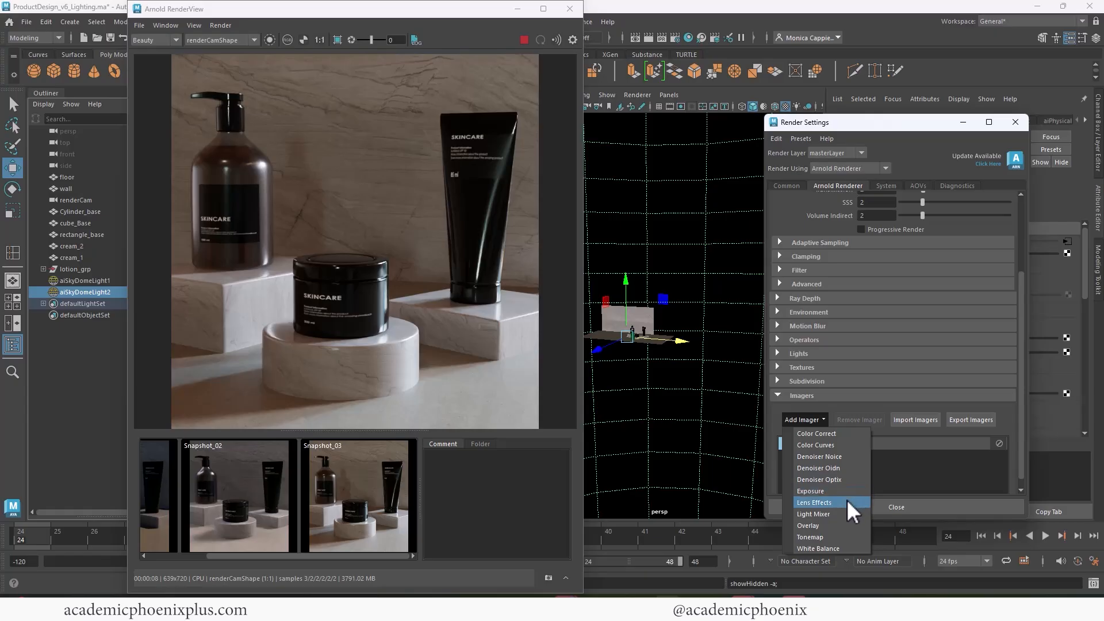
left_click(814, 501)
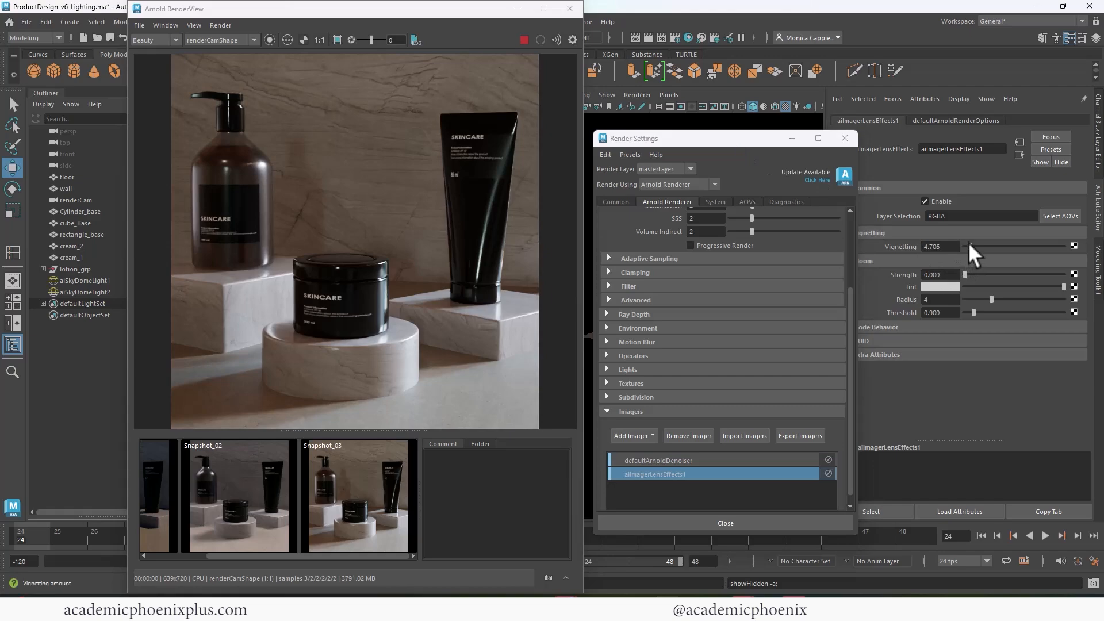
- Adjust the imager's vignetting to about 11.2 while previewing in RenderView
left_click_drag(970, 246, 984, 246)
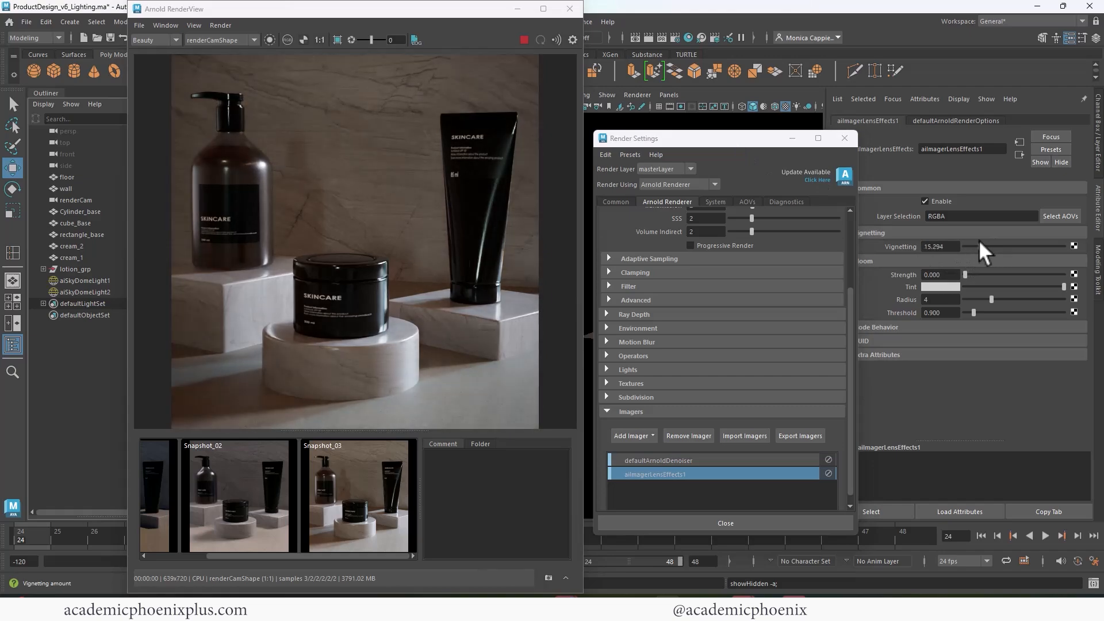
left_click_drag(992, 246, 976, 246)
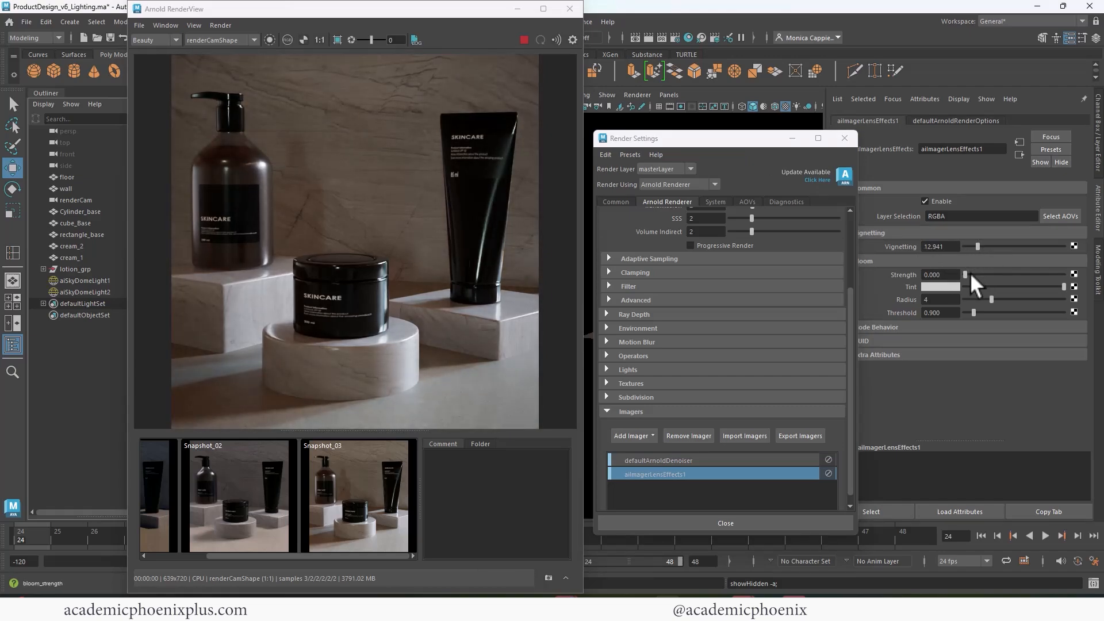
left_click_drag(966, 275, 975, 274)
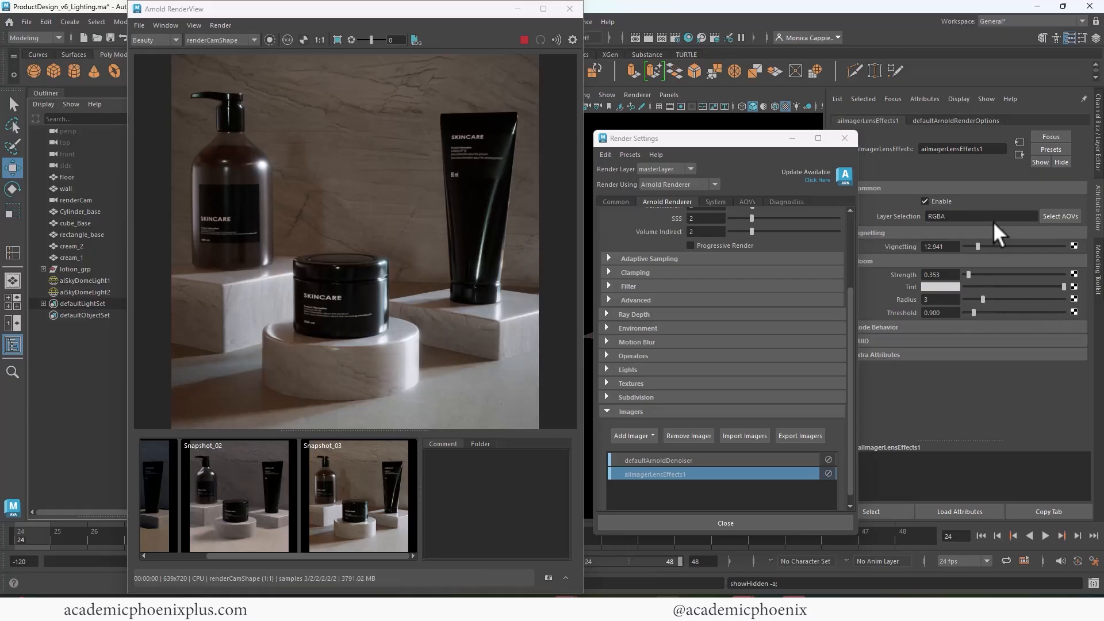
mouse_move(890, 269)
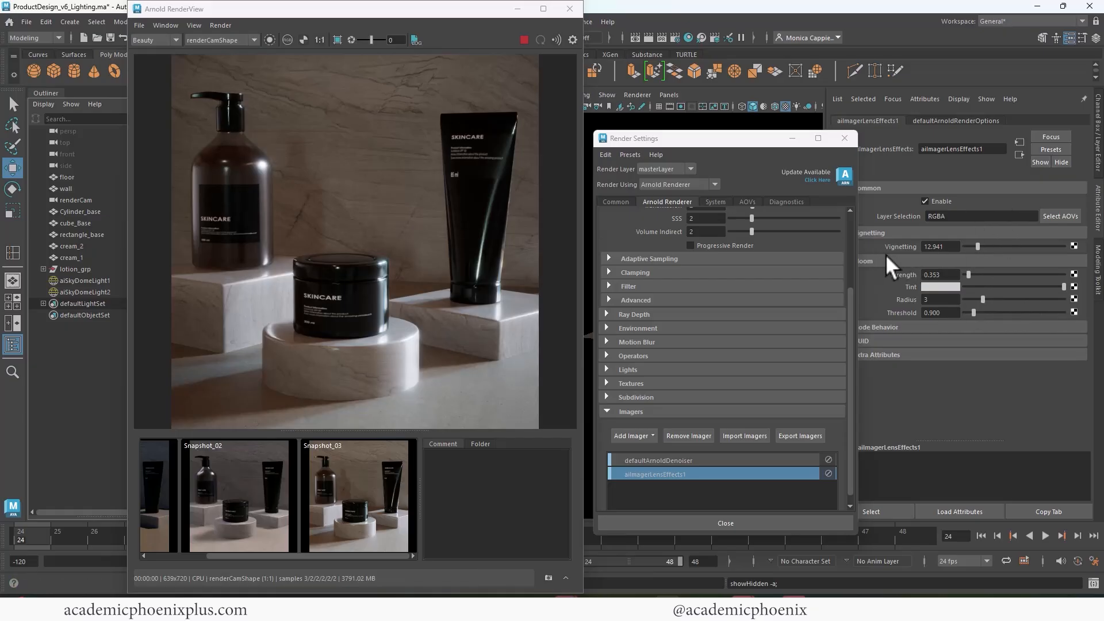
left_click_drag(971, 246, 981, 246)
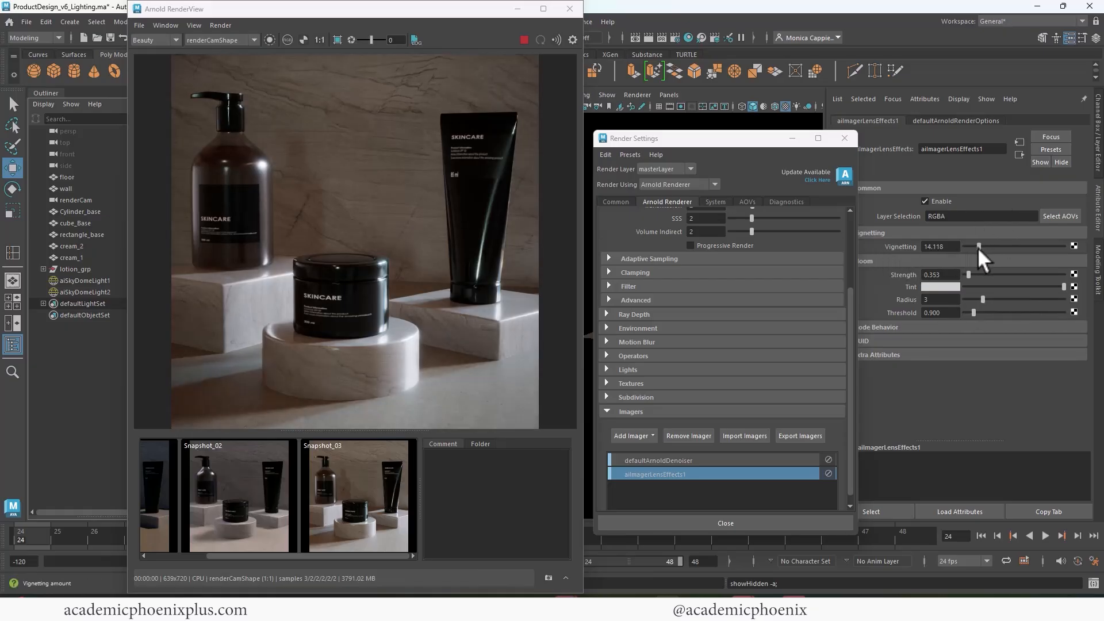
left_click_drag(979, 246, 965, 246)
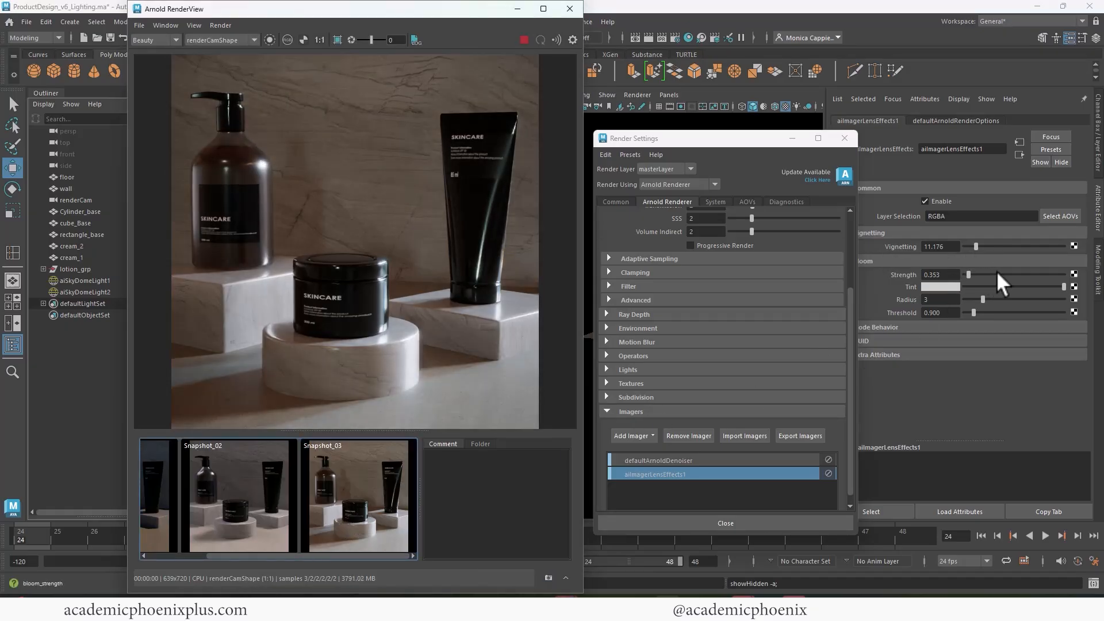
- Set bloom strength to about 0.59 with radius 3 after previewing the maximum glow
left_click_drag(969, 274, 1062, 275)
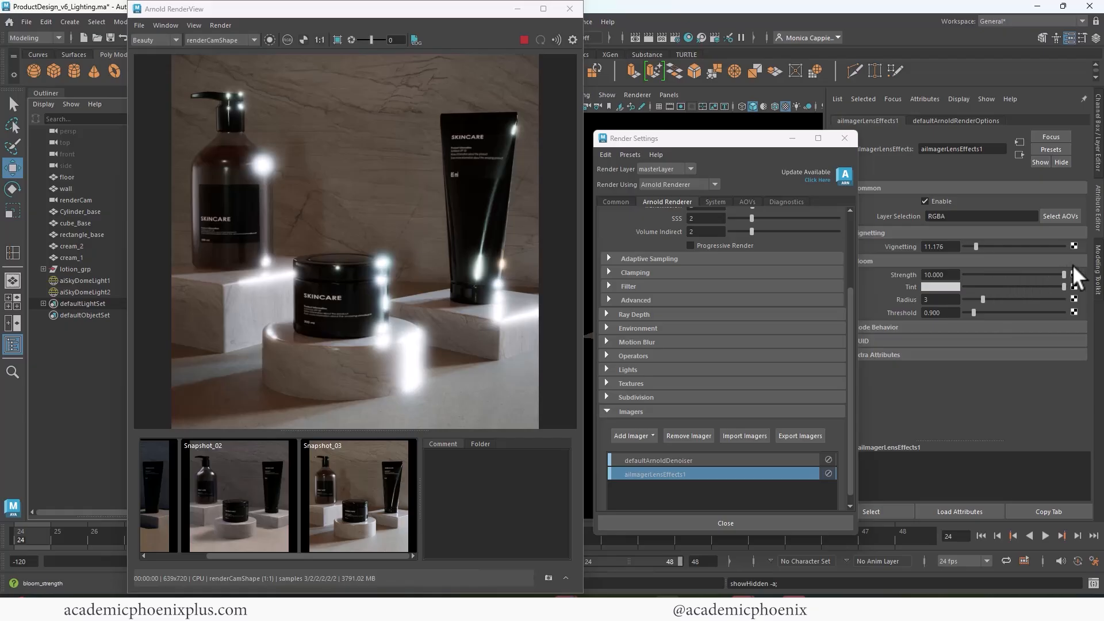
left_click_drag(1063, 275, 975, 274)
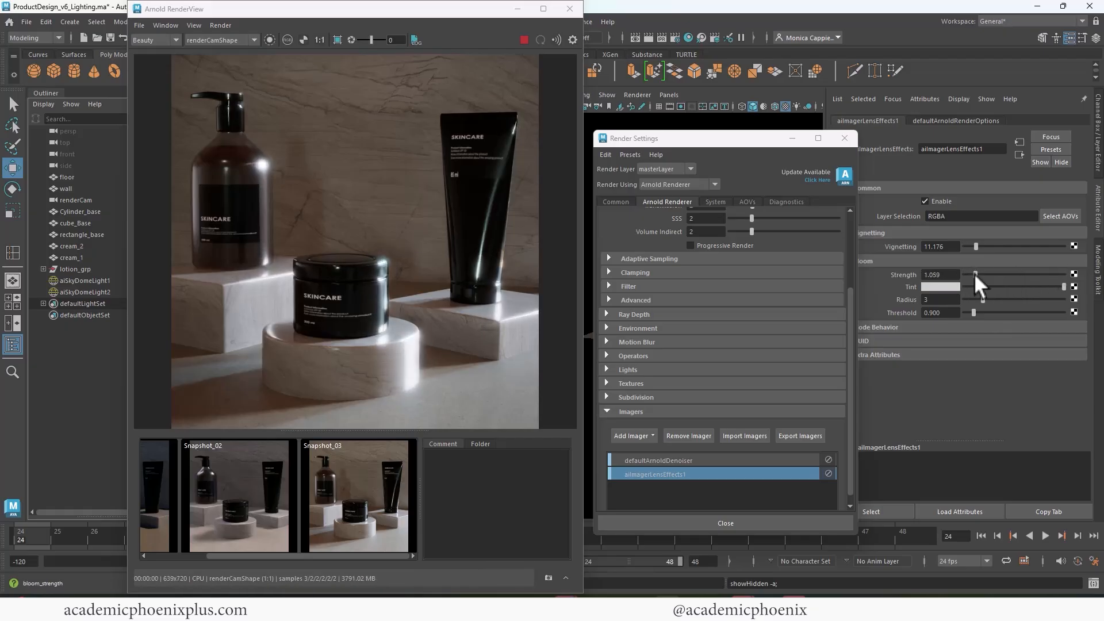
left_click_drag(975, 275, 986, 275)
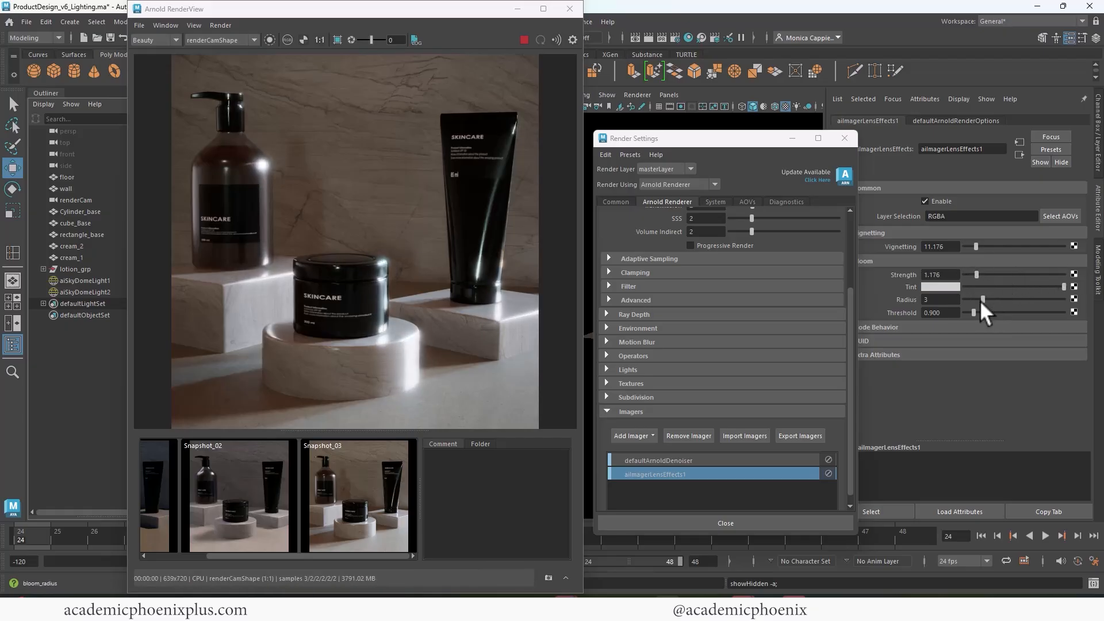
left_click_drag(986, 299, 1035, 299)
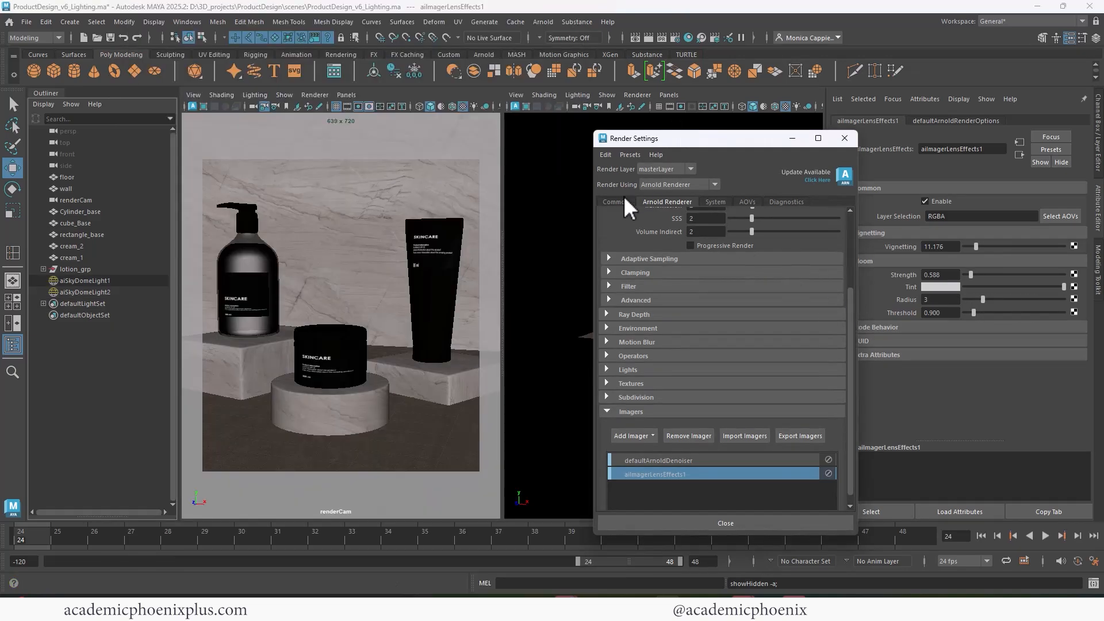
- Set the Common-tab image size to 1092 × 1230 pixels at 150 pixels per inch
left_click(614, 201)
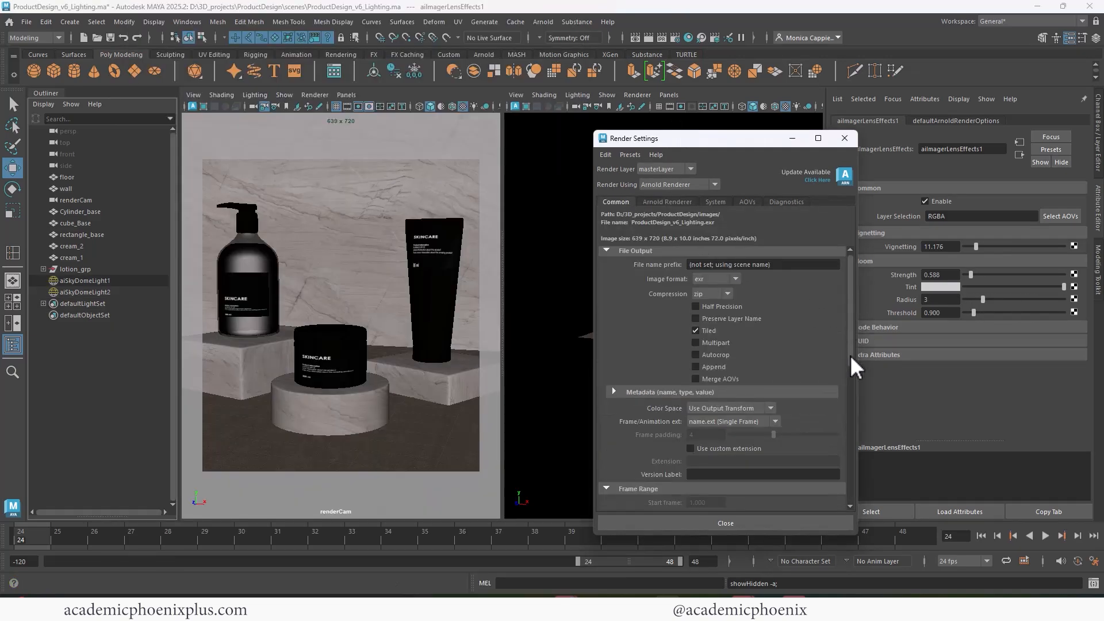
scroll("down", 3)
type("1230")
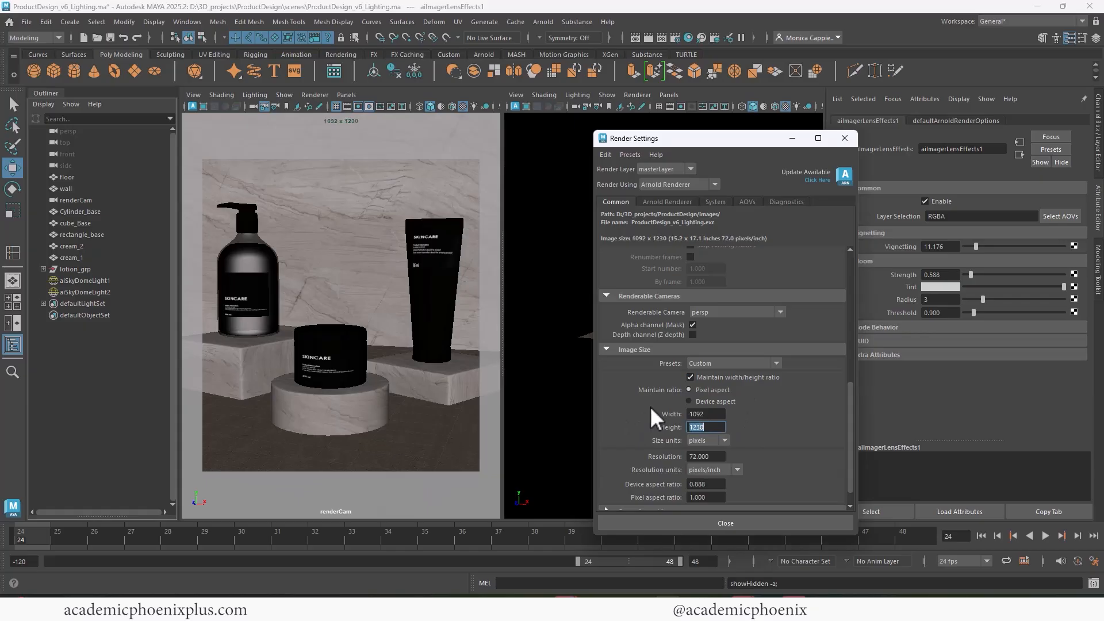
scroll("down", 3)
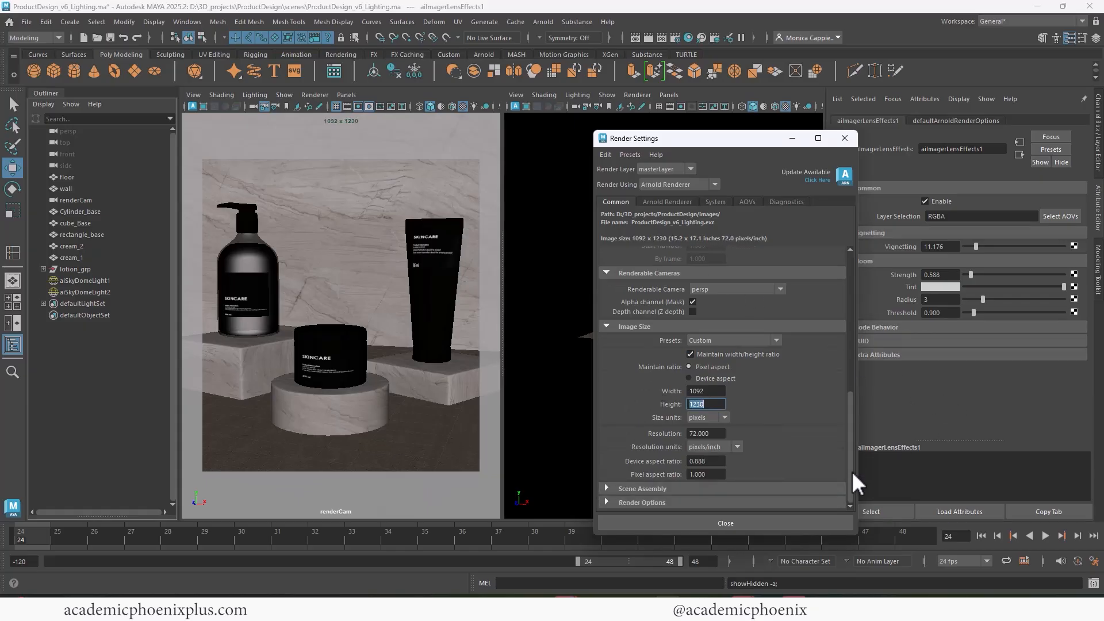
left_click(706, 432)
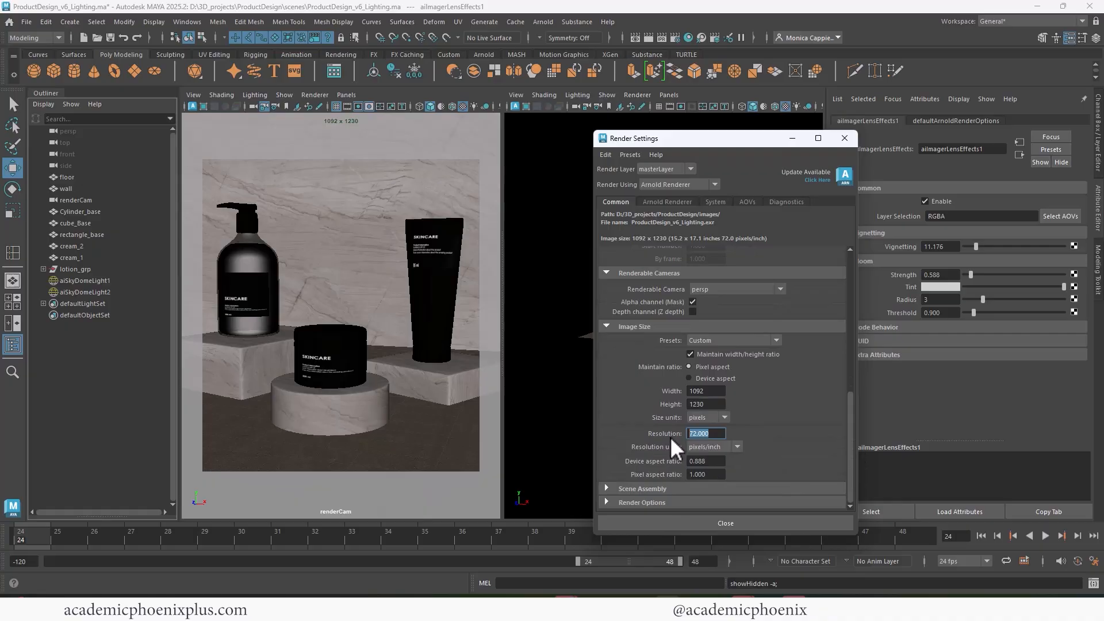
type("150.000")
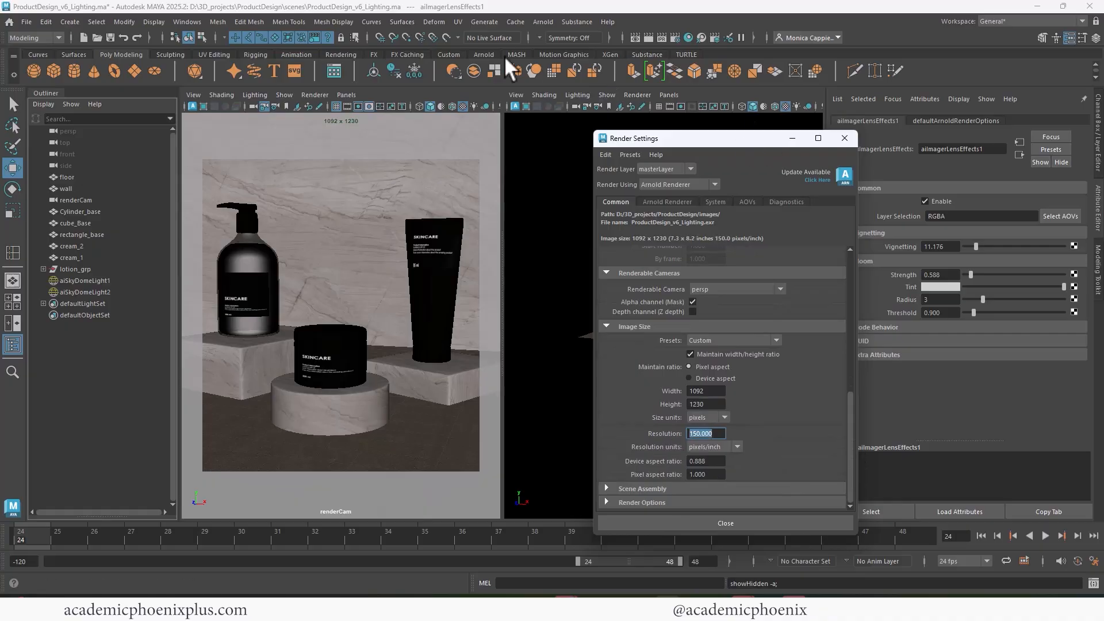
type("72.000")
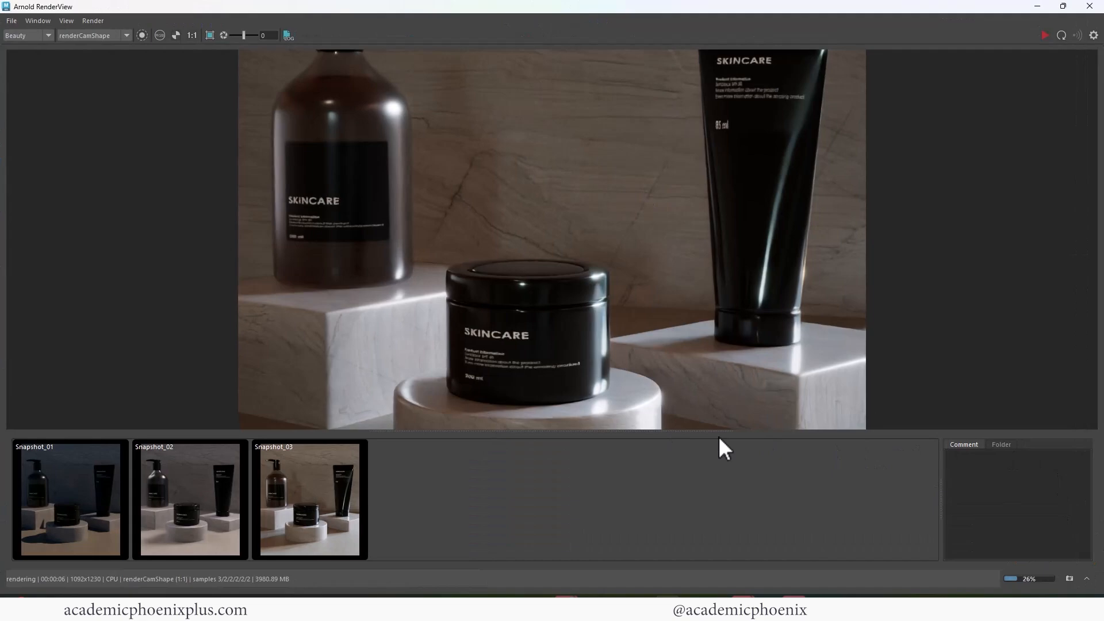
mouse_move(658, 453)
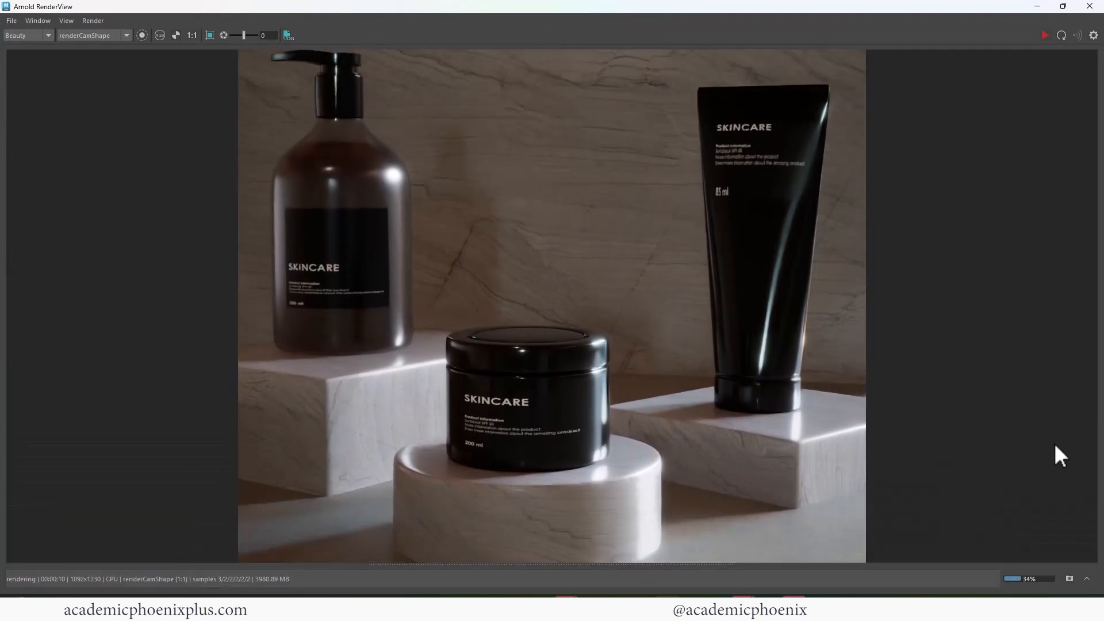
mouse_move(916, 173)
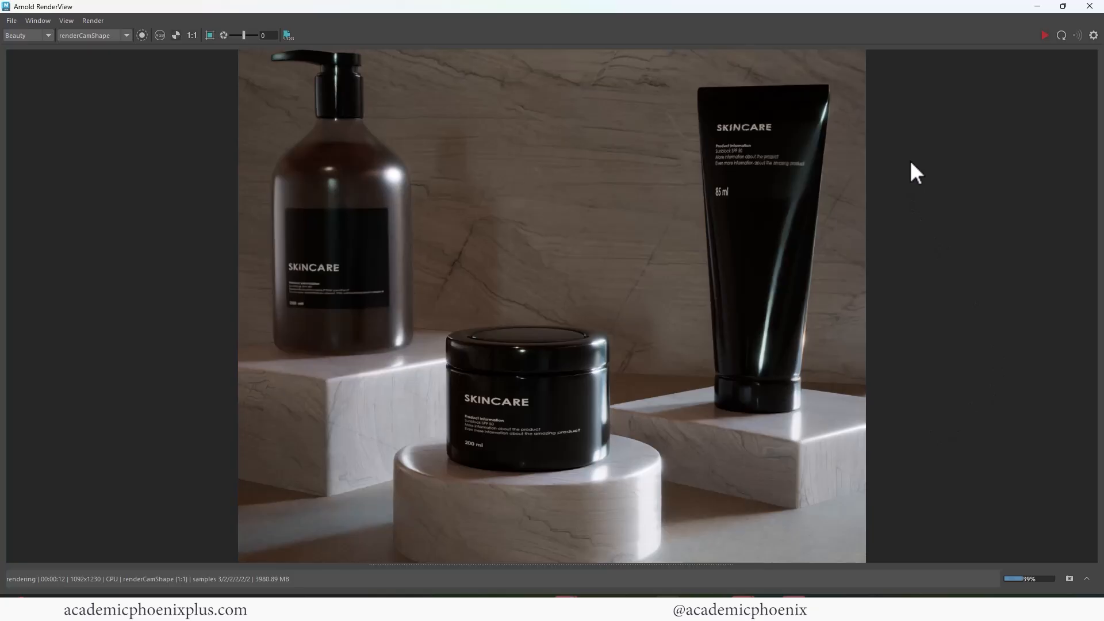
mouse_move(955, 273)
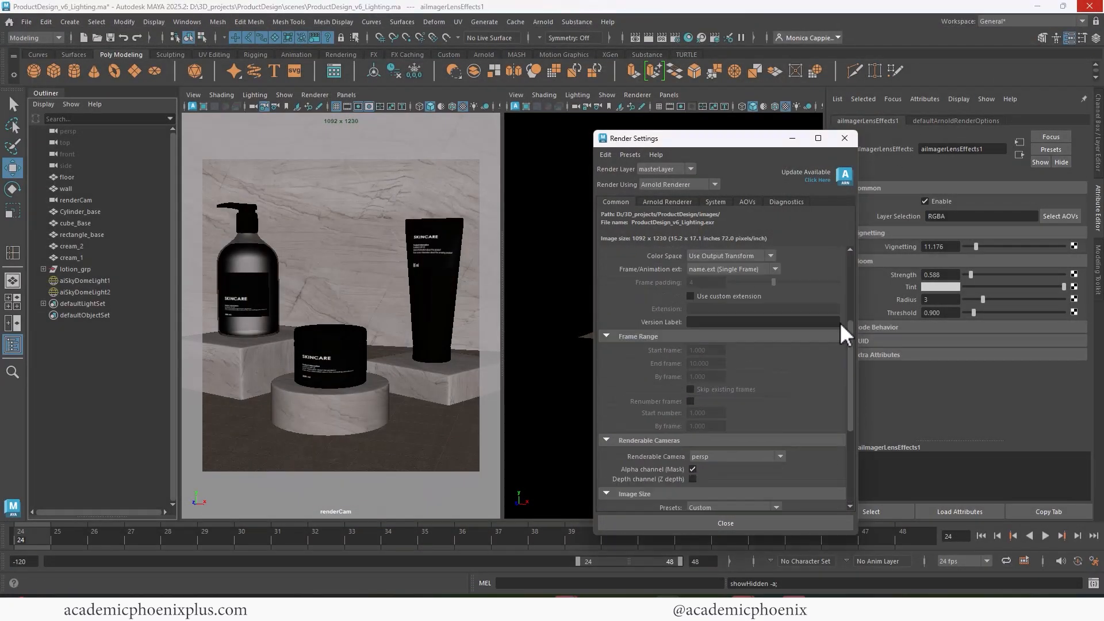
- Raise Arnold sampling to Camera AA 4 with Diffuse, Specular and Transmission at 3
left_click(667, 201)
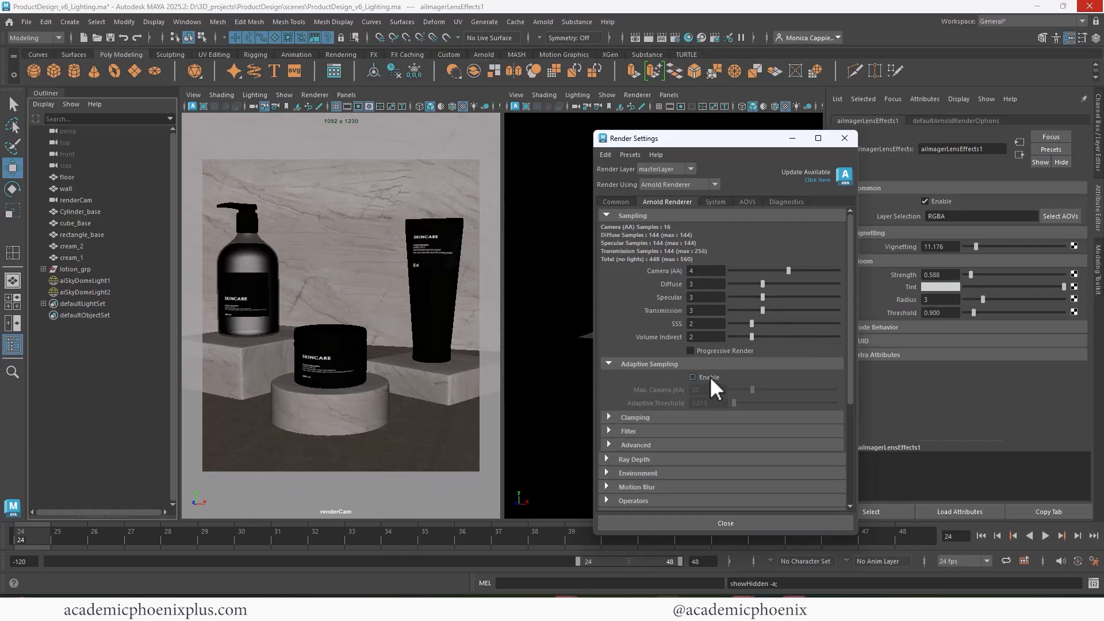
left_click(692, 376)
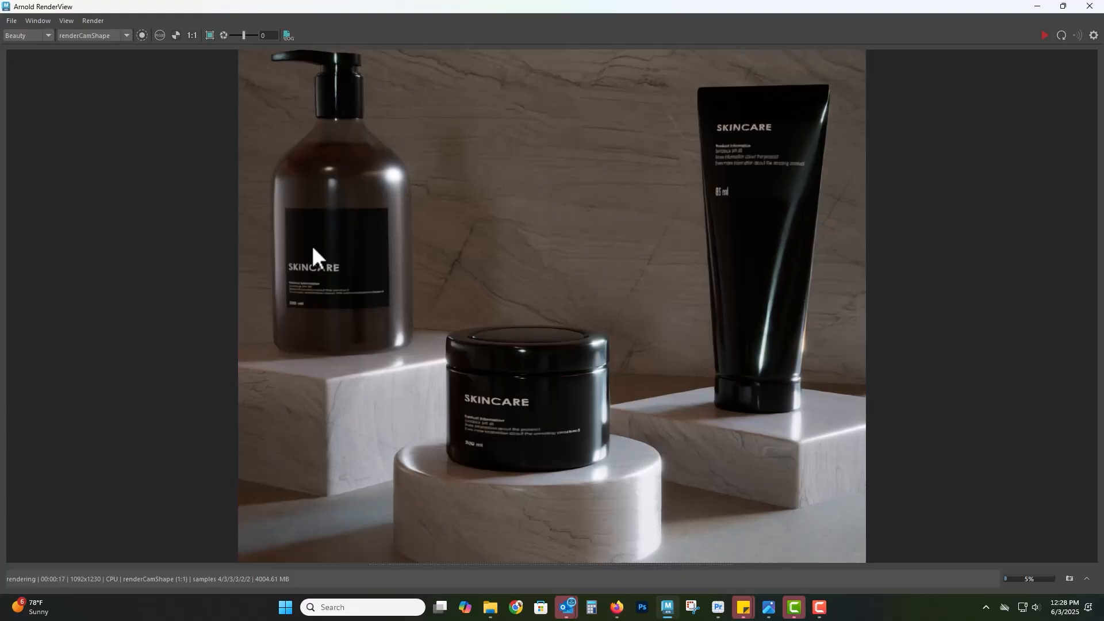
mouse_move(1009, 582)
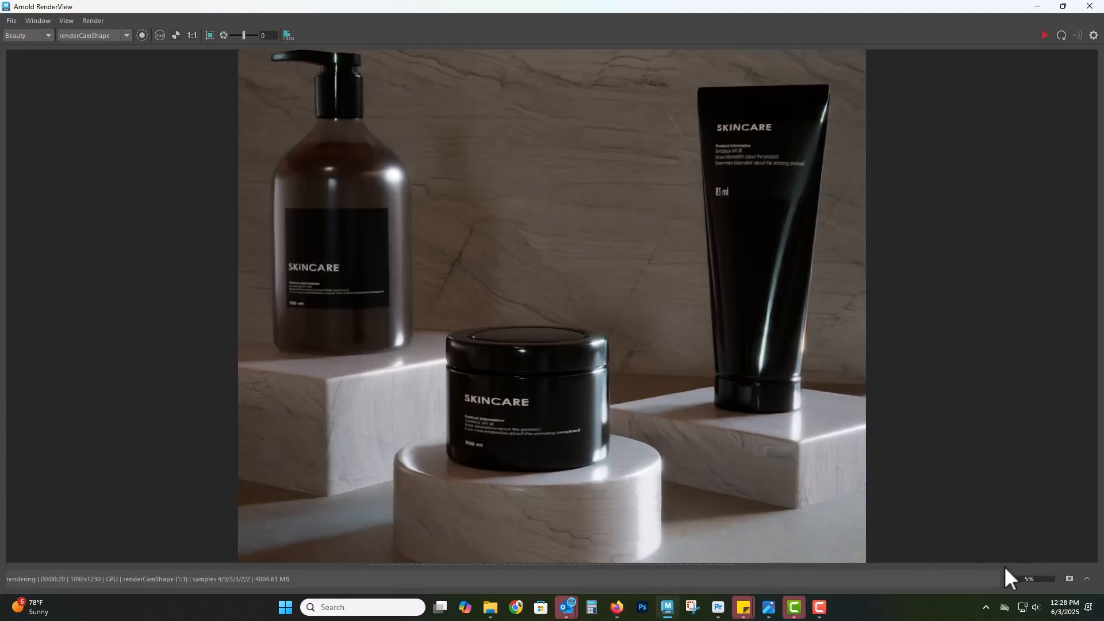
mouse_move(1009, 389)
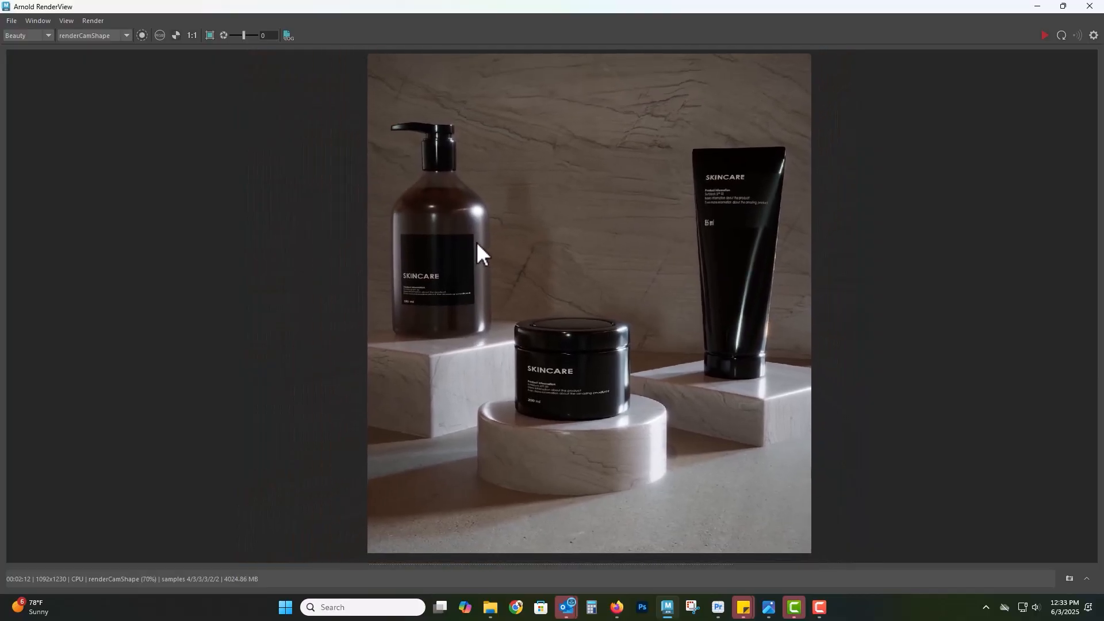
mouse_move(349, 358)
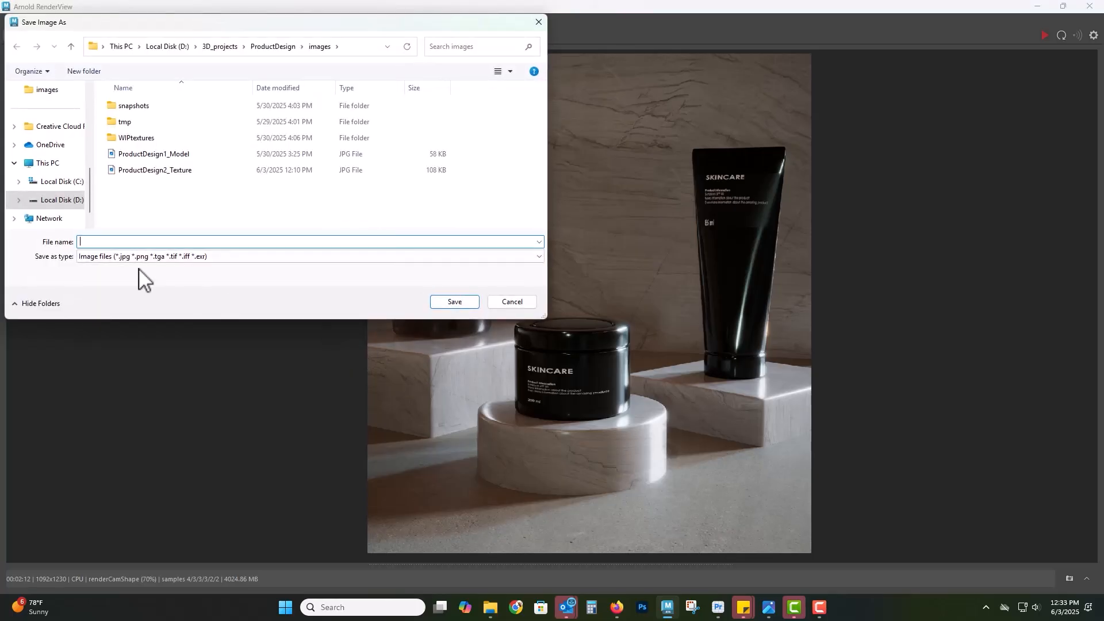
mouse_move(129, 242)
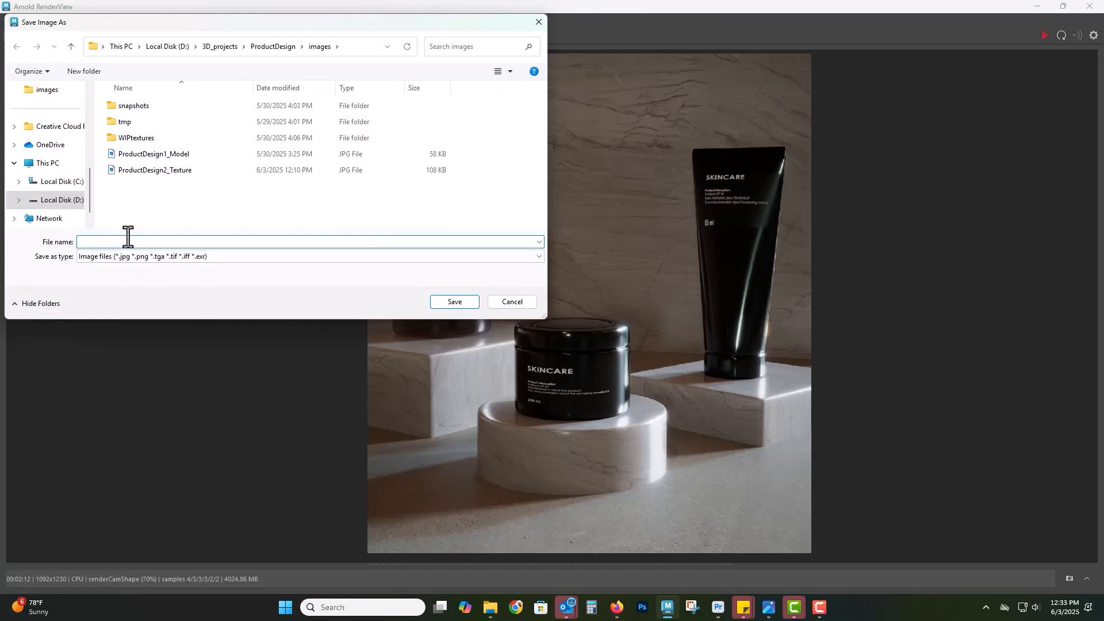
- Name the saved render ProduceDesign_Rend in the ProductDesign images folder
type("Produce")
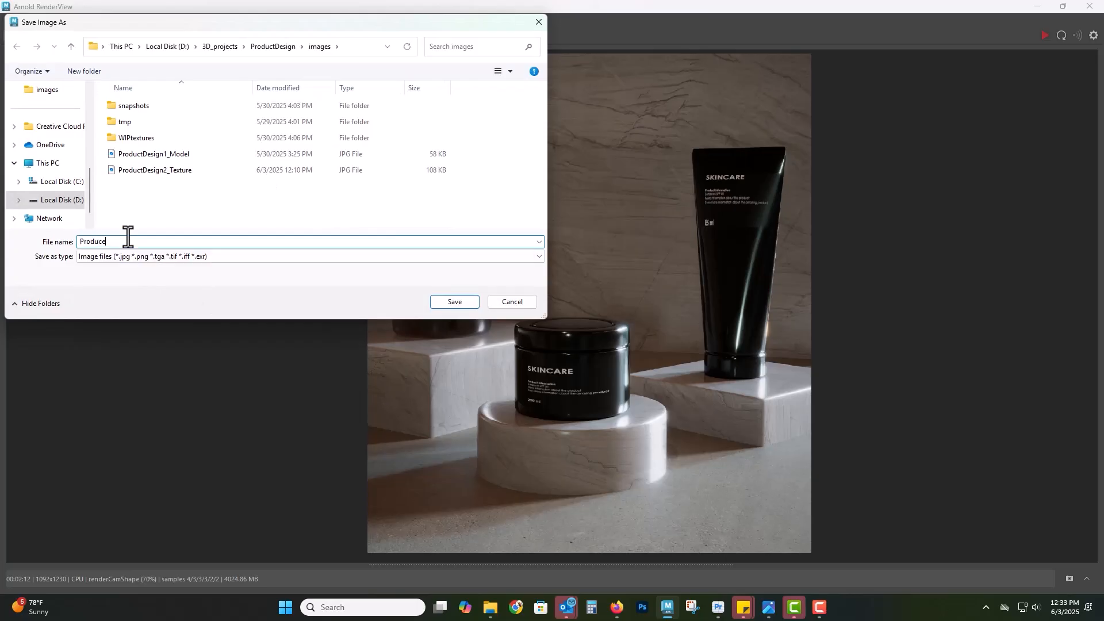
type("Design")
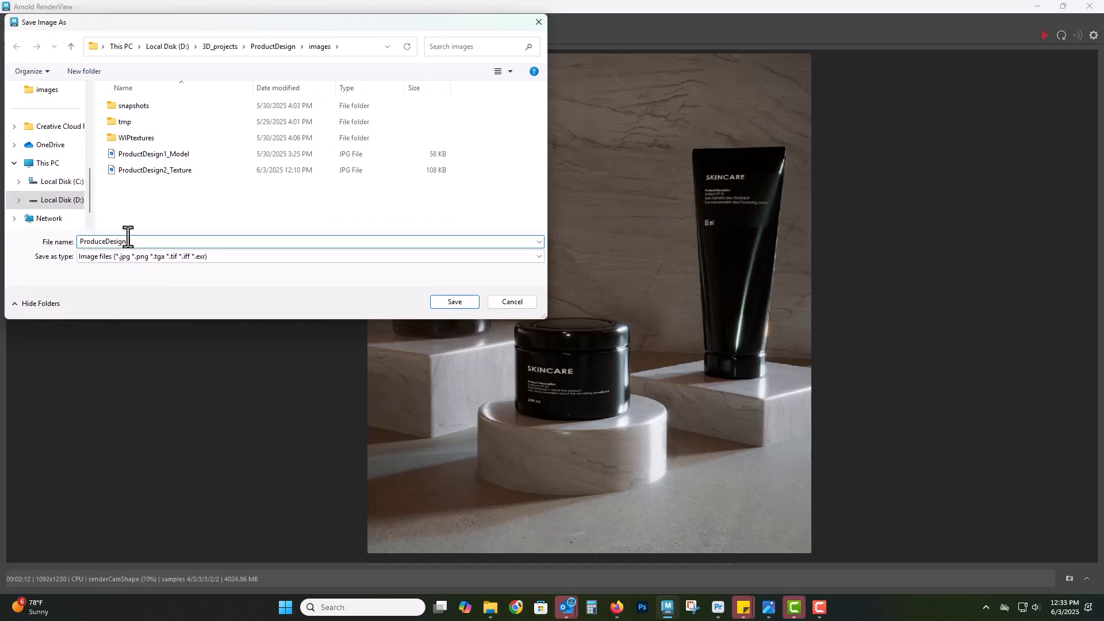
type("_Rend")
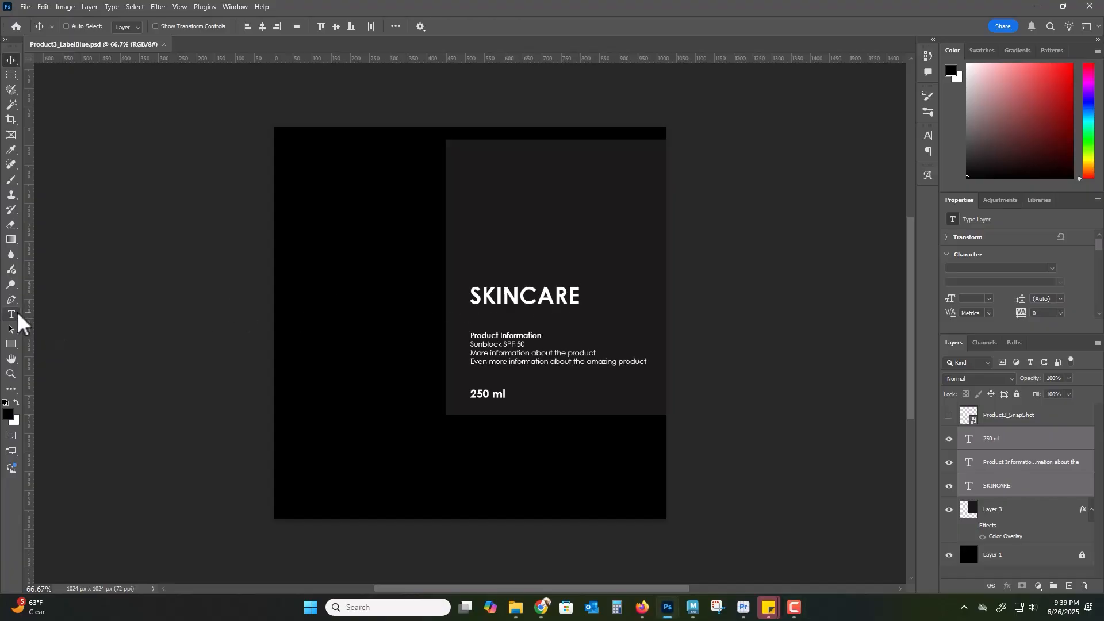
- Retype the label heading as FACE CREAM, then switch back to Maya
type("FACE CREAM")
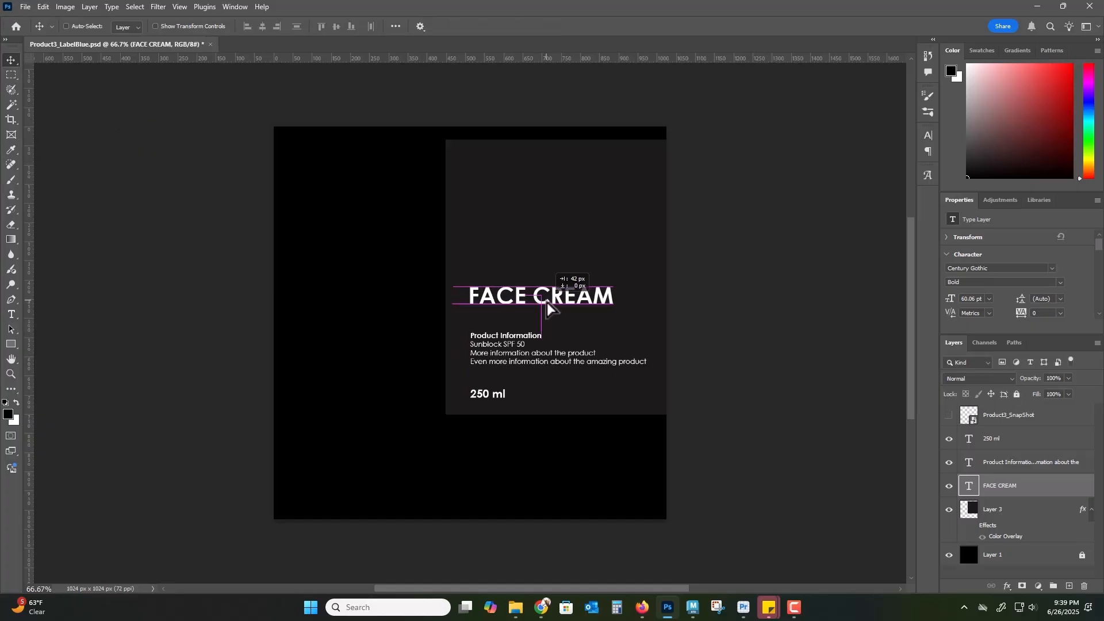
left_click(993, 509)
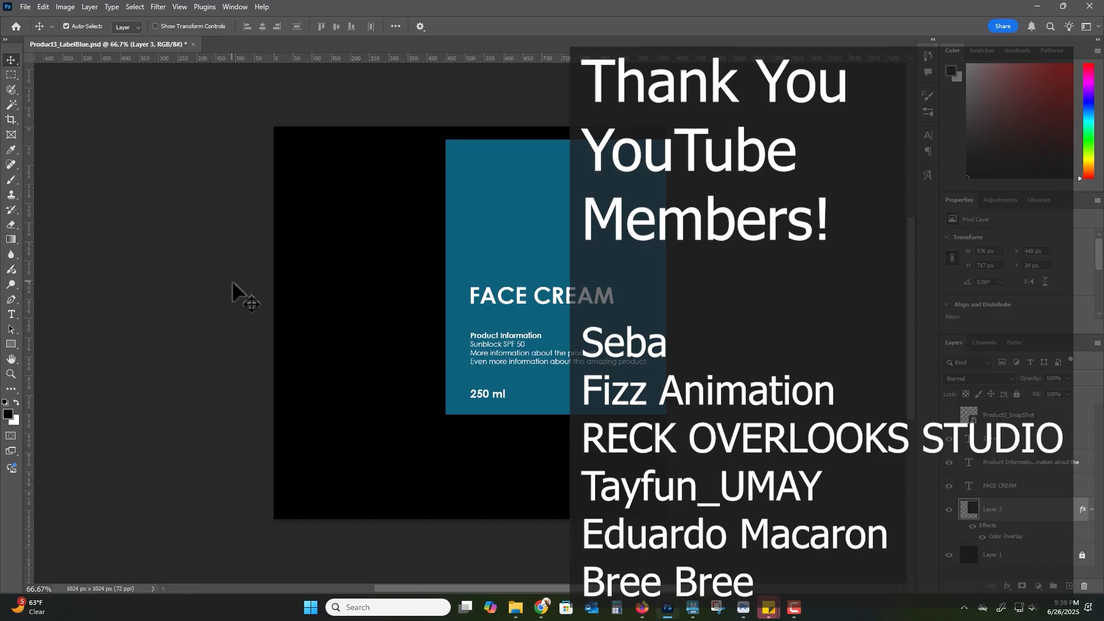
mouse_move(721, 610)
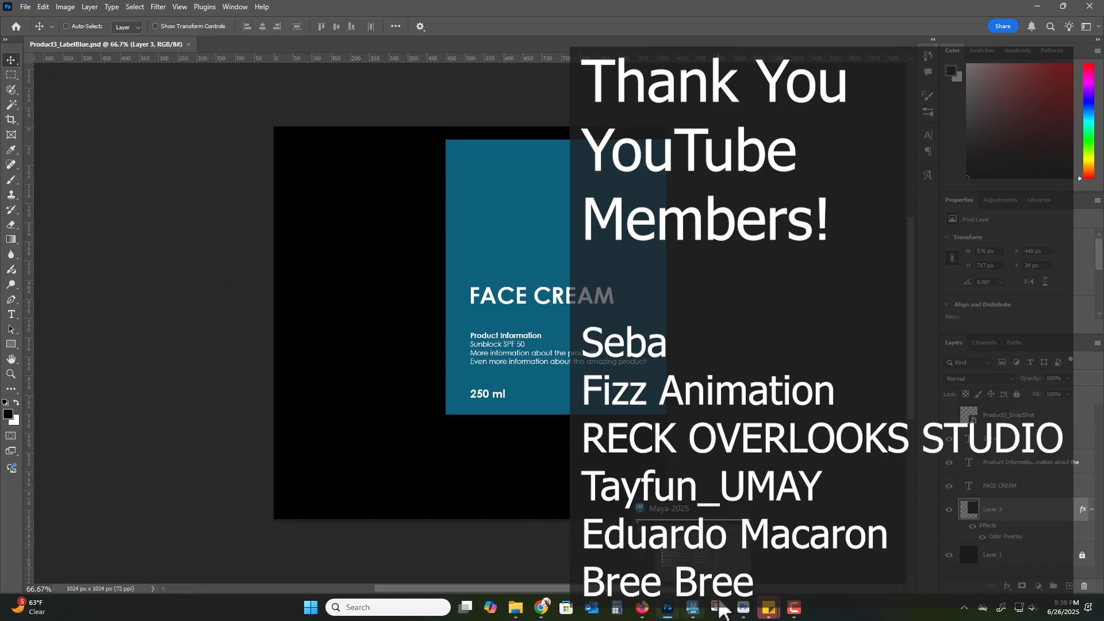
left_click(691, 607)
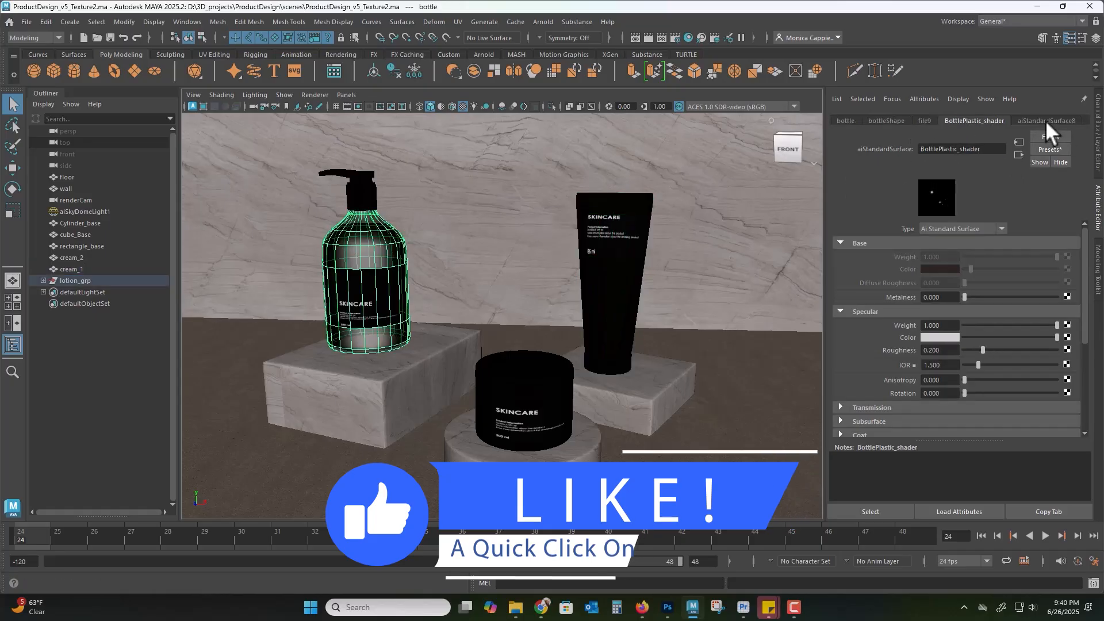
- Reload the bottle's label file texture so the updated FACE CREAM label shows in the viewport
left_click(1047, 121)
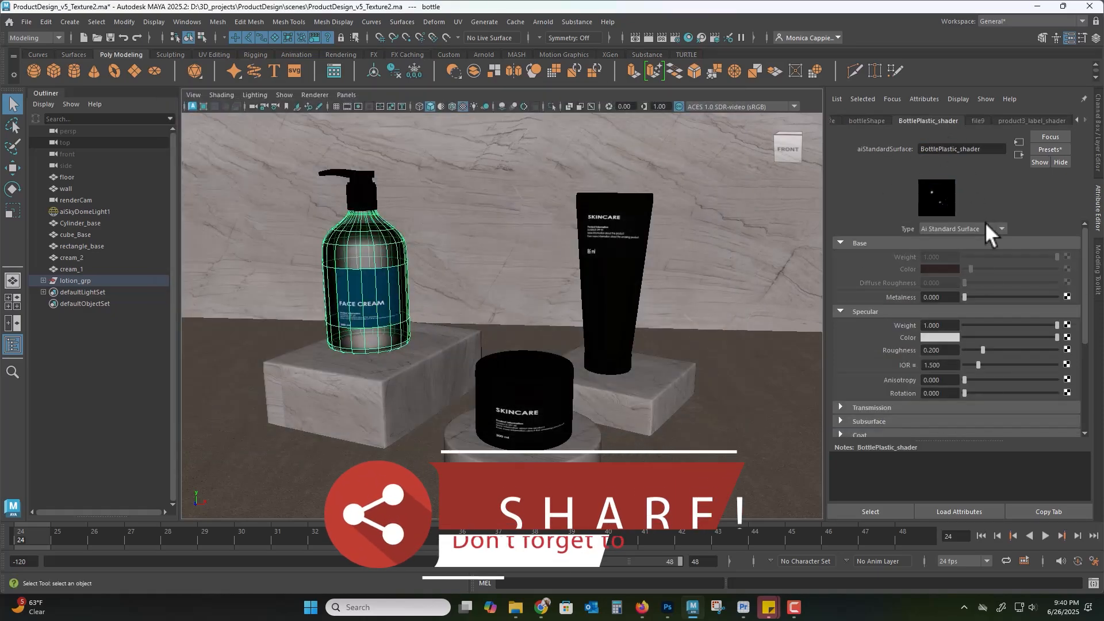
scroll("down", 3)
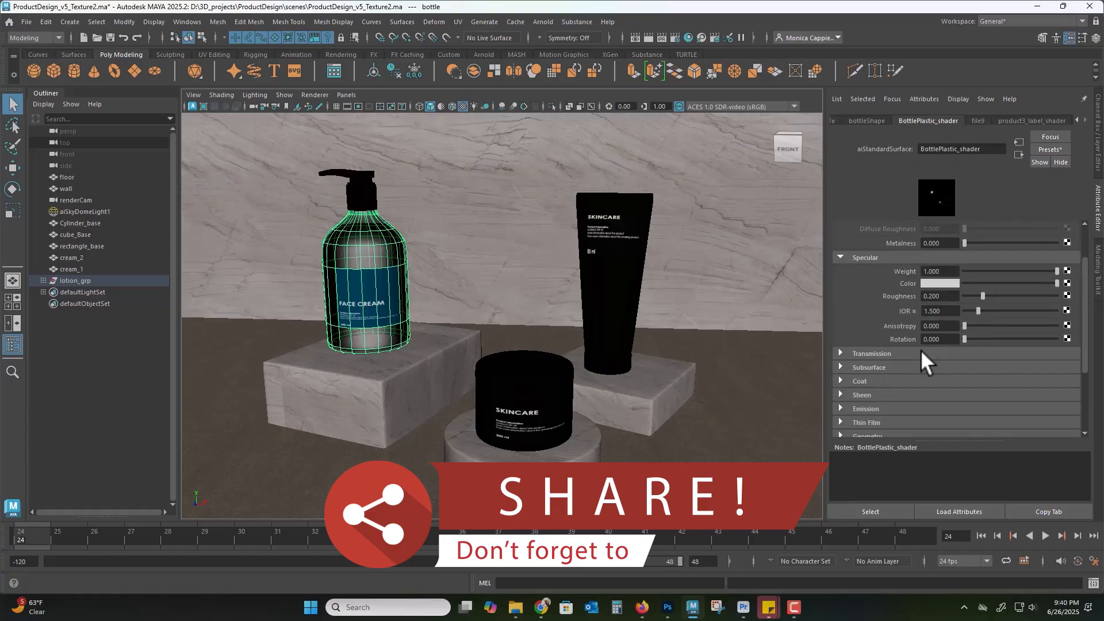
left_click(938, 283)
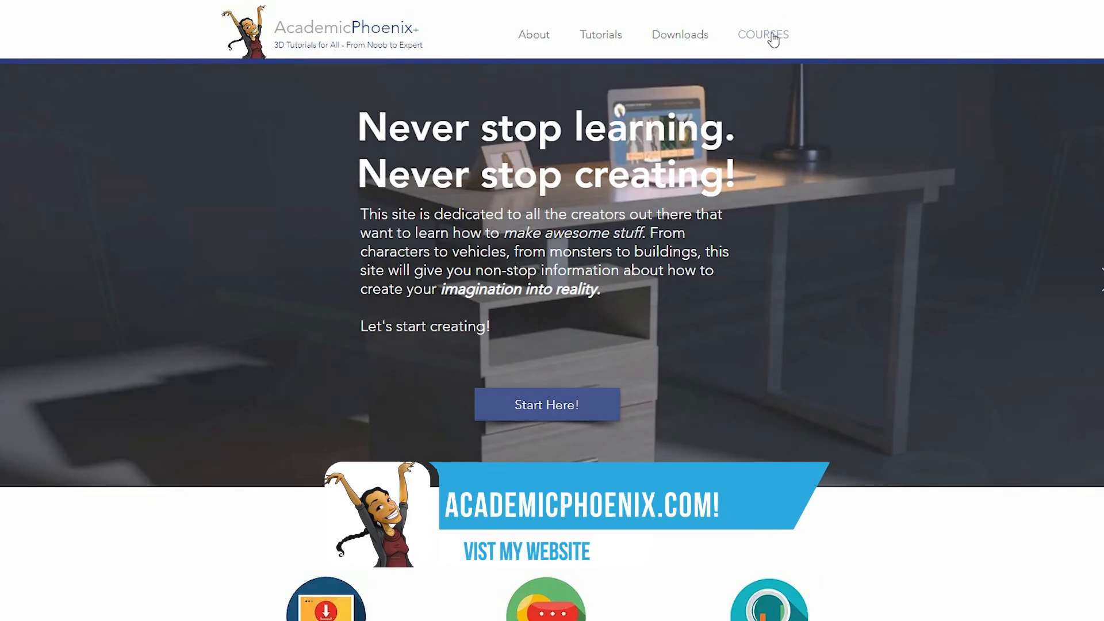
- Visit the Still Life course description and return to the list of five Maya Beginner courses
left_click(764, 35)
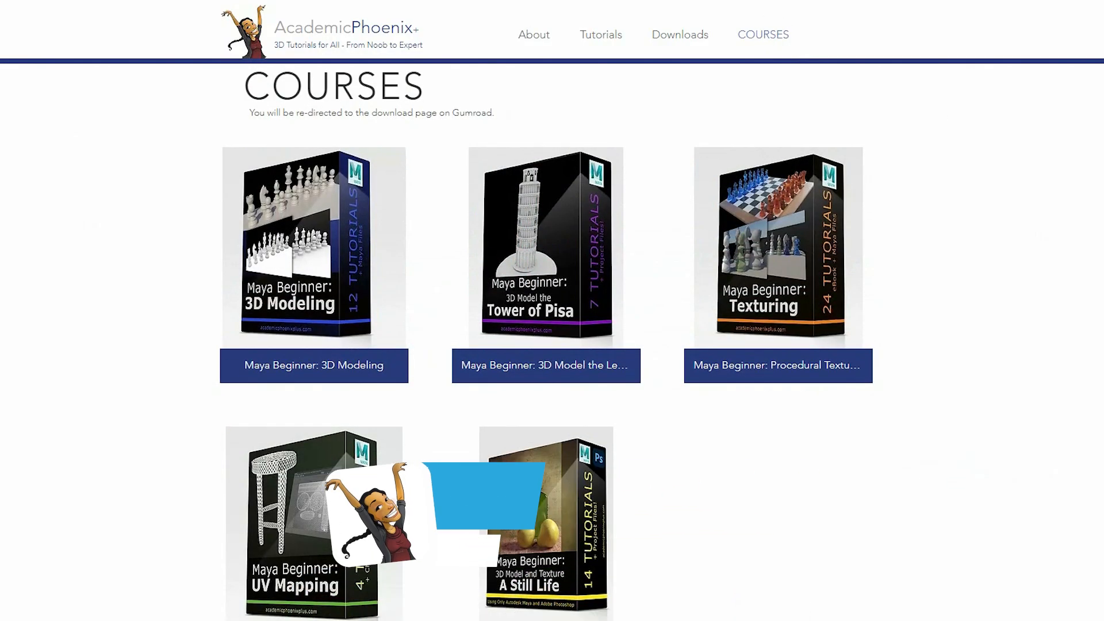
left_click(546, 522)
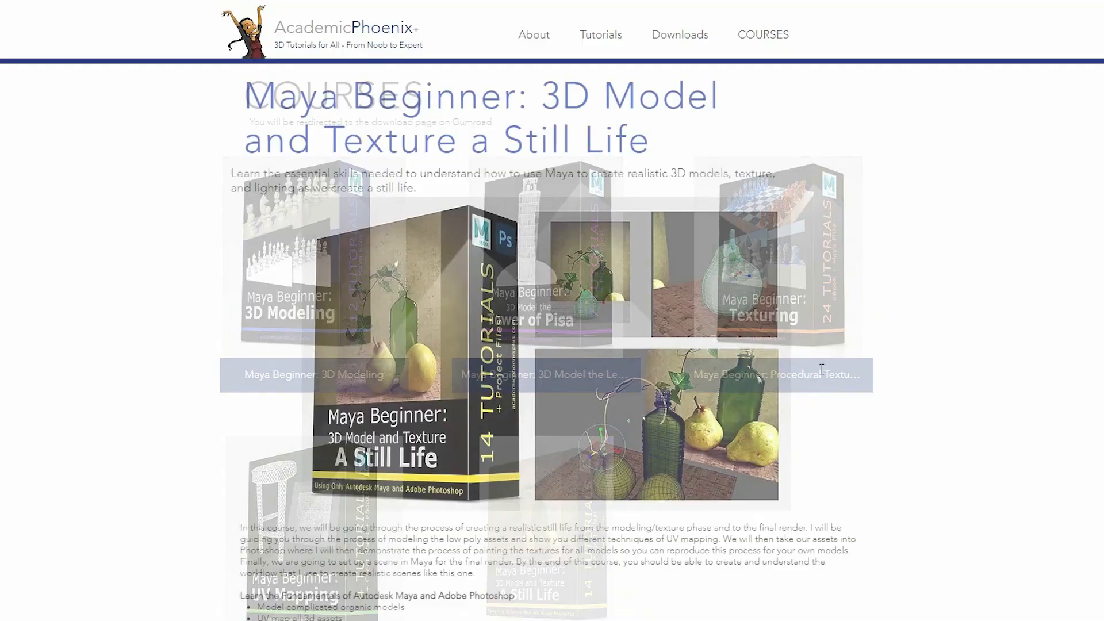
scroll("down", 3)
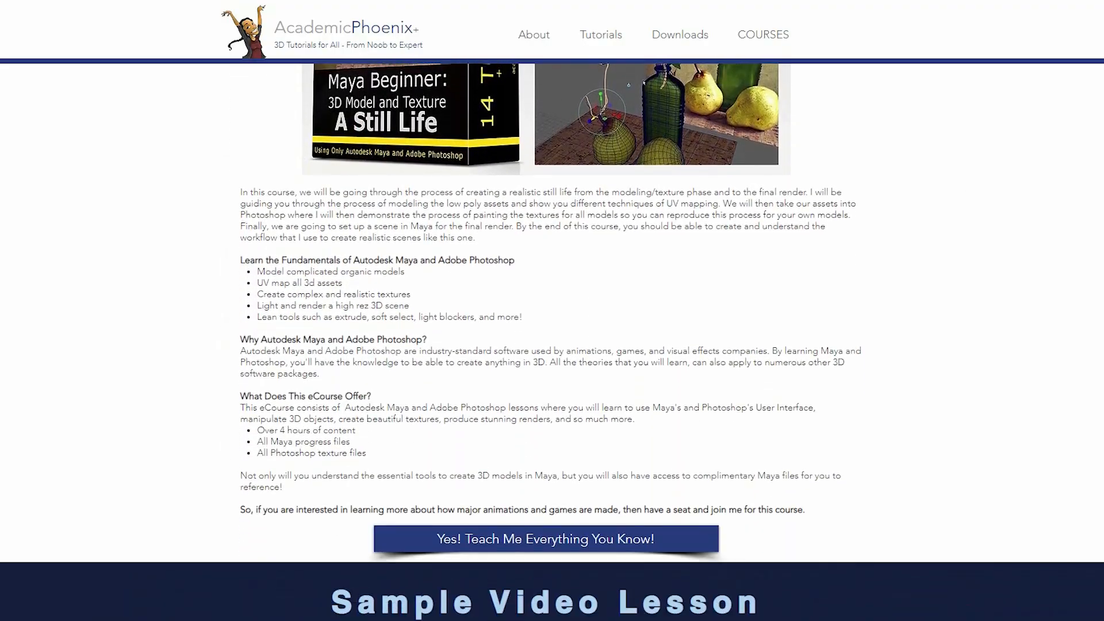
scroll("down", 3)
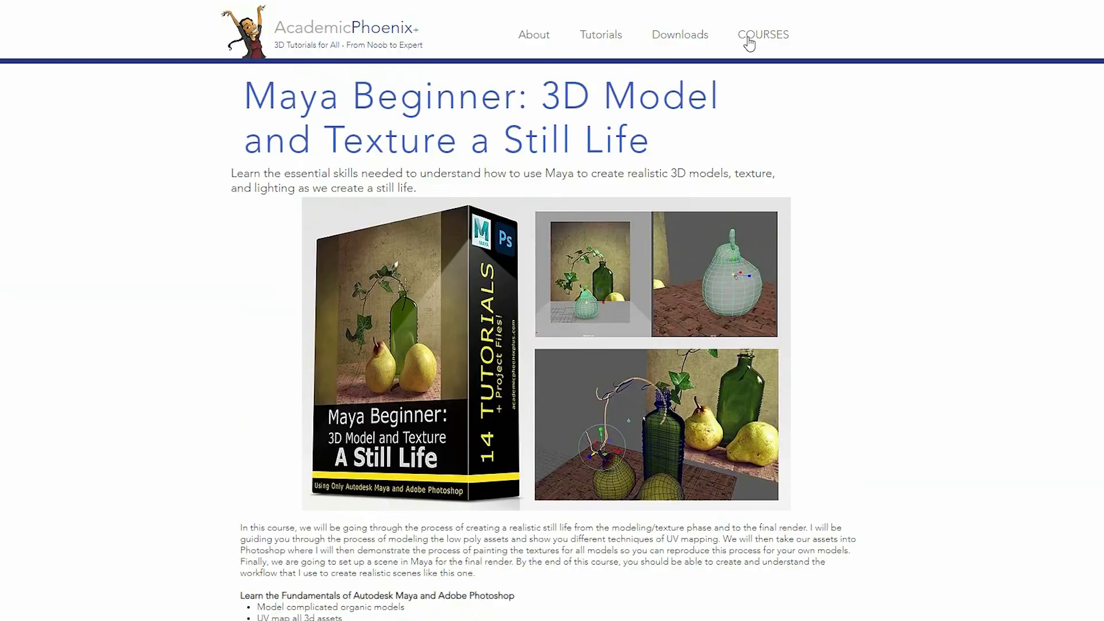
left_click(764, 35)
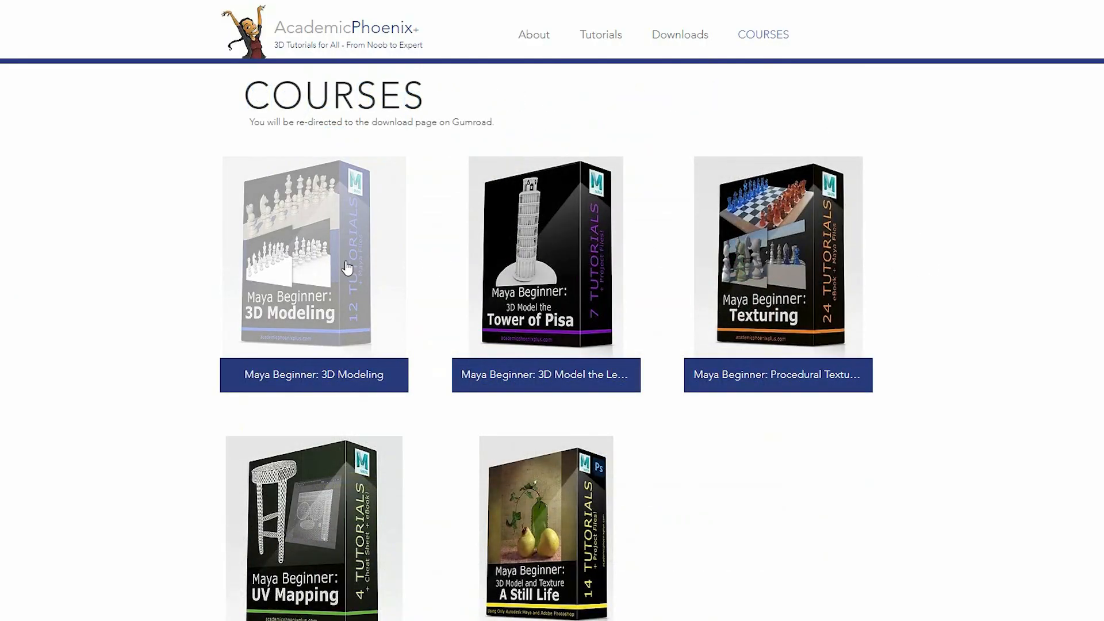